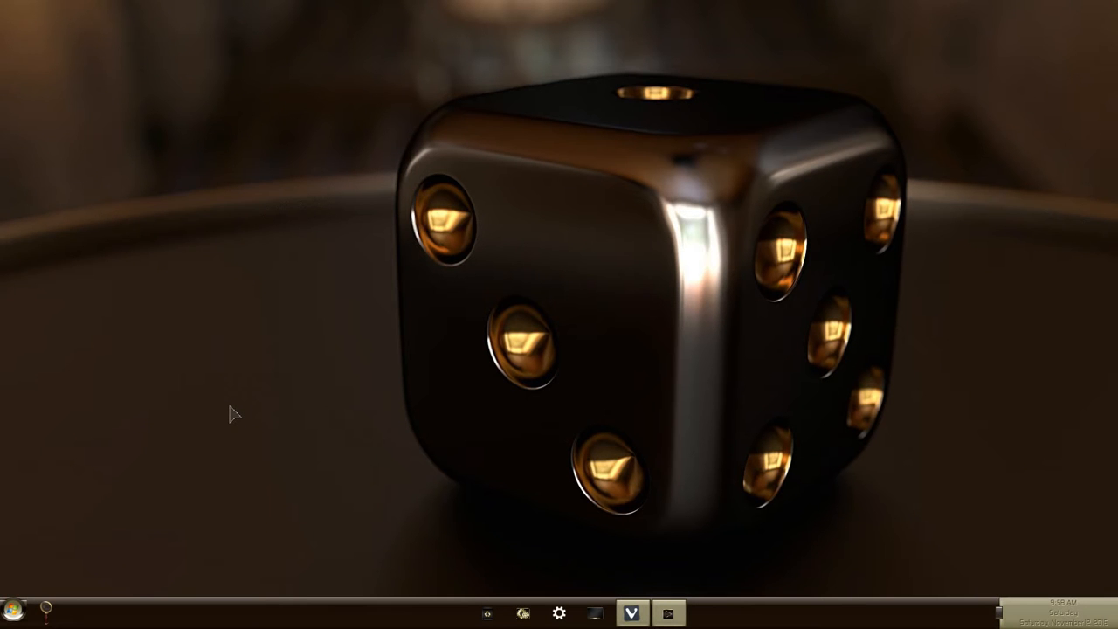
Step: Scroll through the Start menu's installed apps list twice, then close it
click(14, 612)
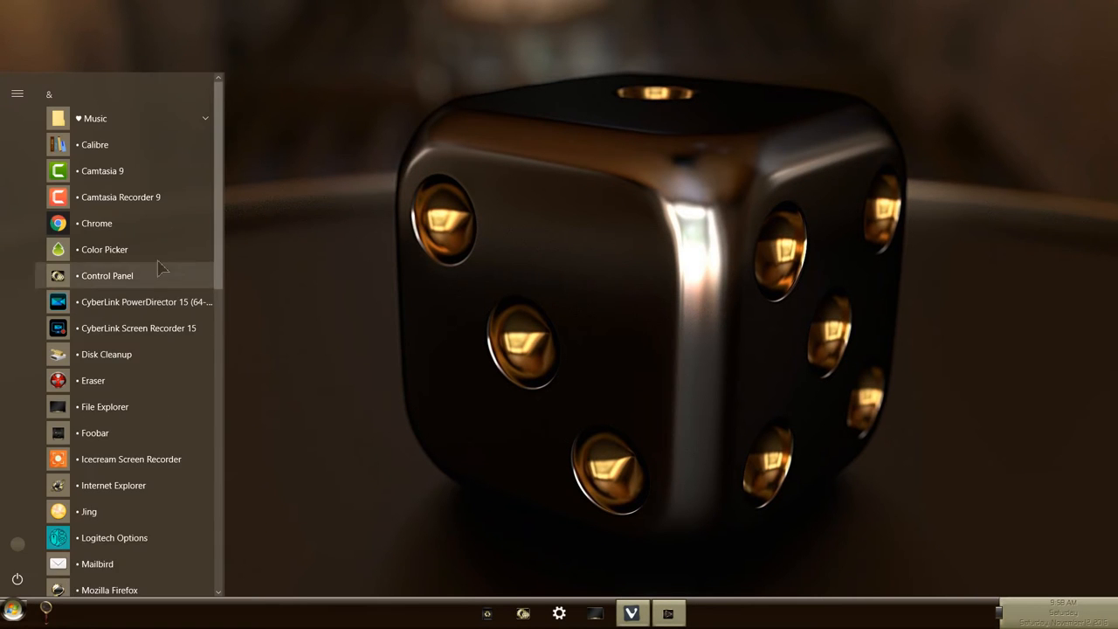
scroll(down, 3)
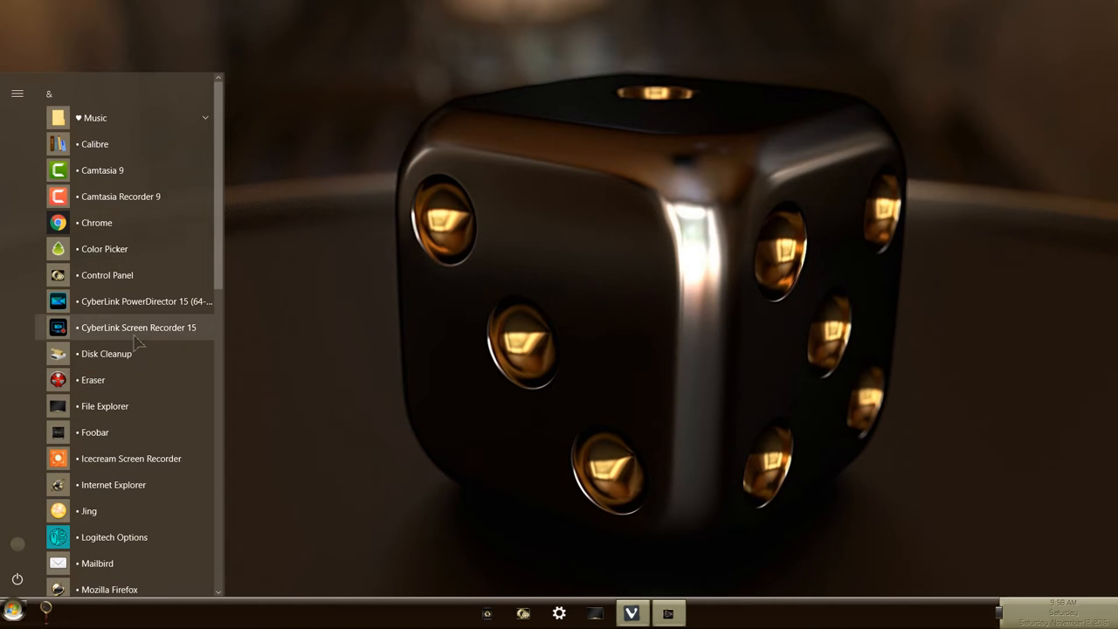
mouse_move(82, 260)
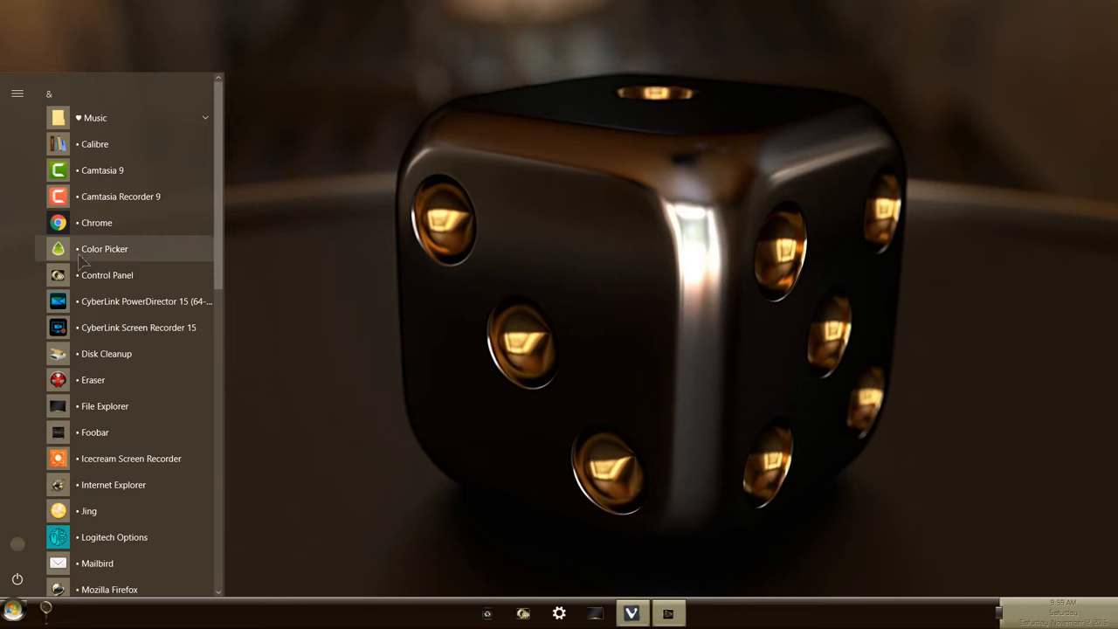
mouse_move(96, 222)
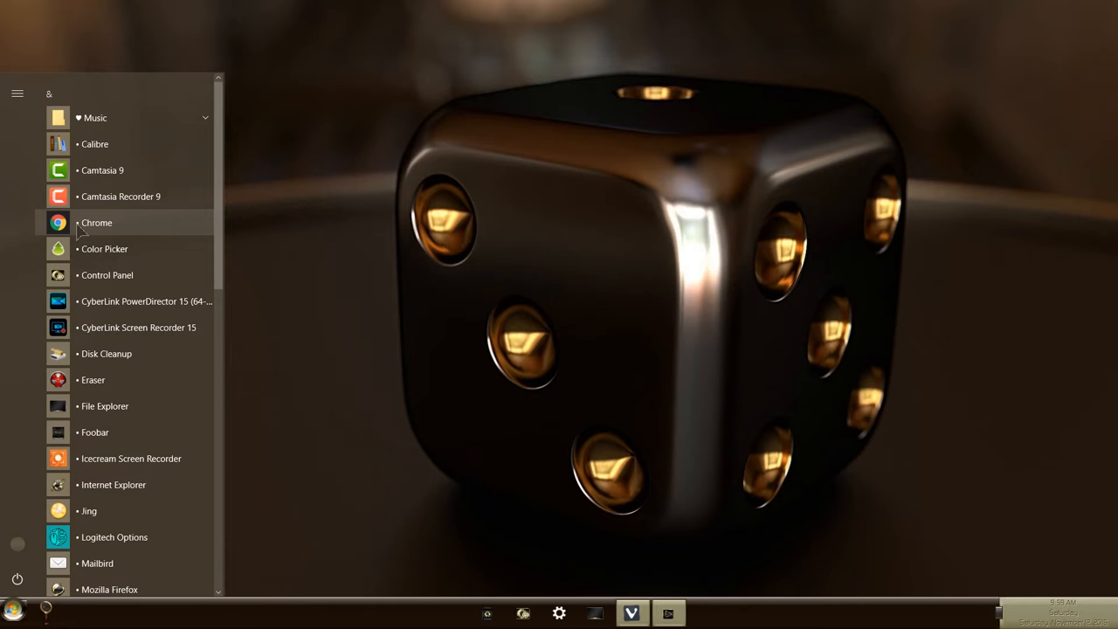
scroll(down, 3)
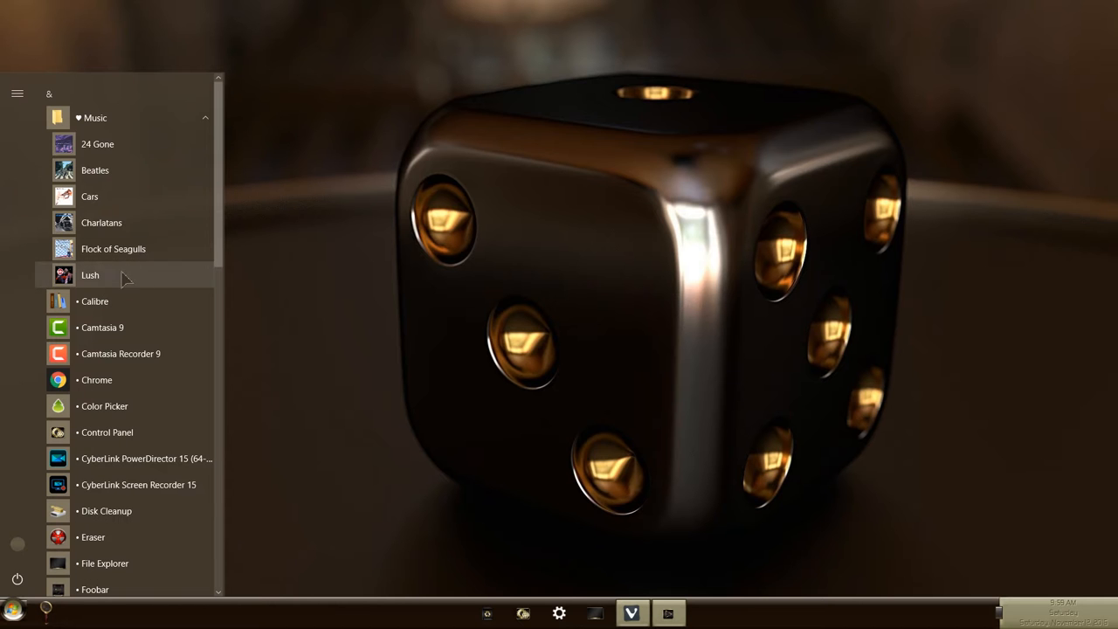
click(94, 117)
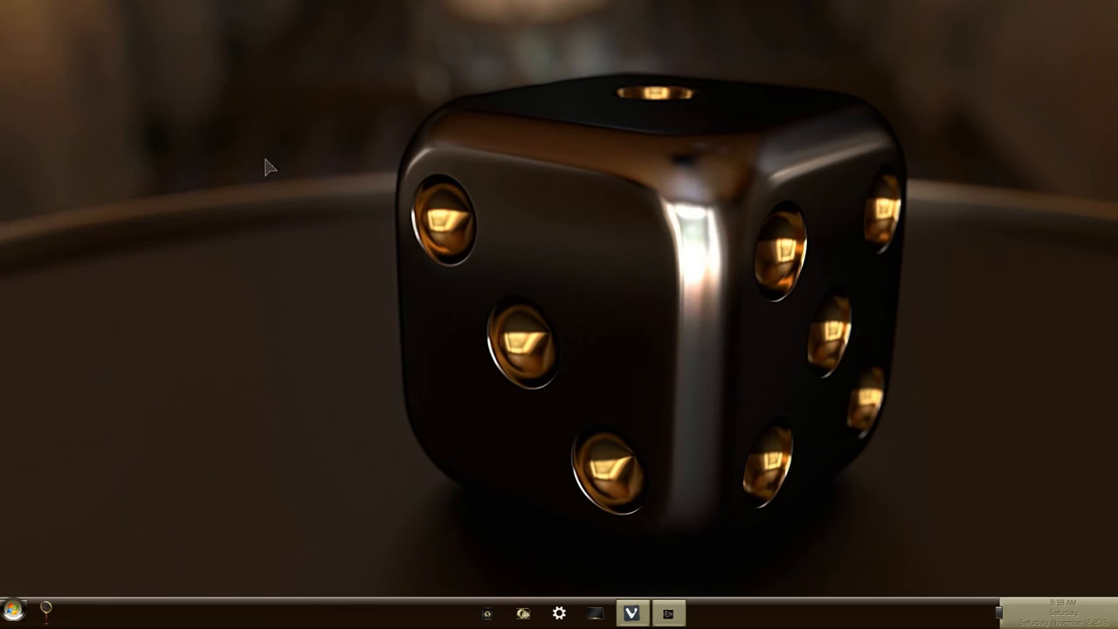
mouse_move(306, 339)
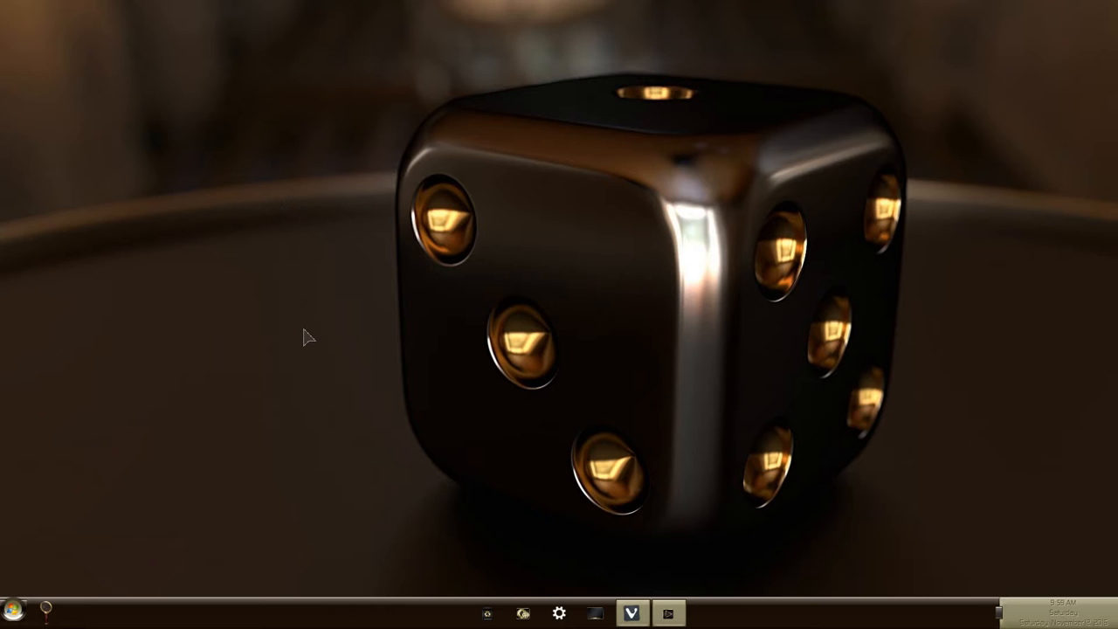
mouse_move(386, 376)
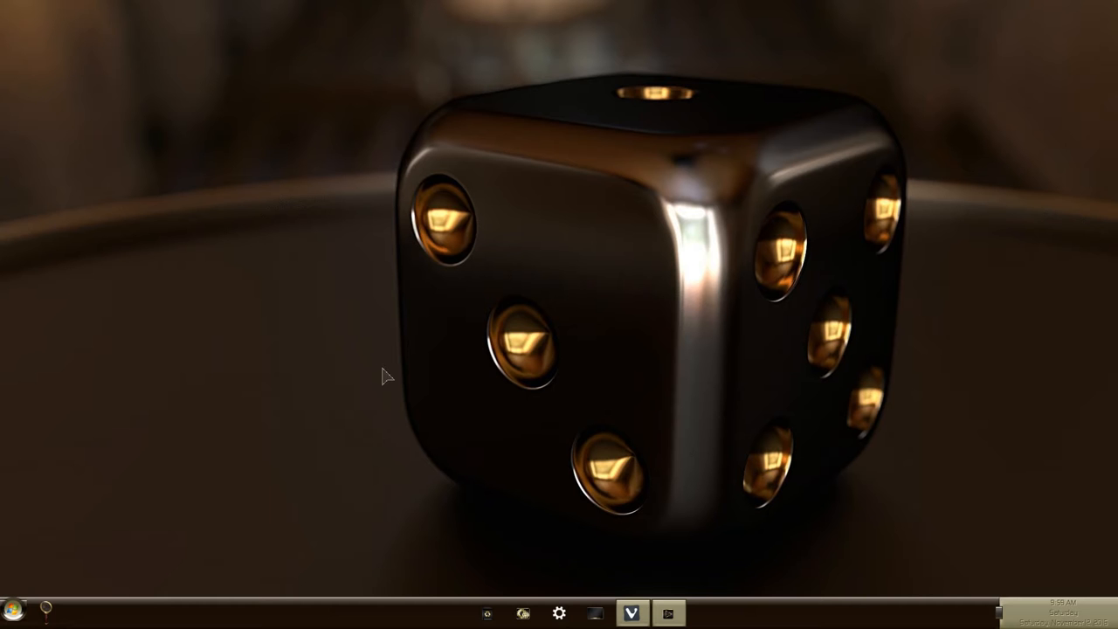
click(12, 610)
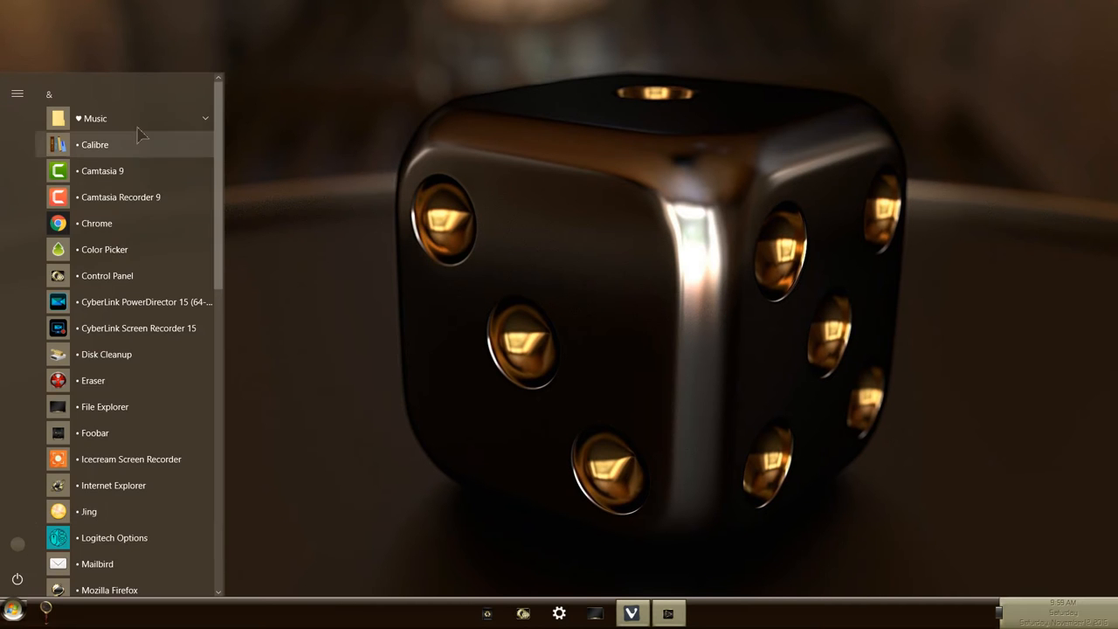
click(94, 118)
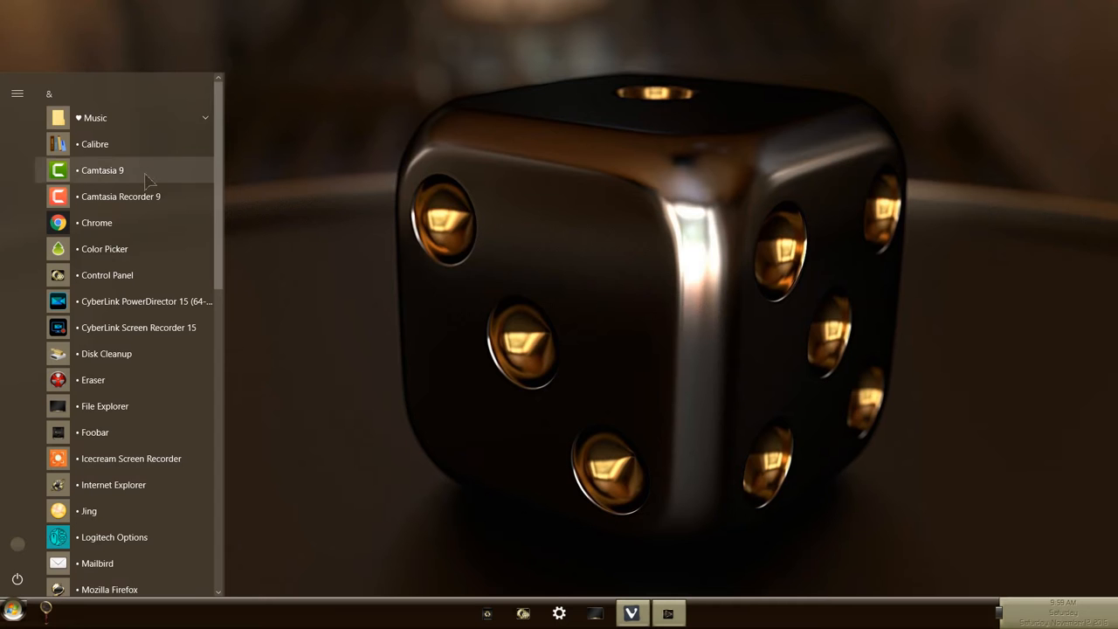
mouse_move(93, 118)
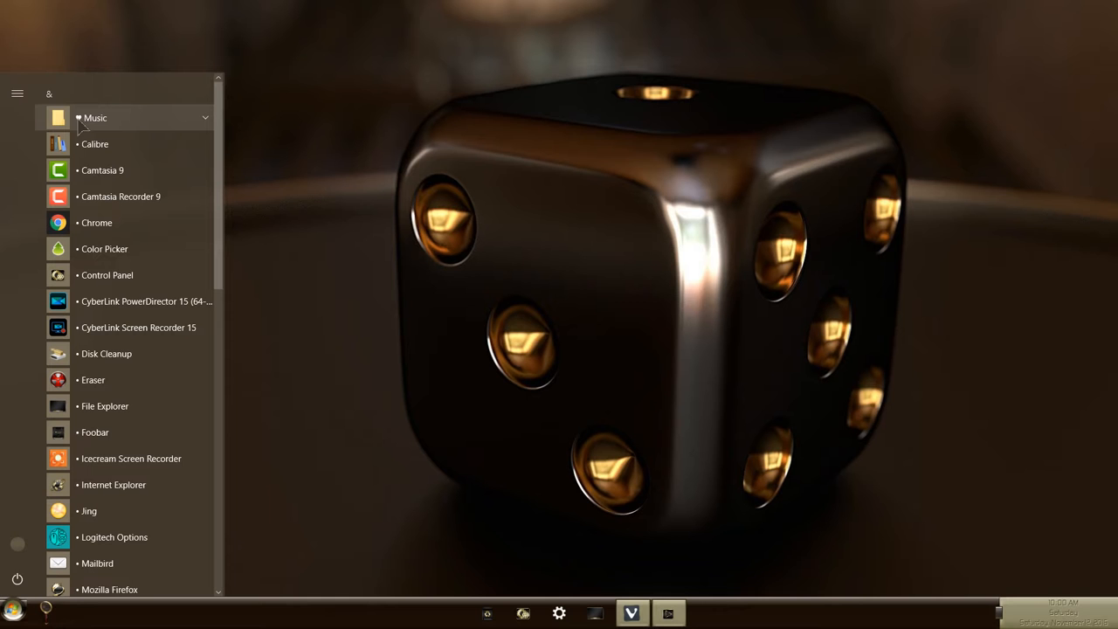
mouse_move(103, 126)
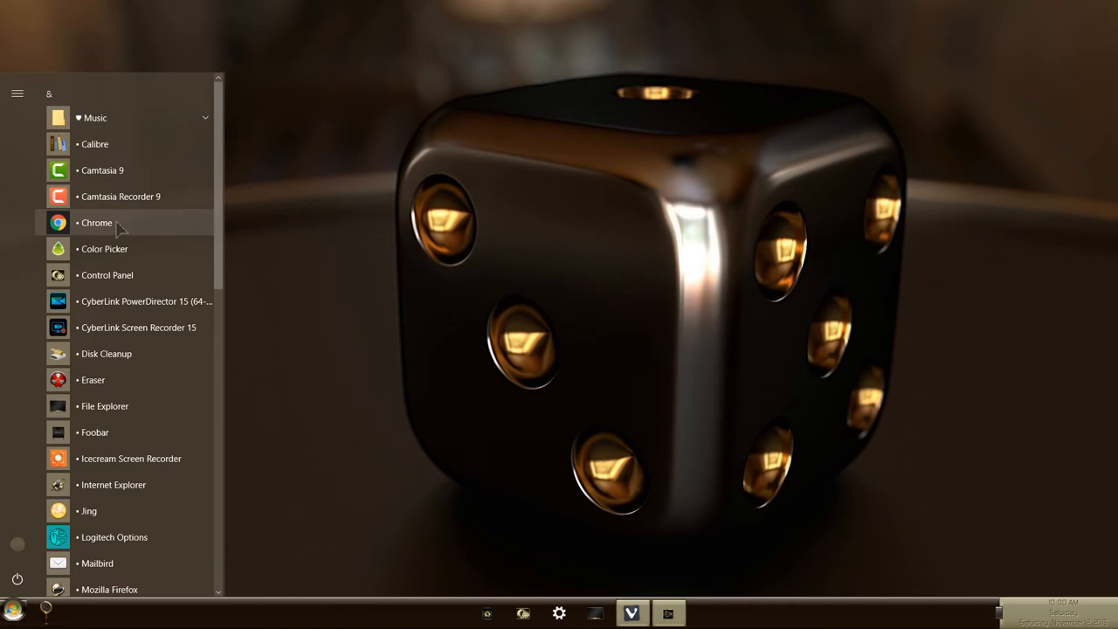
mouse_move(317, 191)
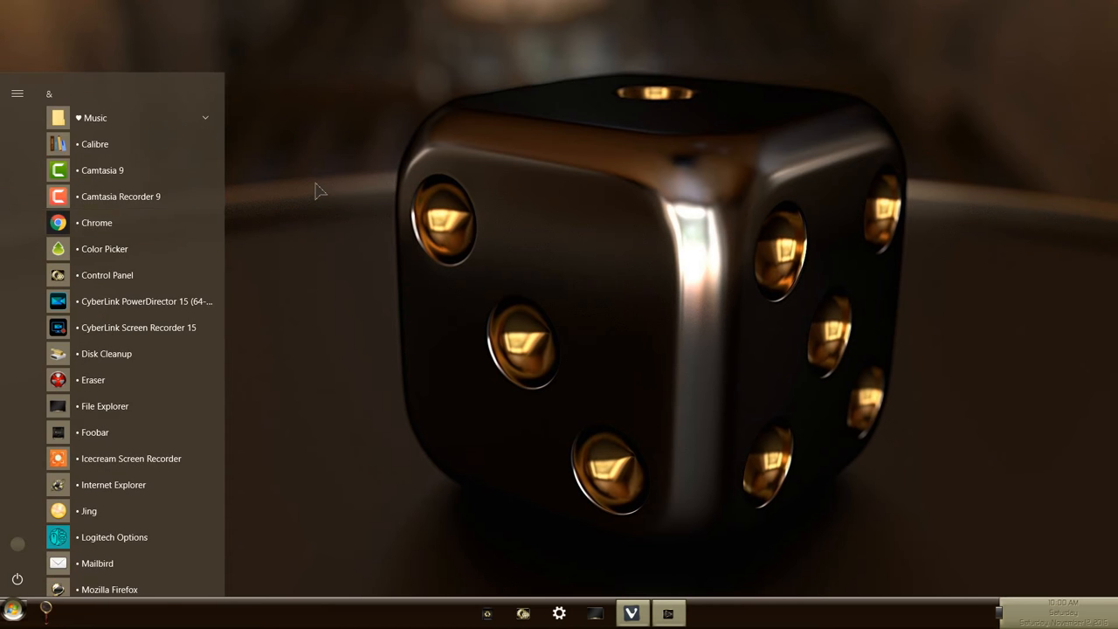
click(13, 612)
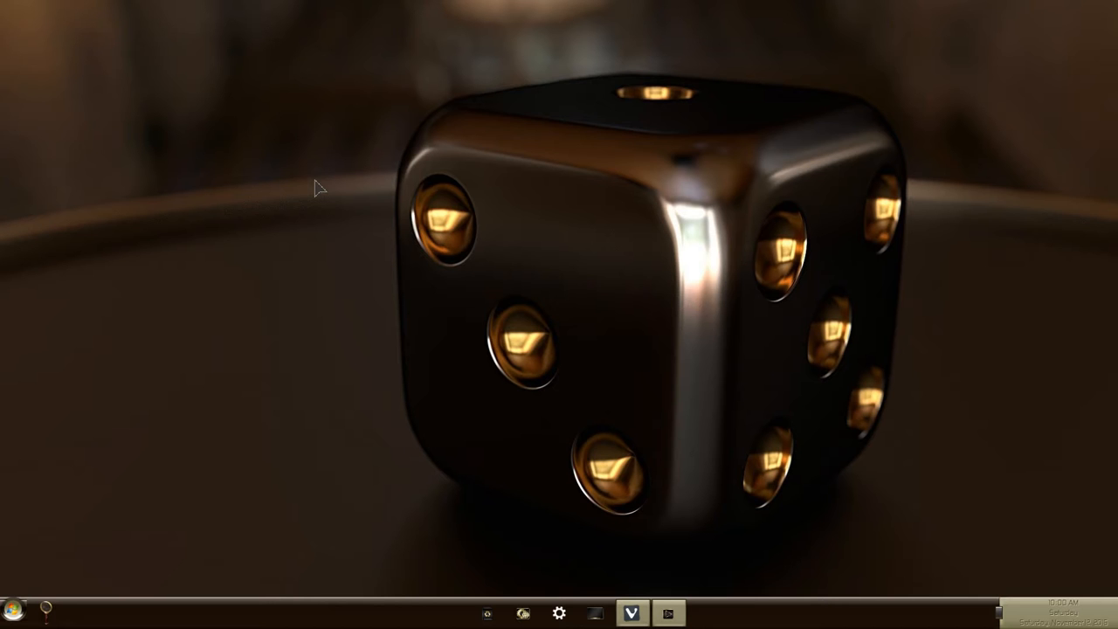
mouse_move(327, 436)
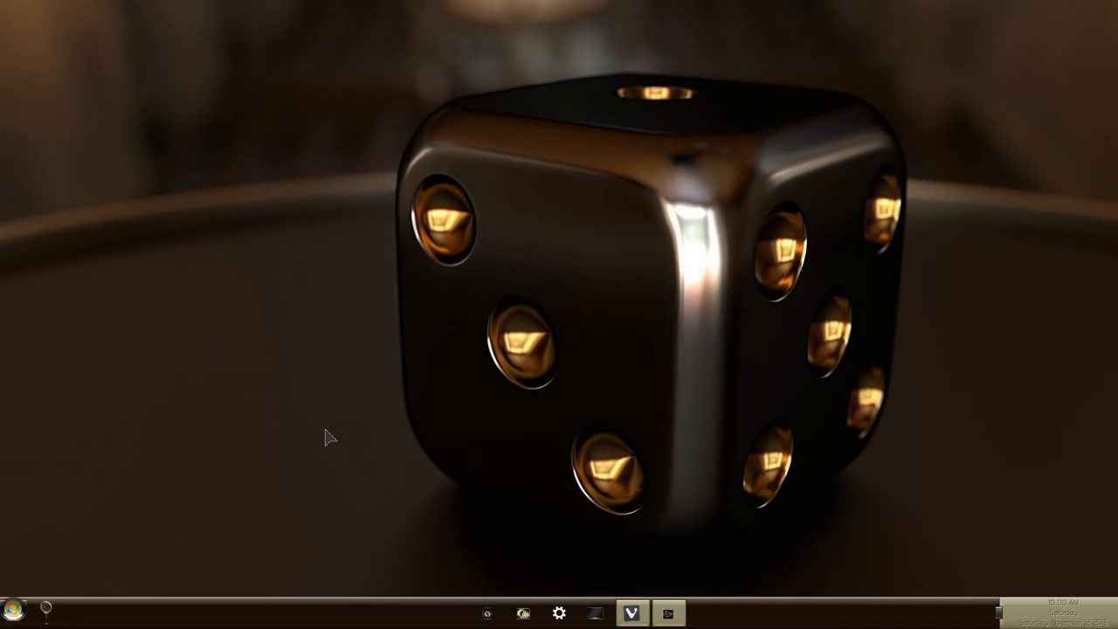
mouse_move(417, 444)
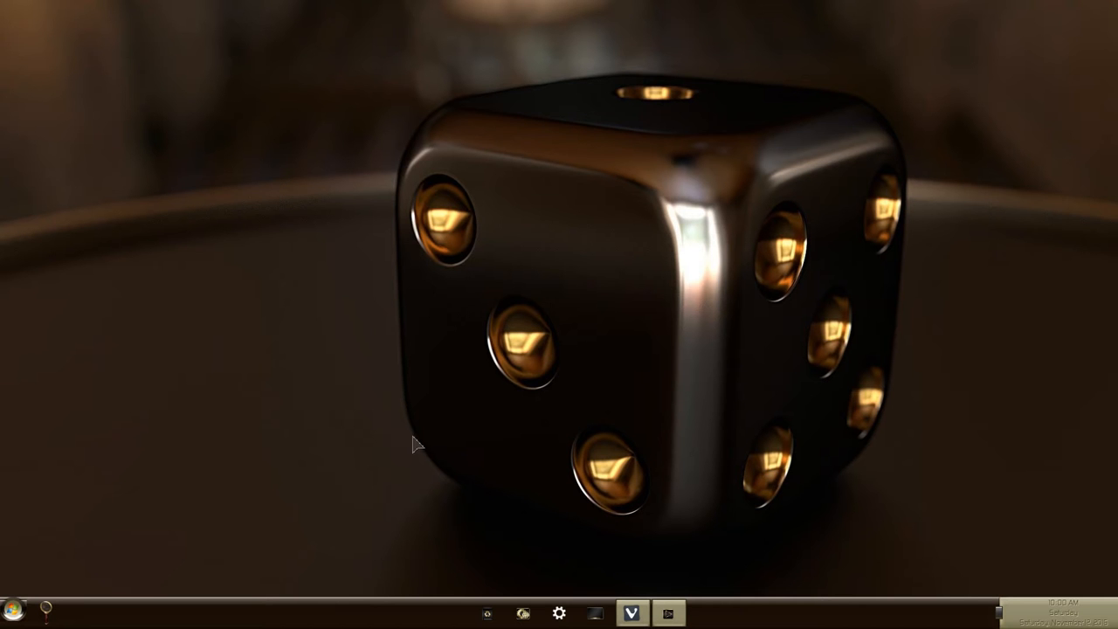
Step: Pick the Sgt. Pepper album in the music library, then play and pause it
click(631, 613)
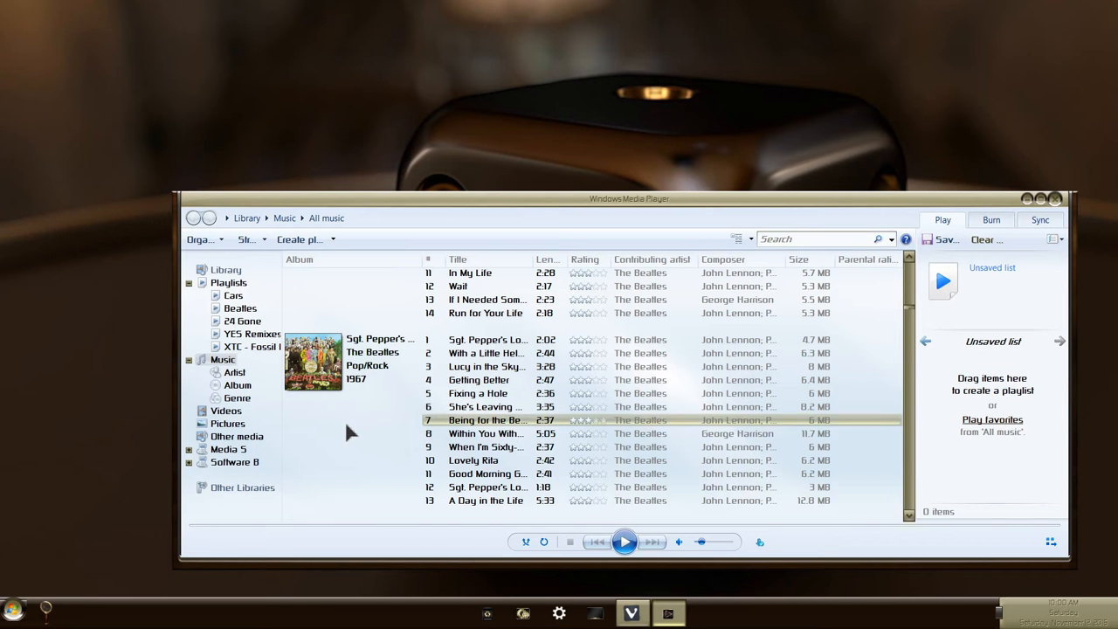
click(486, 366)
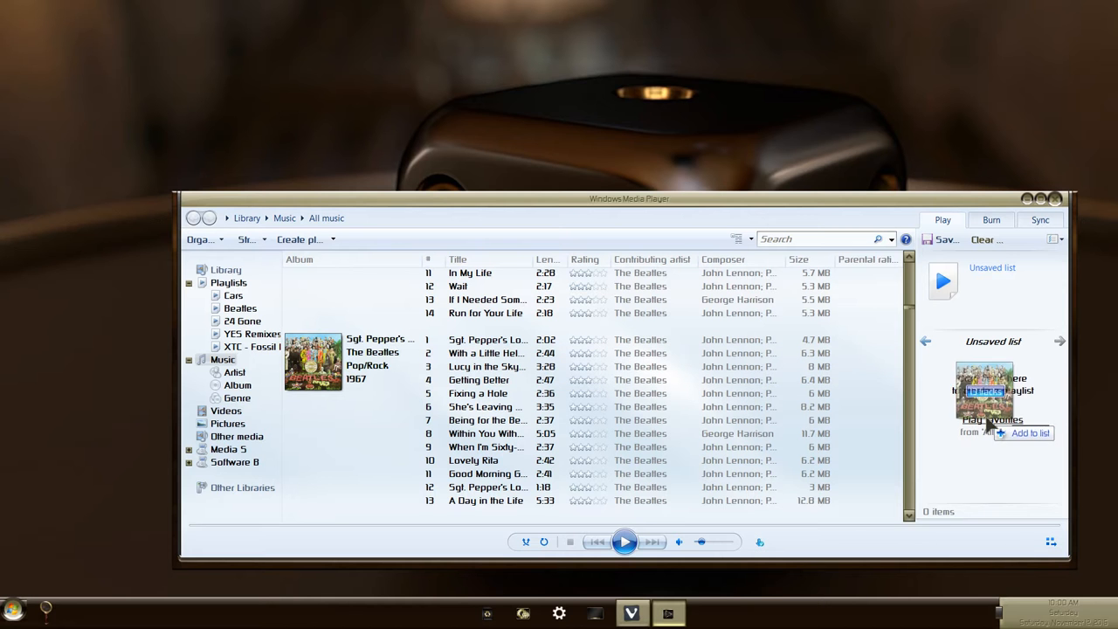
click(625, 542)
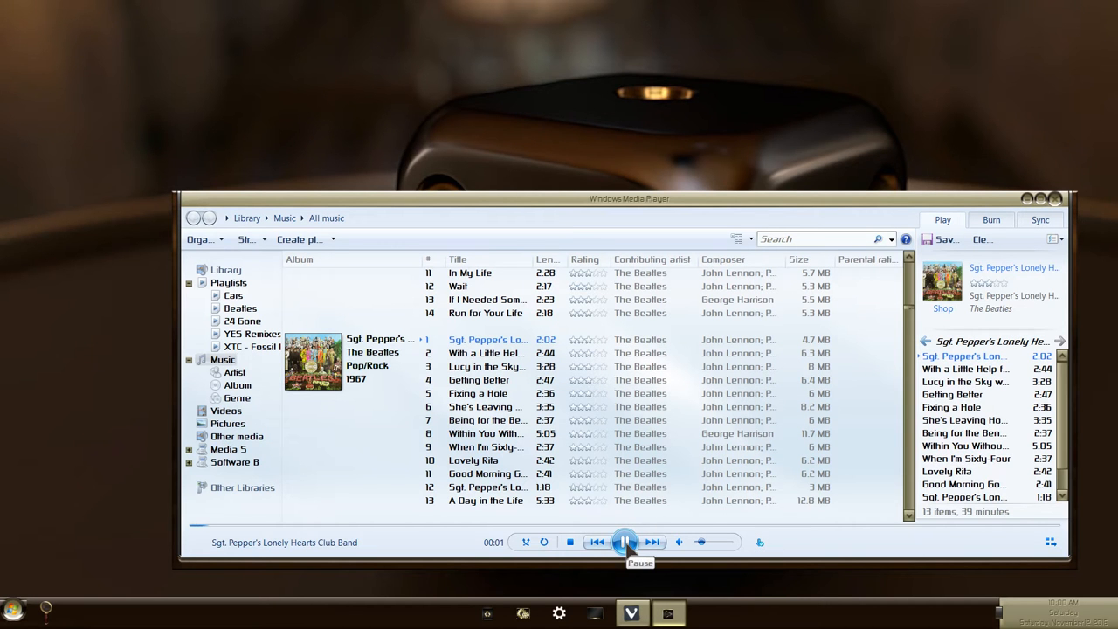
click(626, 541)
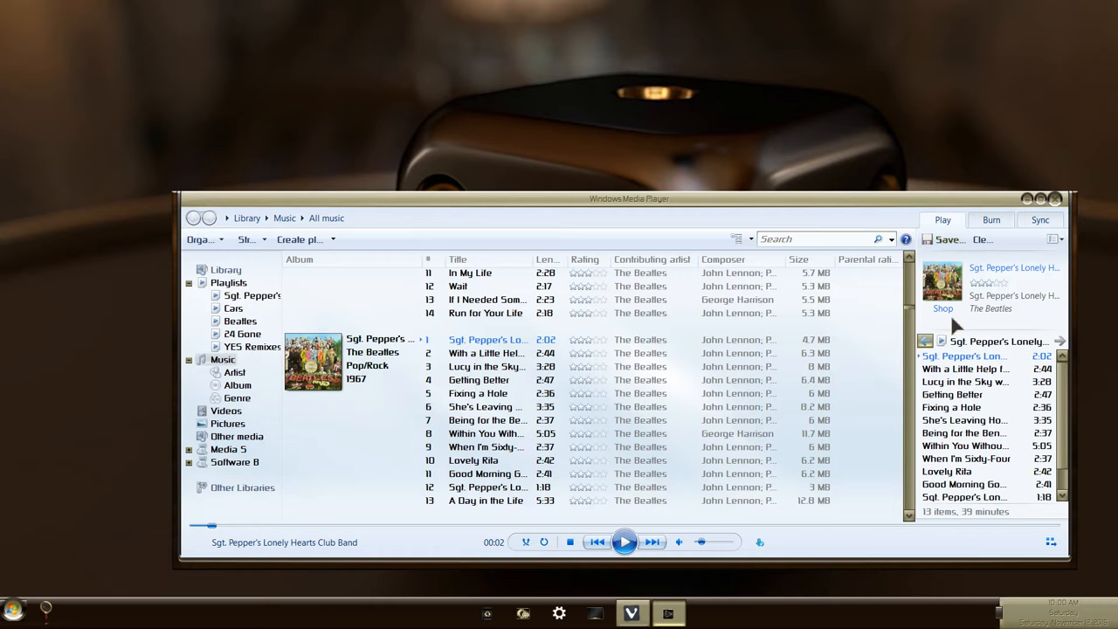
mouse_move(995, 332)
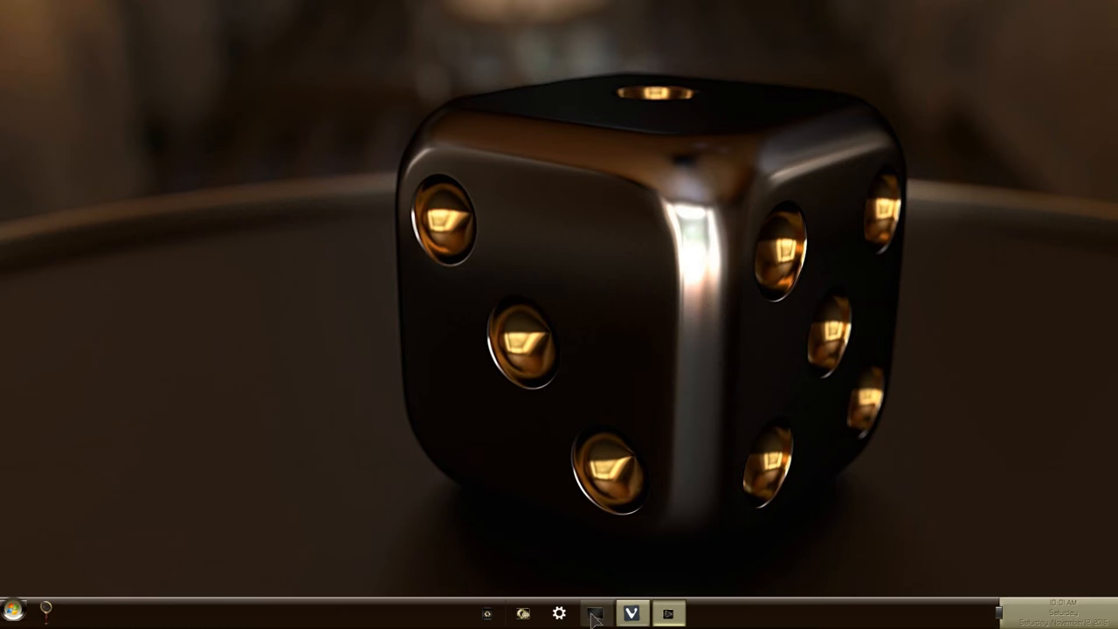
Step: Send the Sgt. Pepper's .wpl playlist from Music\Playlists to the desktop as a shortcut
click(596, 613)
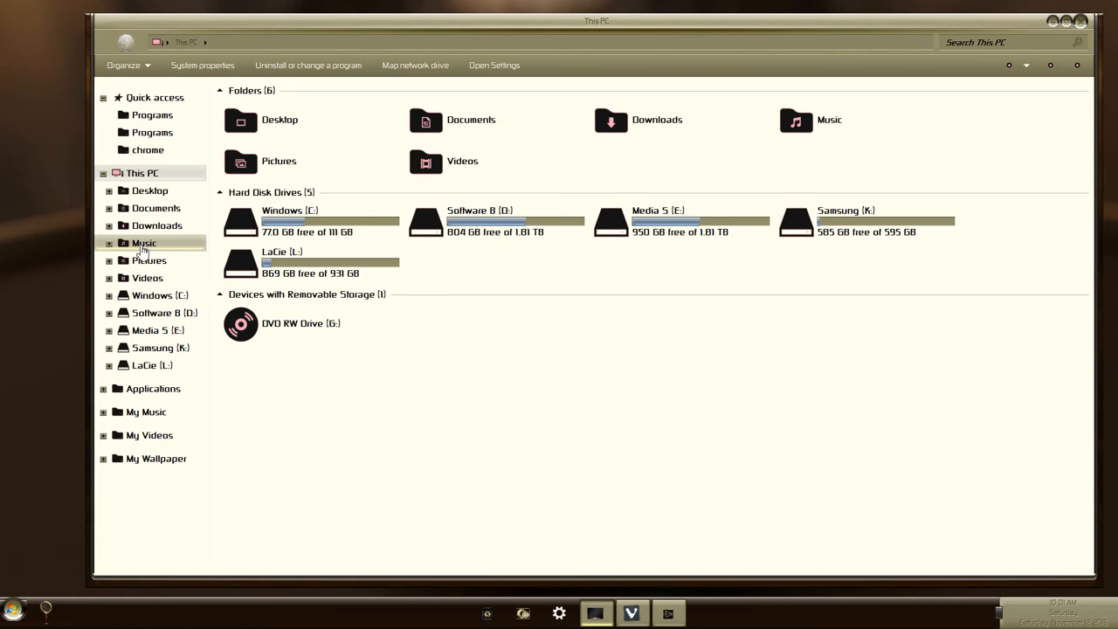
double_click(144, 242)
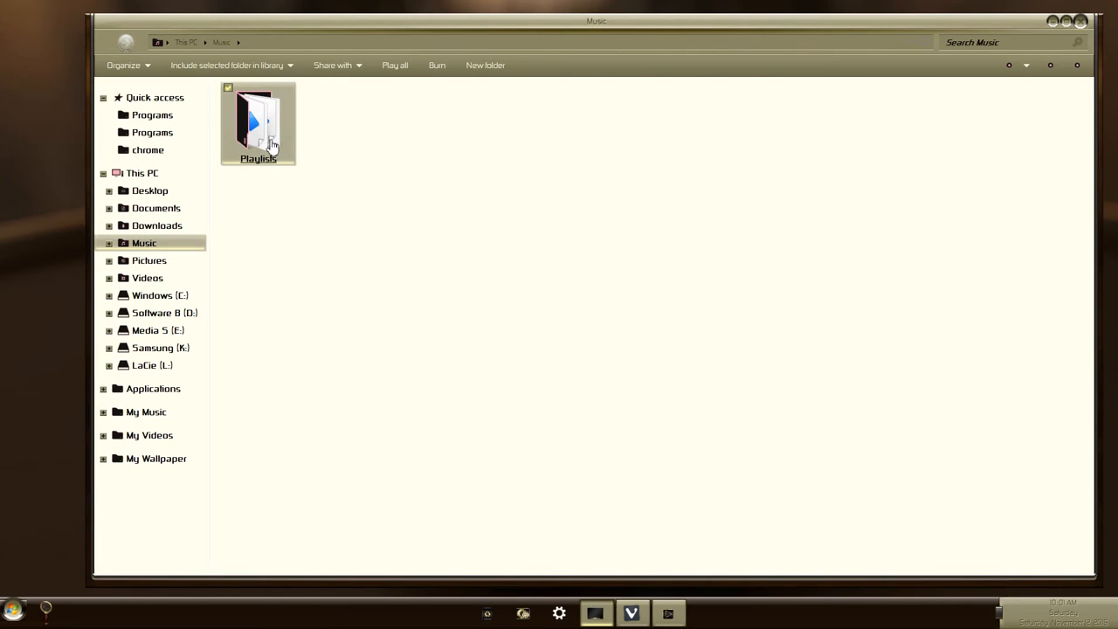
double_click(258, 123)
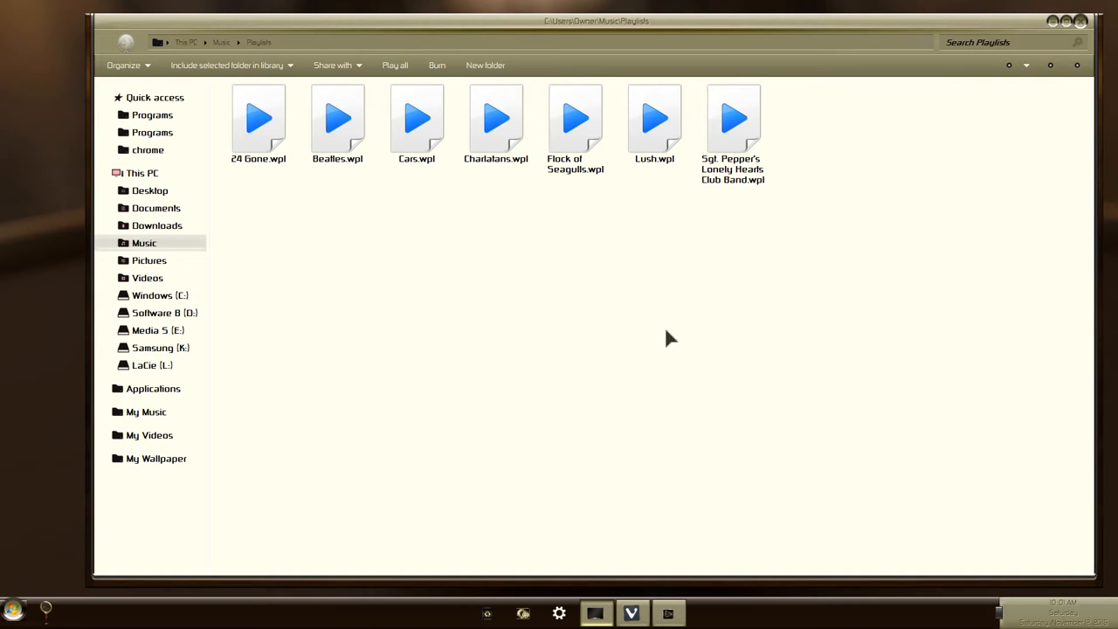
mouse_move(723, 255)
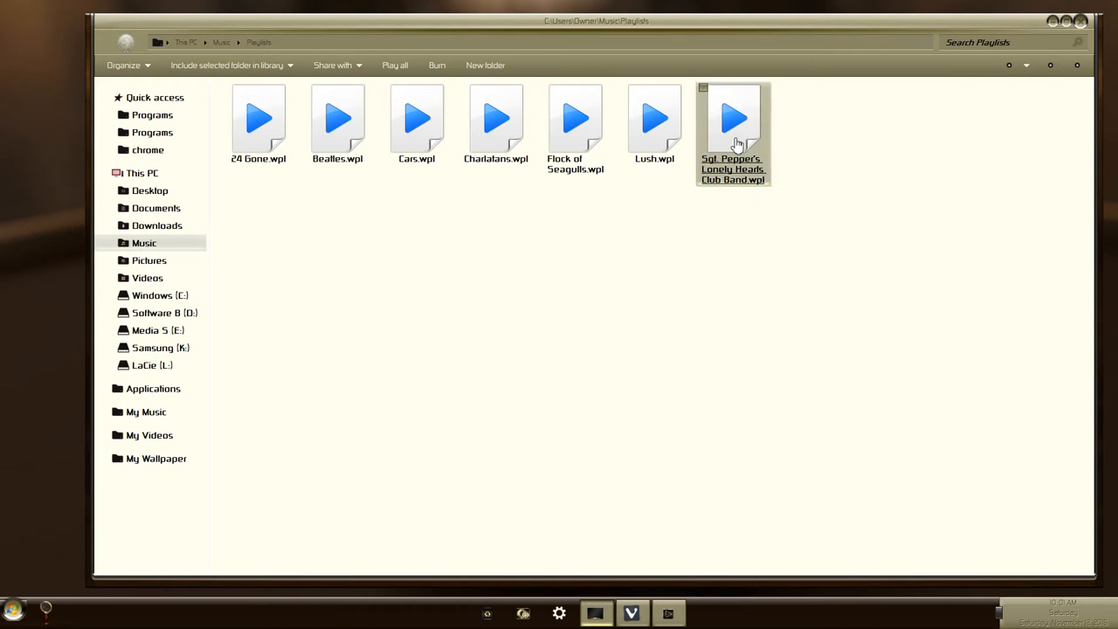
mouse_move(733, 122)
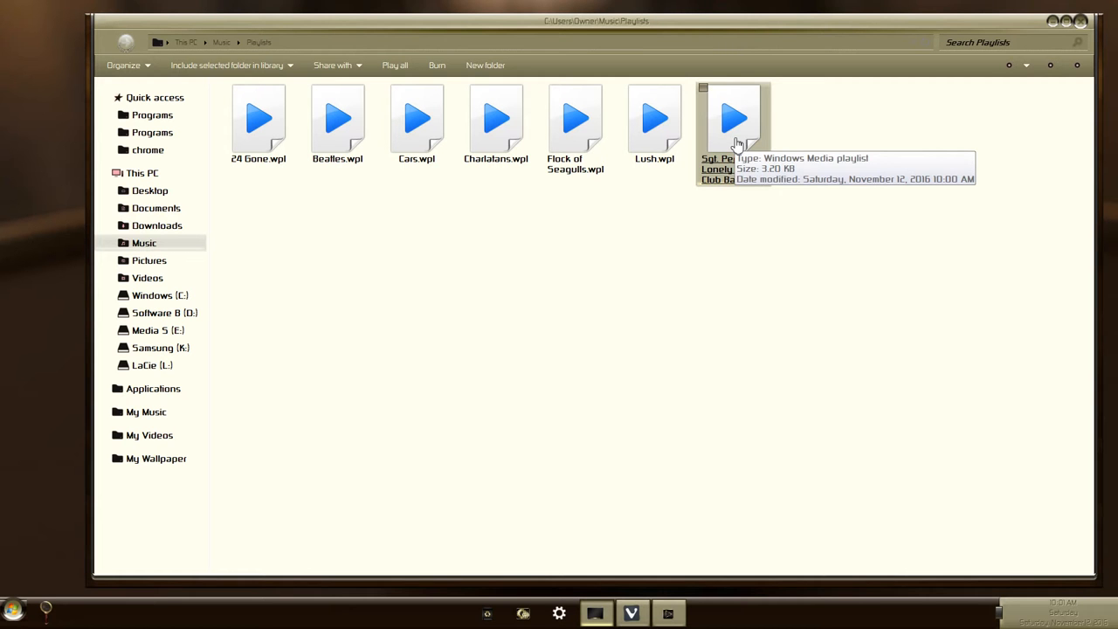
right_click(734, 118)
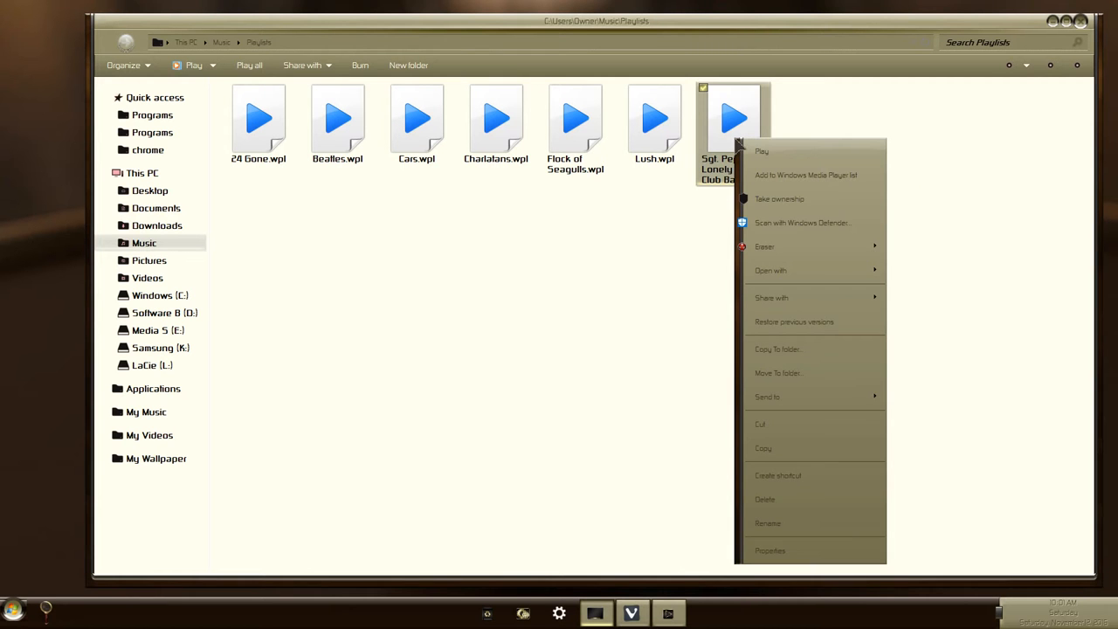
mouse_move(803, 475)
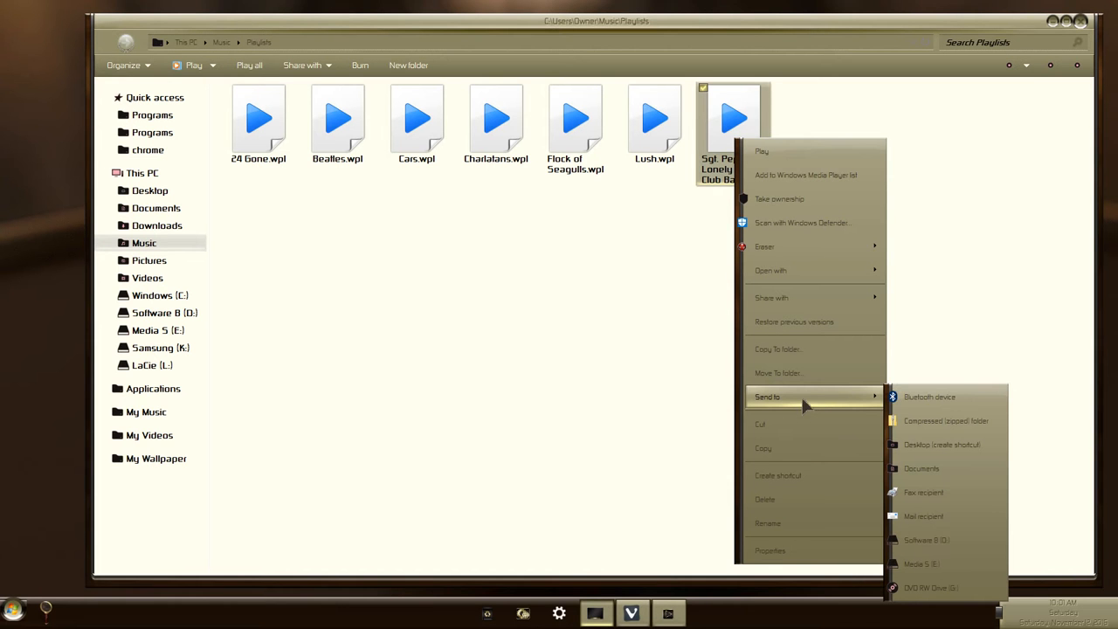
mouse_move(942, 445)
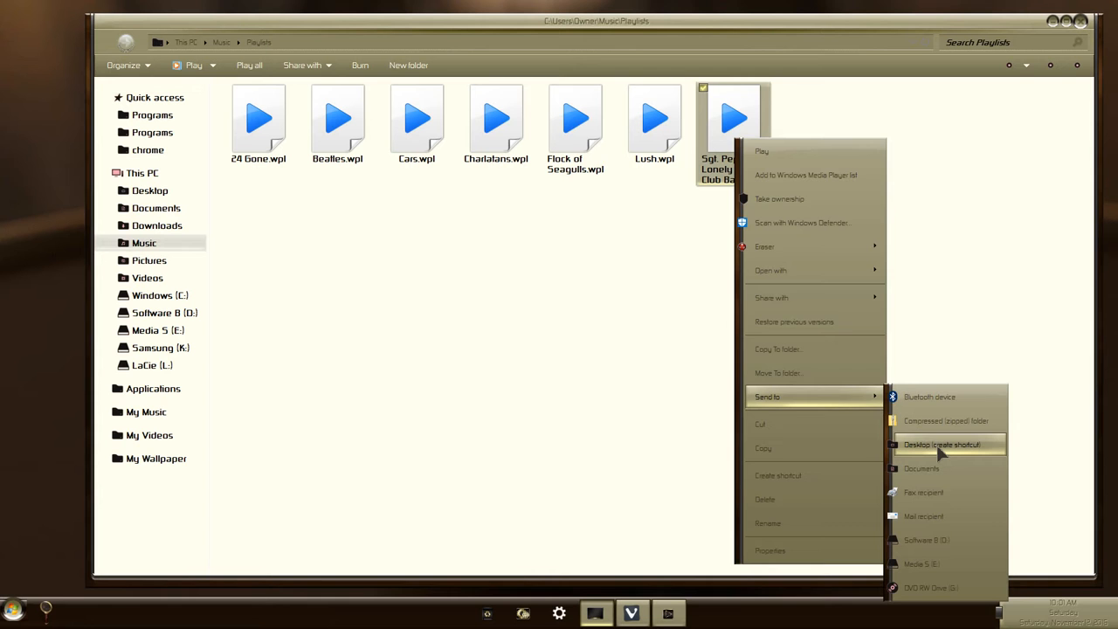
click(941, 444)
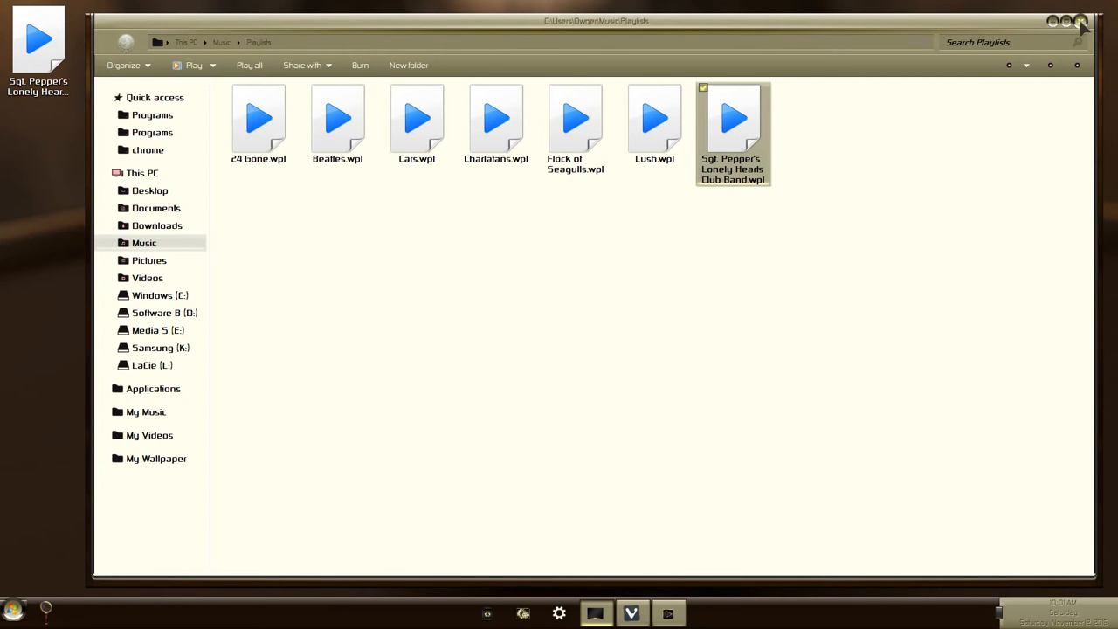
click(1065, 20)
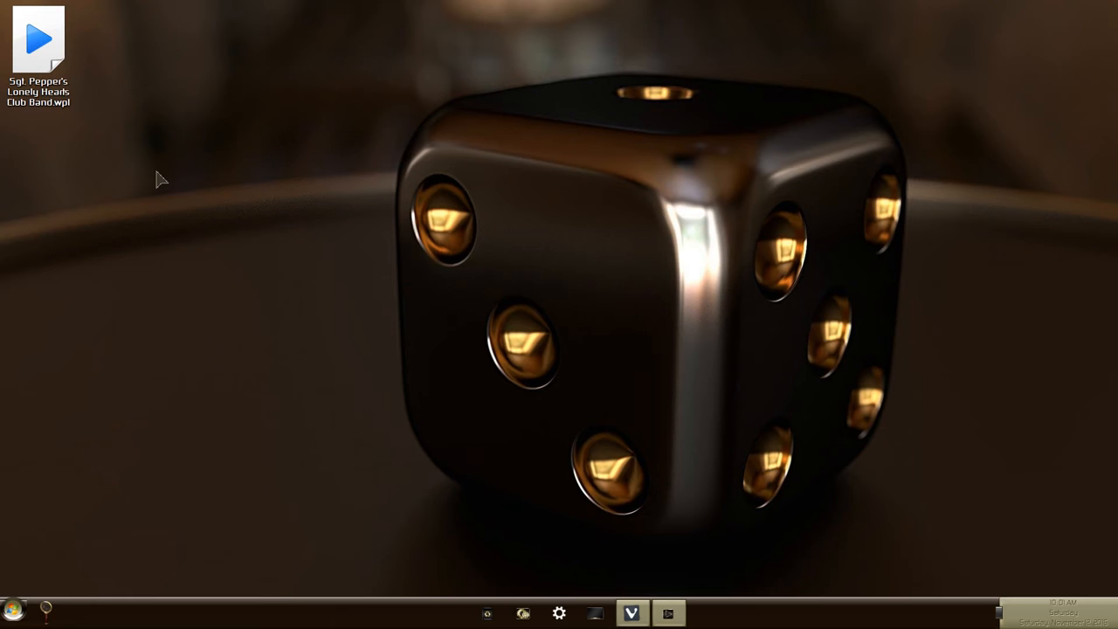
mouse_move(148, 178)
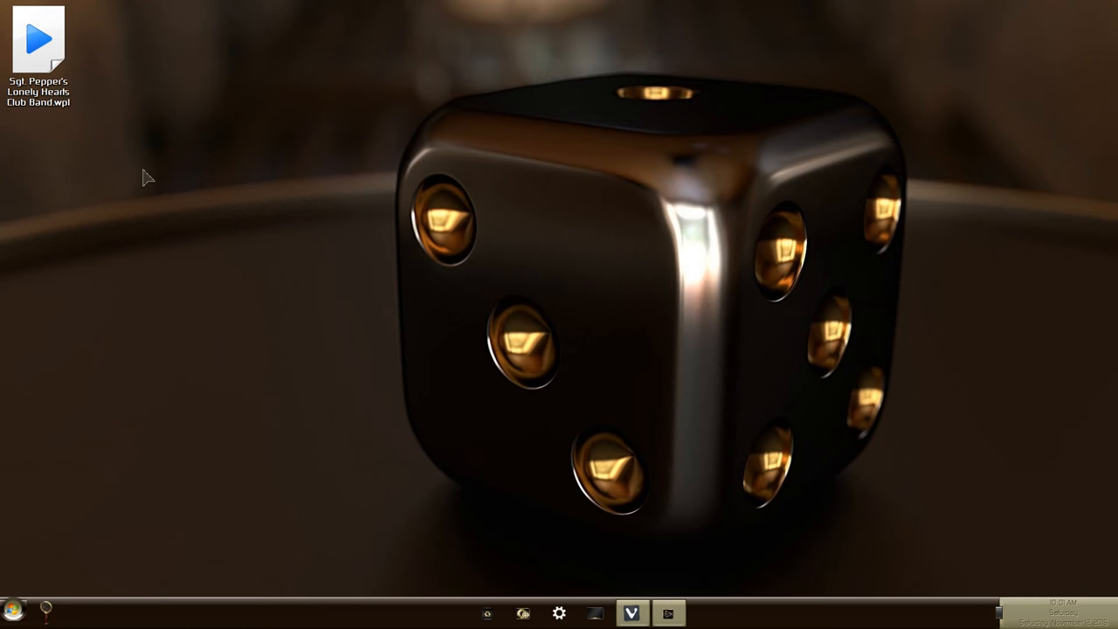
right_click(37, 39)
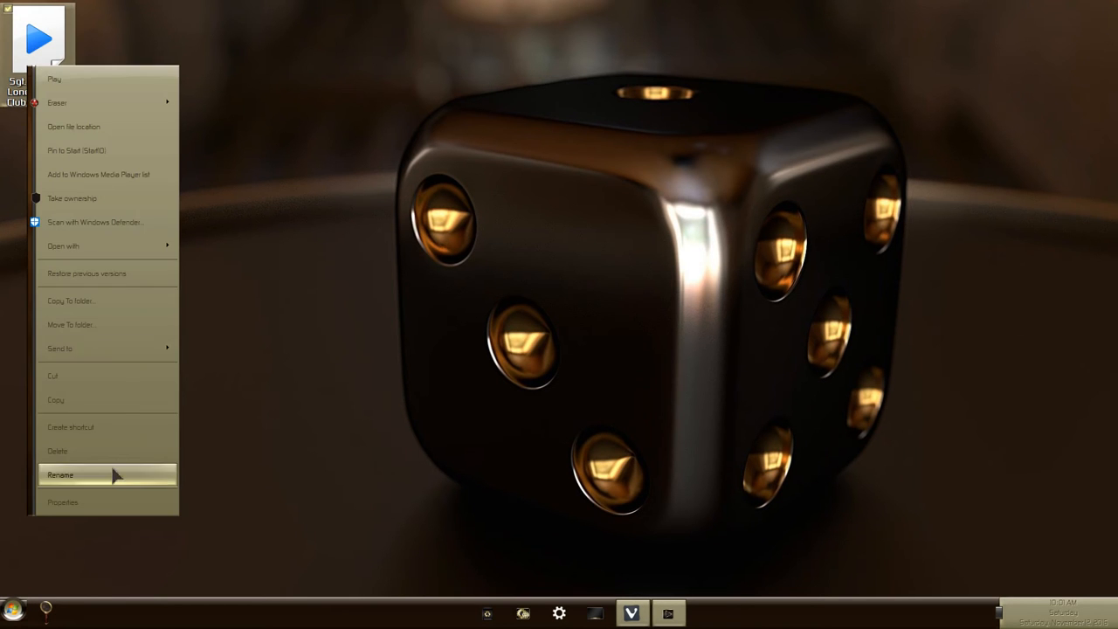
click(60, 474)
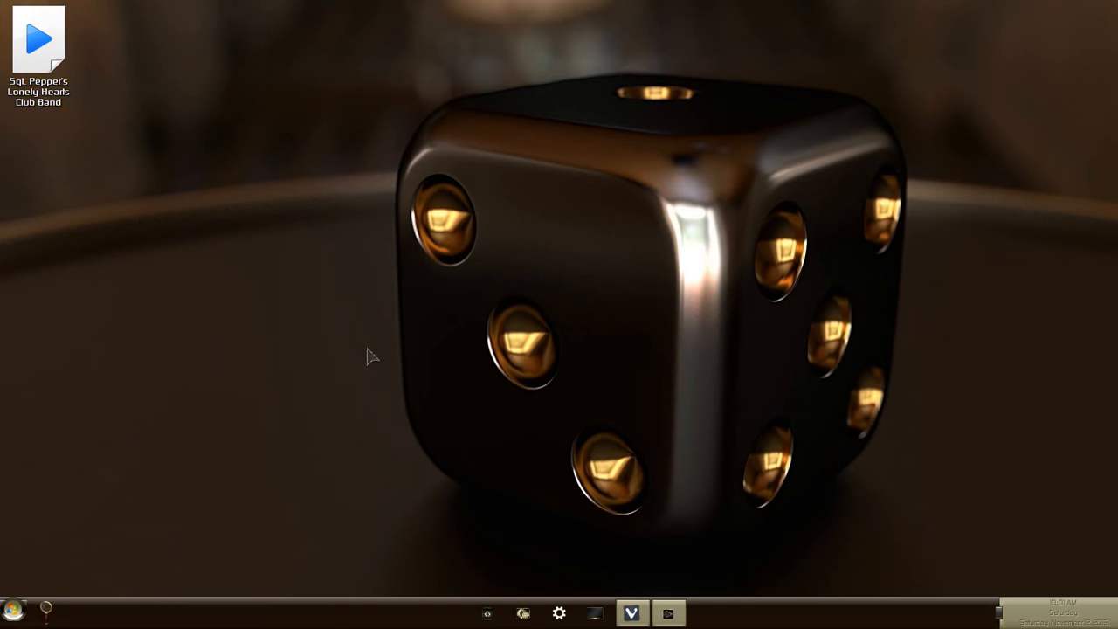
Step: Go to Start Menu\Programs in File Explorer and select the ♥ Music folder
click(595, 612)
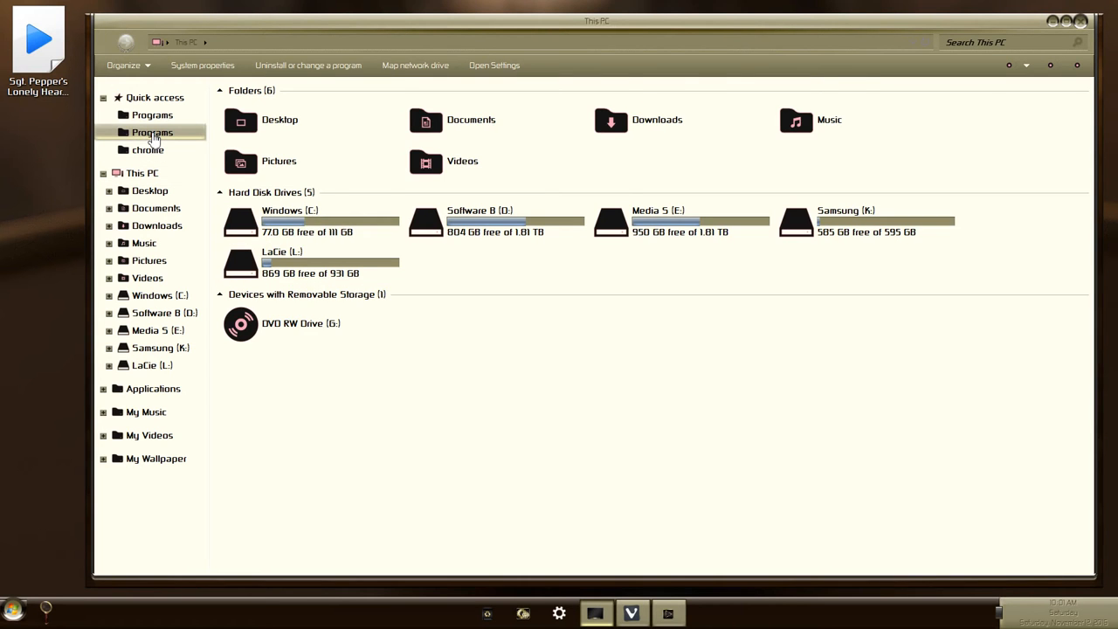
double_click(152, 132)
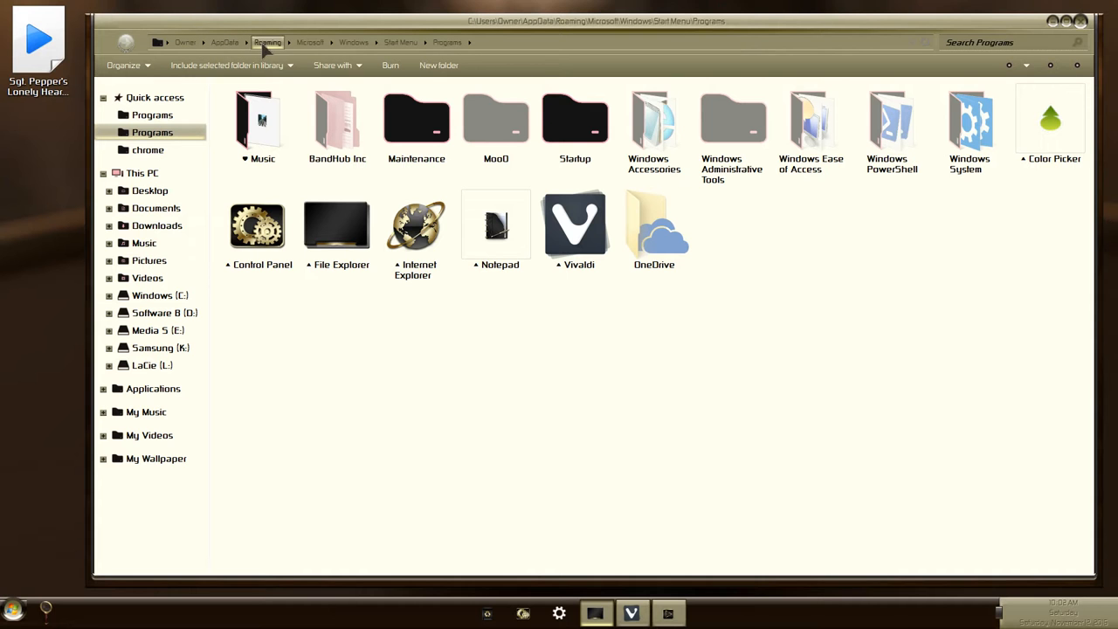
mouse_move(446, 41)
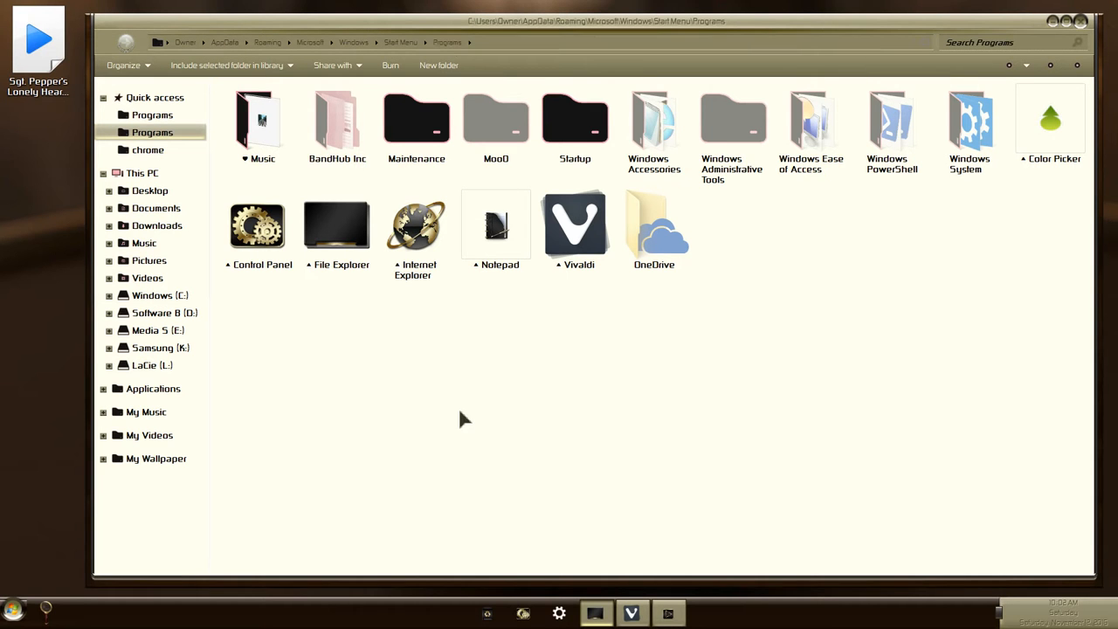
mouse_move(326, 365)
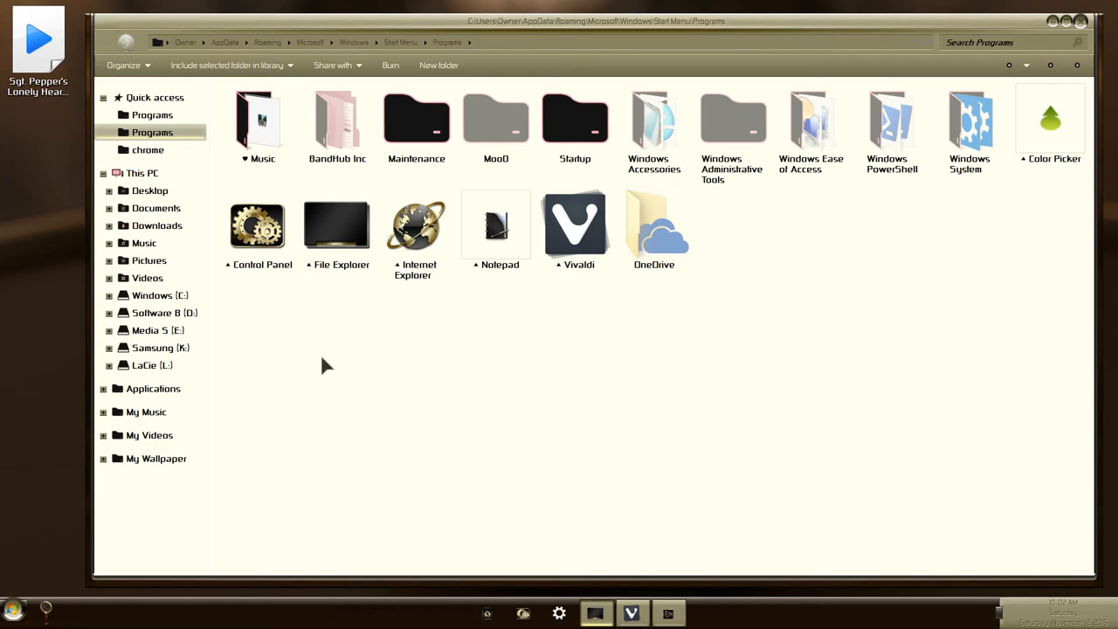
right_click(327, 365)
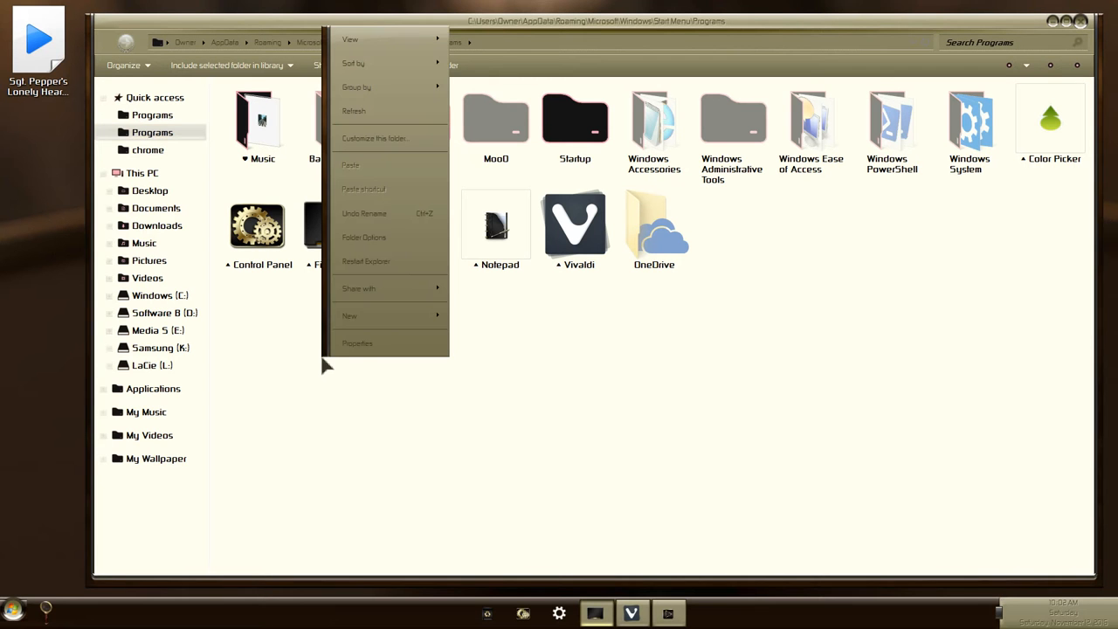
mouse_move(388, 288)
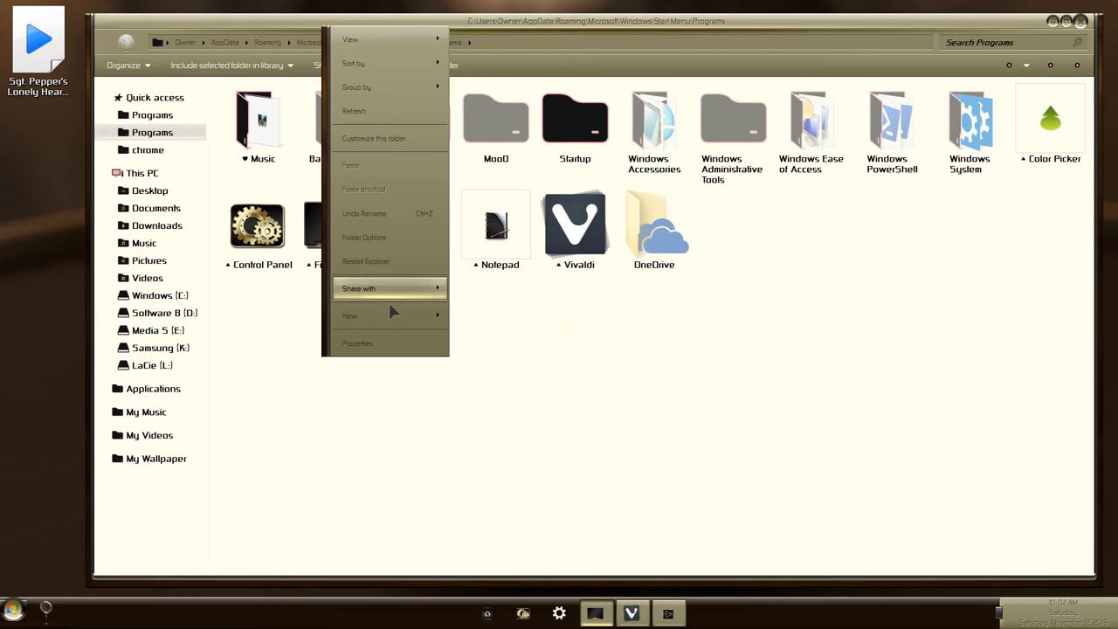
click(384, 428)
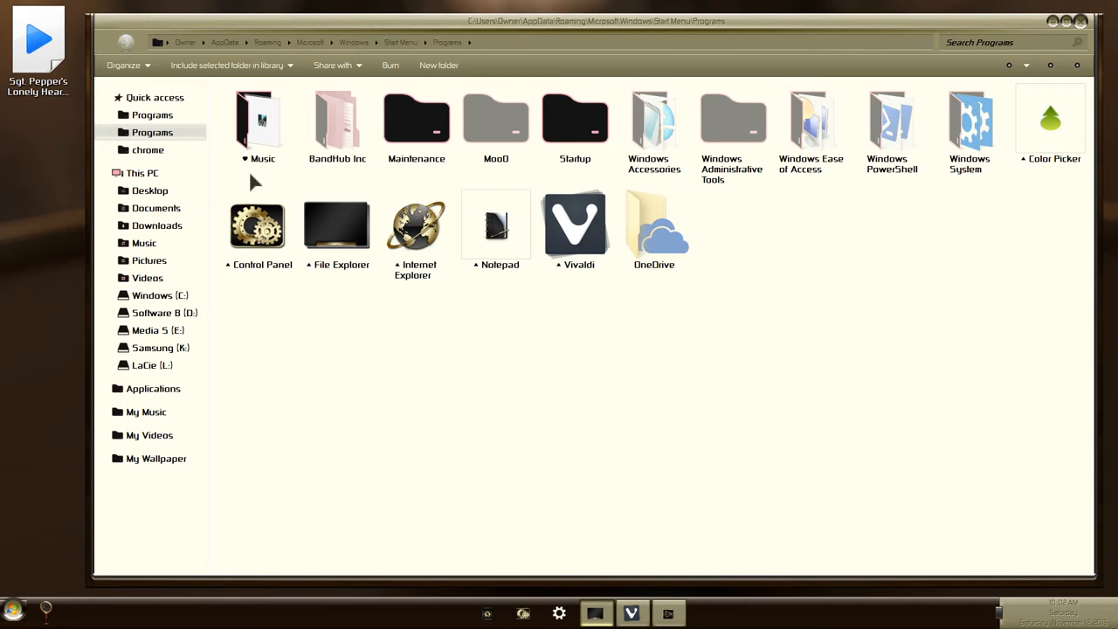
click(257, 122)
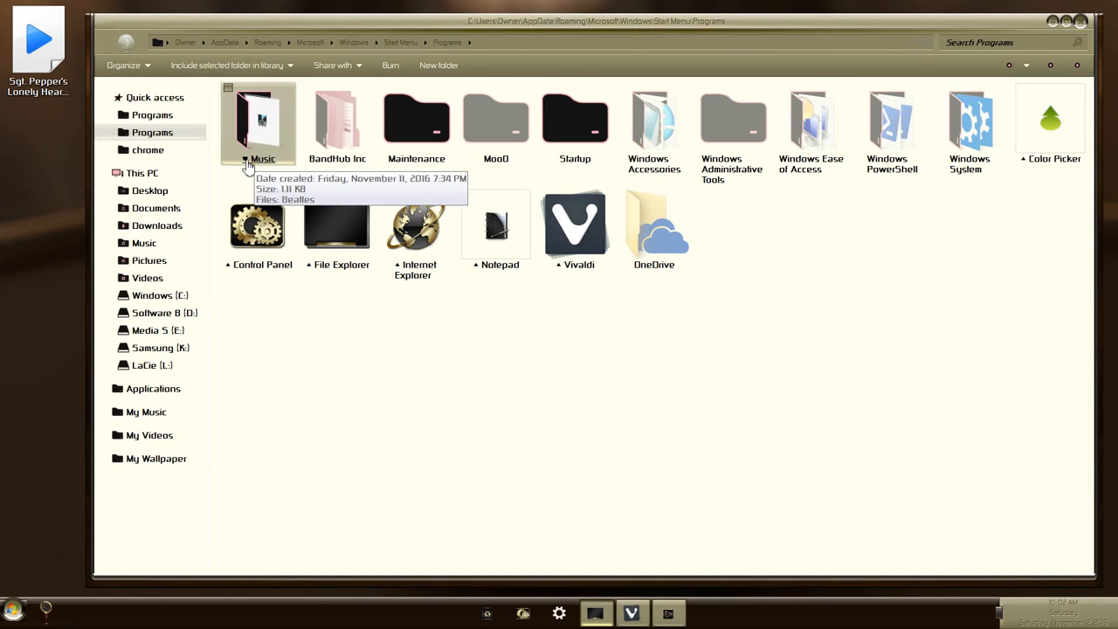
mouse_move(306, 377)
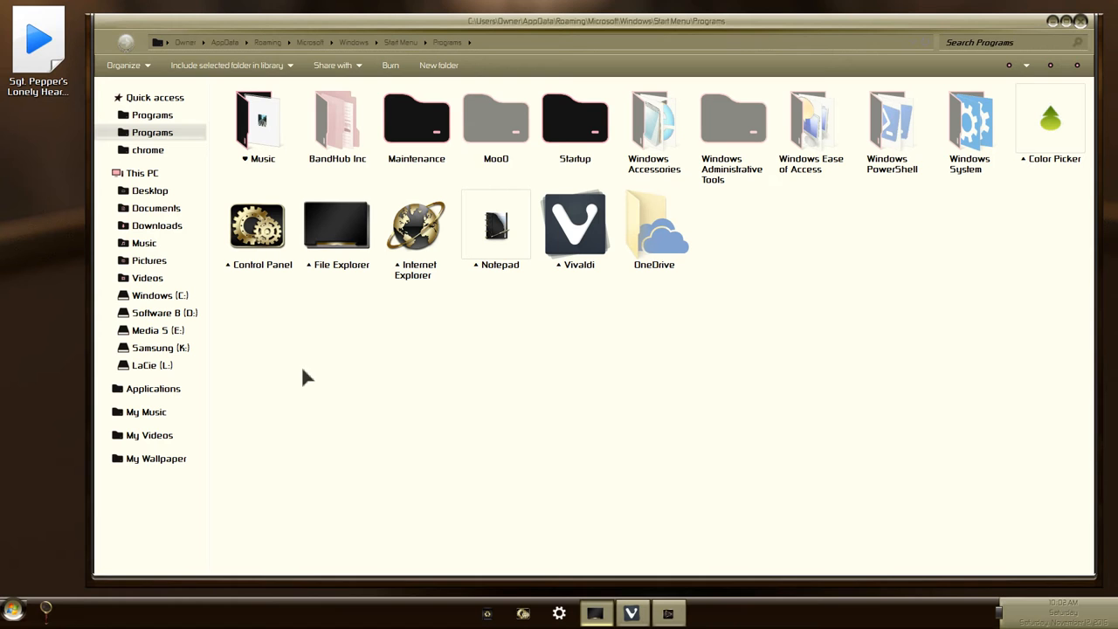
click(257, 122)
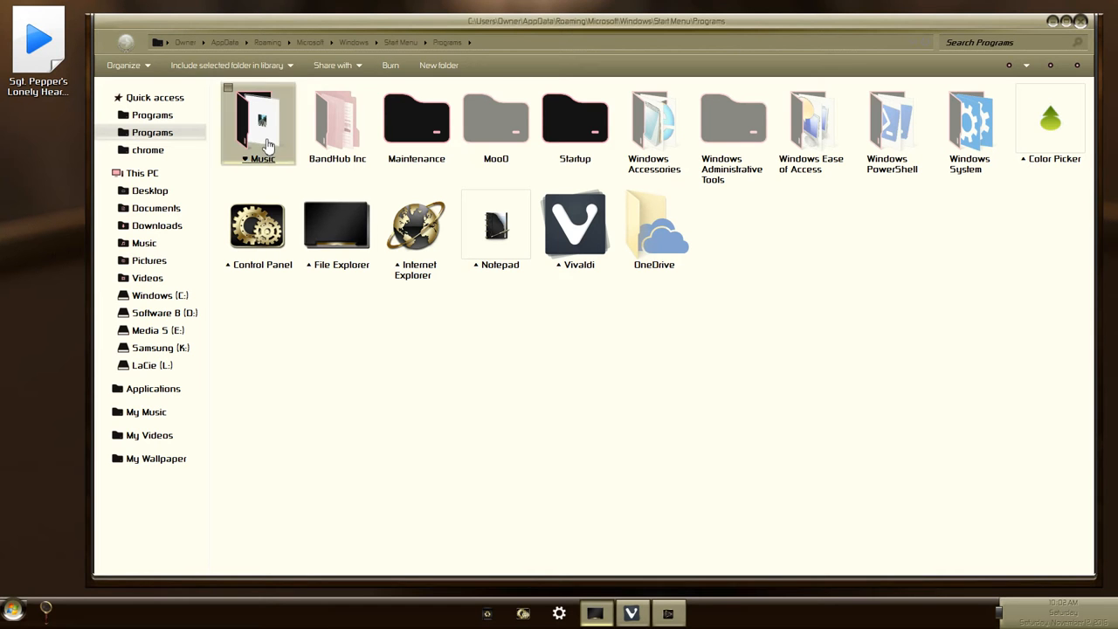
double_click(259, 123)
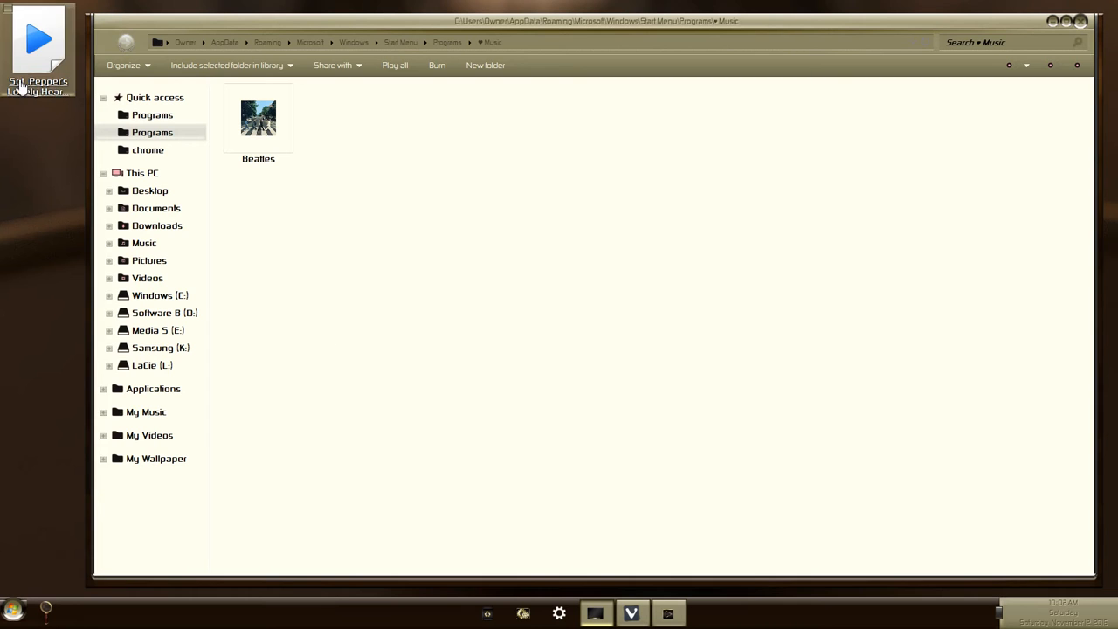
right_click(36, 39)
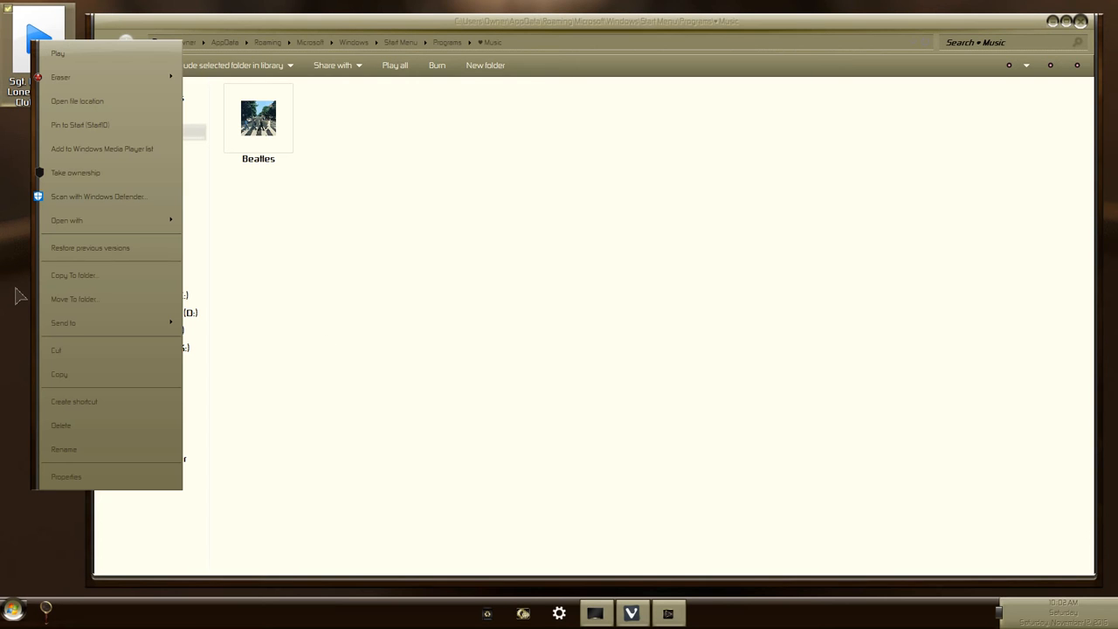
mouse_move(21, 325)
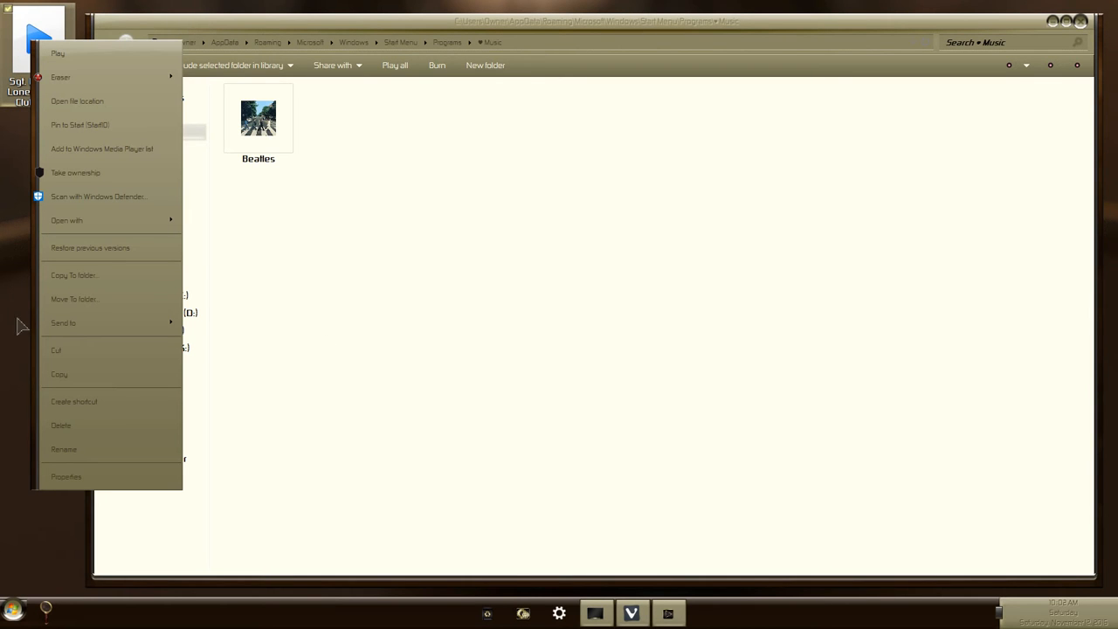
right_click(293, 207)
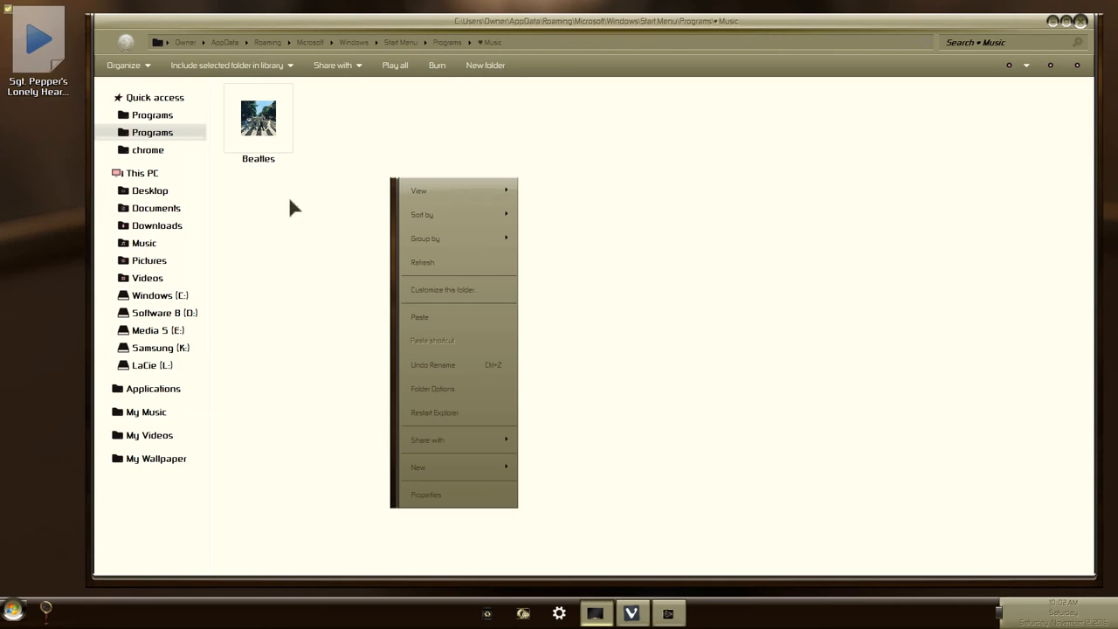
click(419, 316)
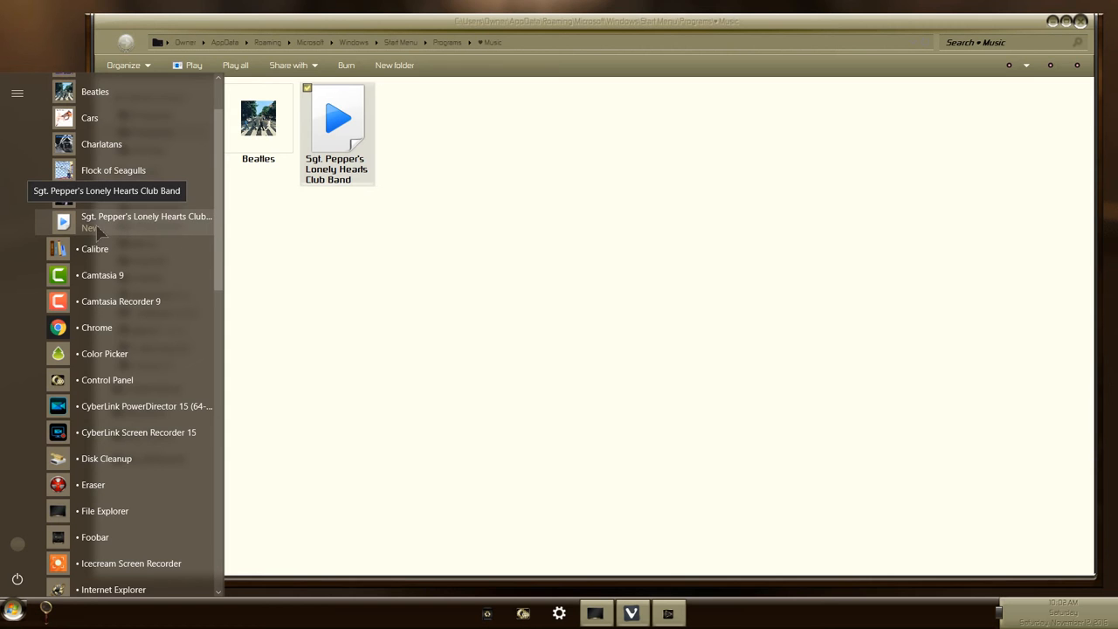
Step: Launch the Sgt. Pepper's Lonely Hearts Club Band Start entry and pause playback
double_click(337, 122)
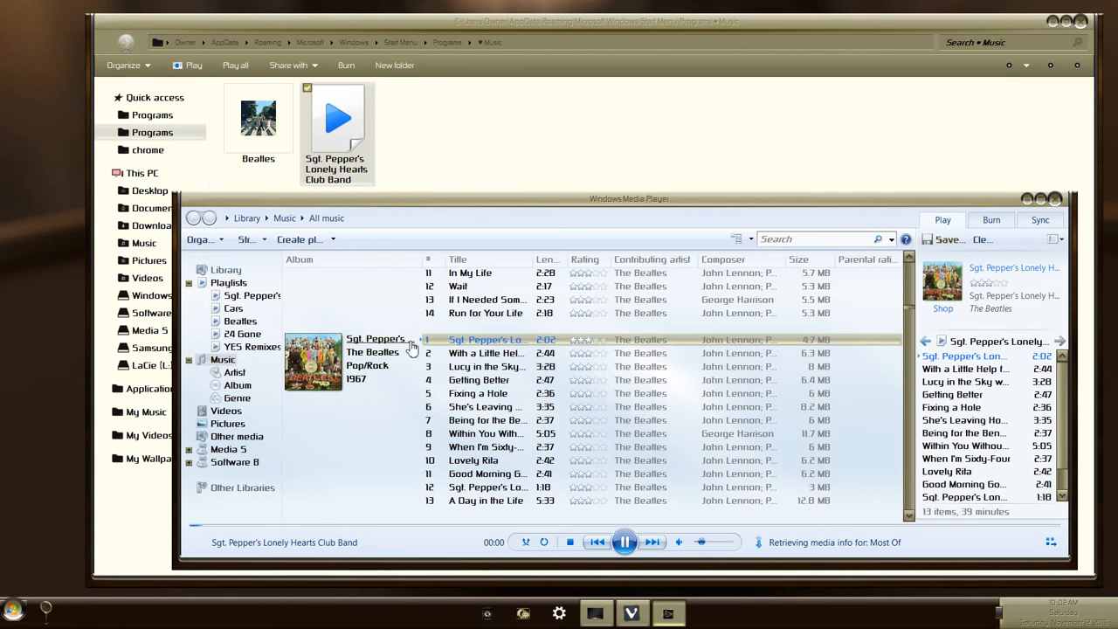
click(625, 541)
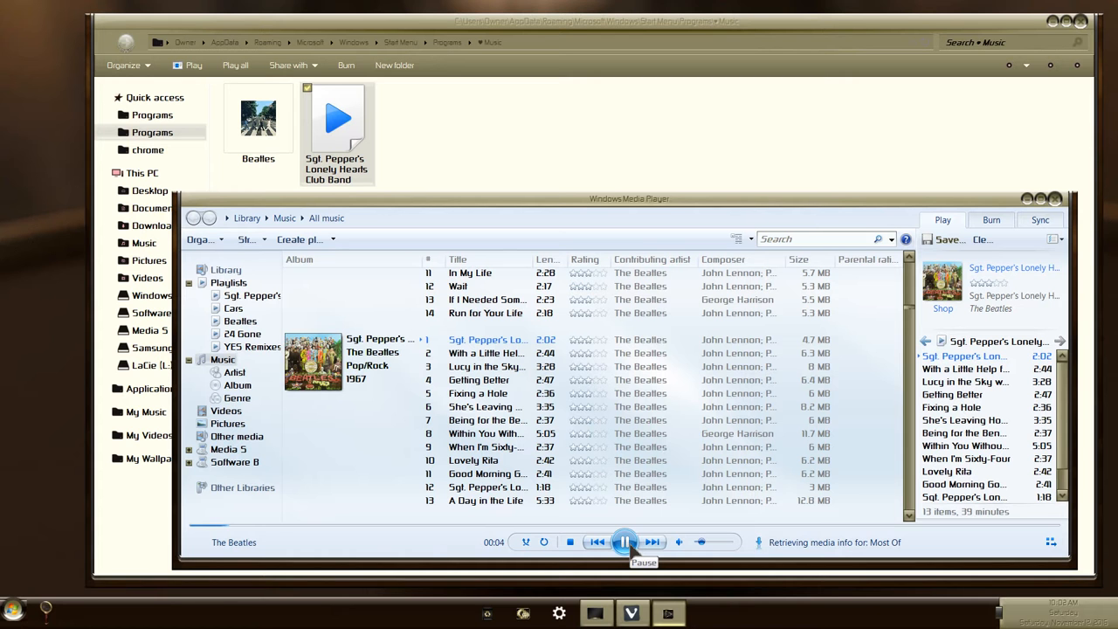
click(653, 541)
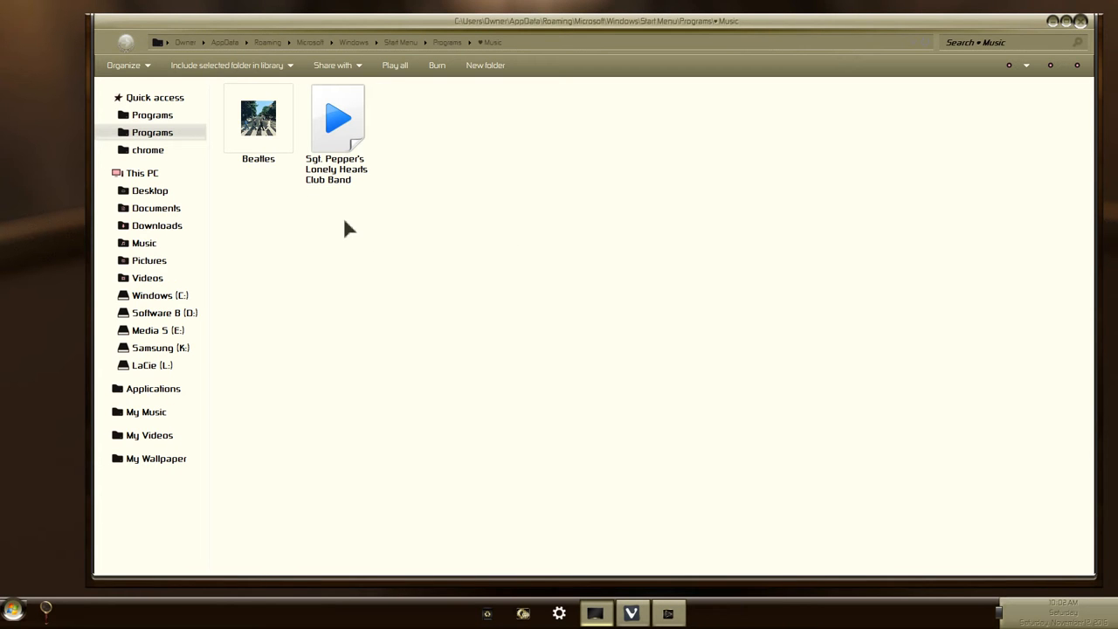
mouse_move(550, 472)
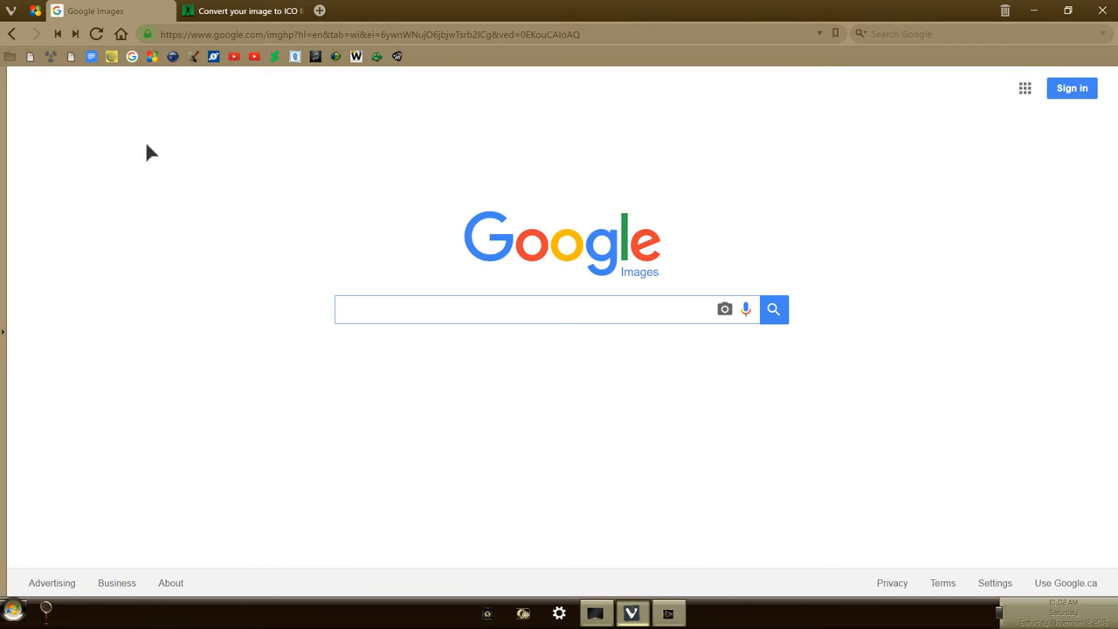
mouse_move(292, 213)
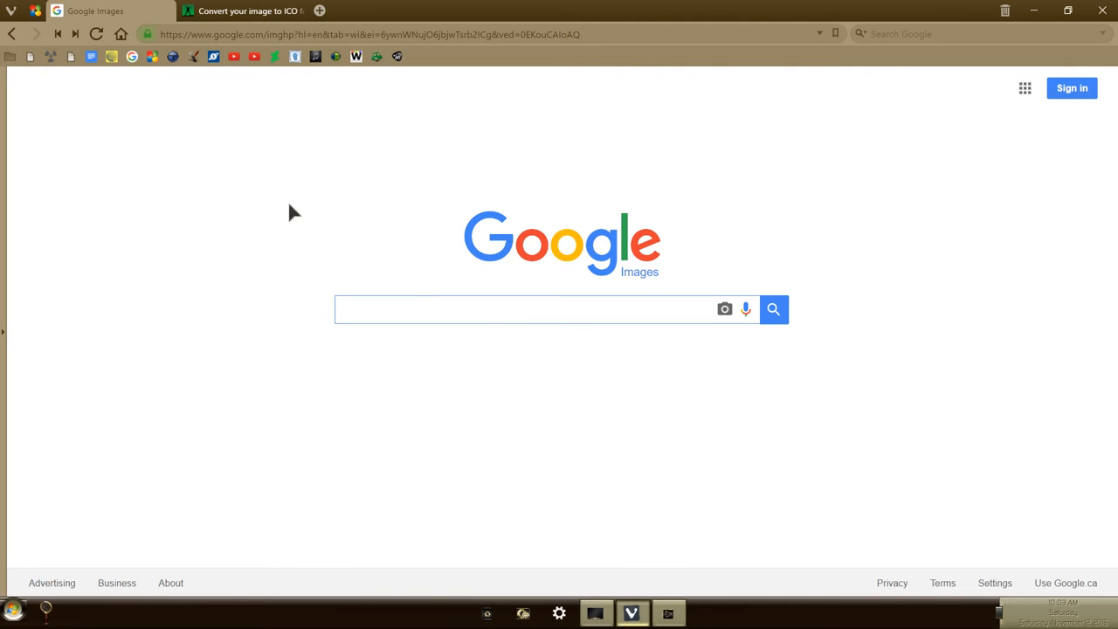
Step: Search Google Images for the 'sgt pepper's album cover' suggestion
text(Sgt)
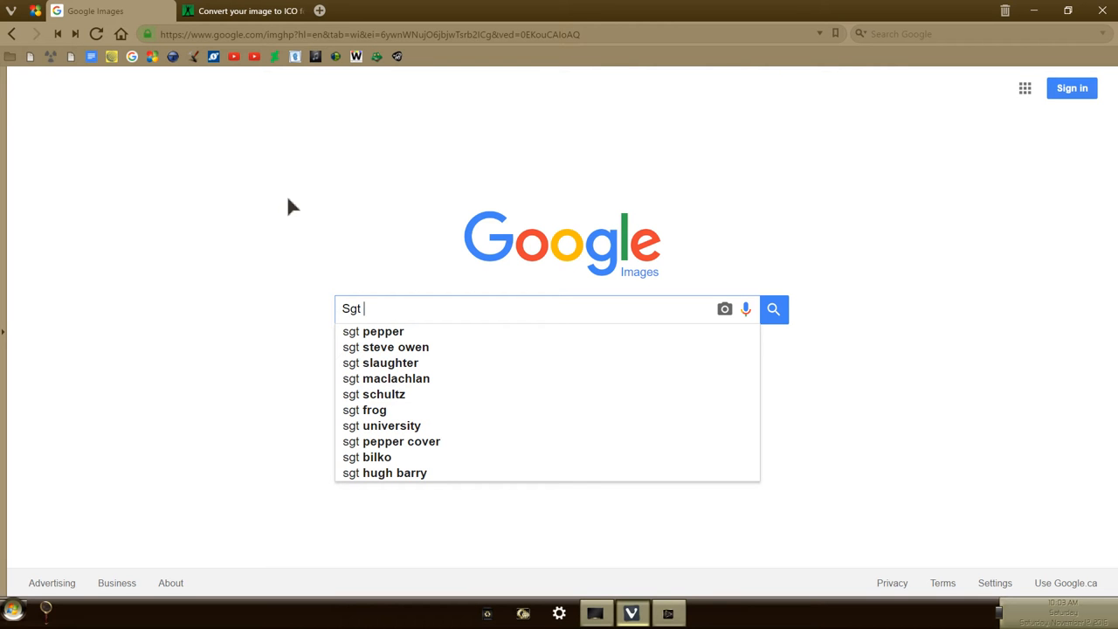
text(pepper)
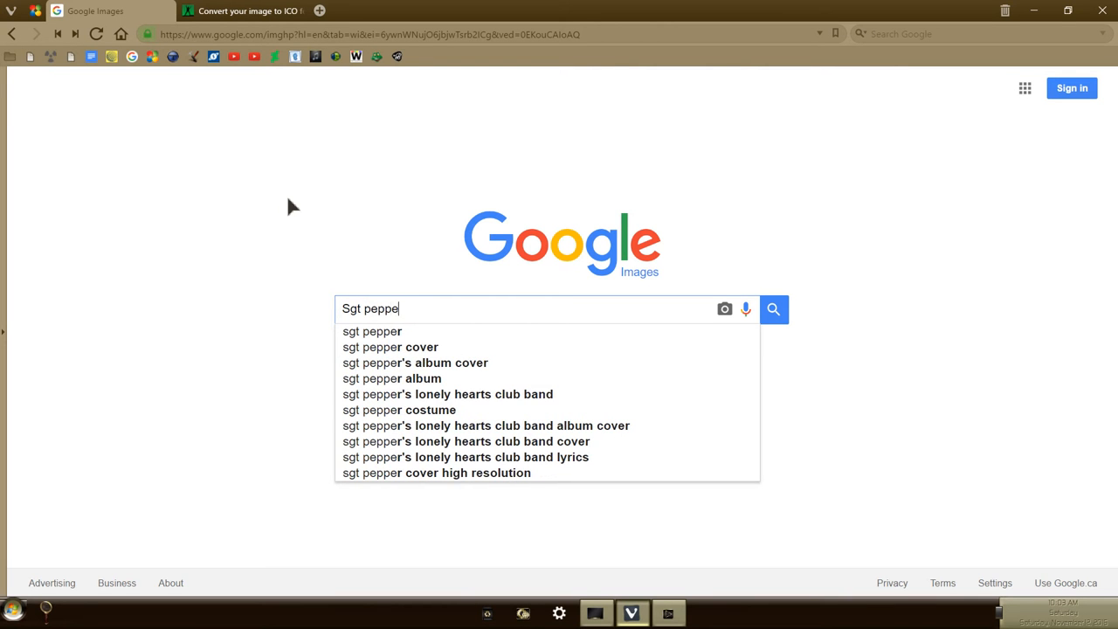
click(415, 363)
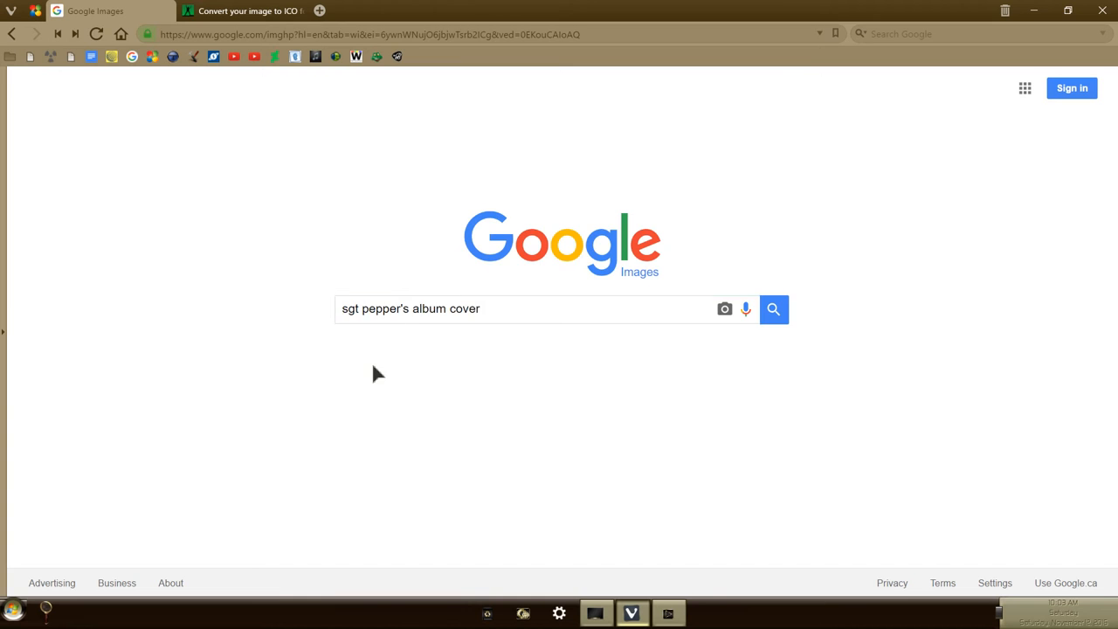
click(773, 308)
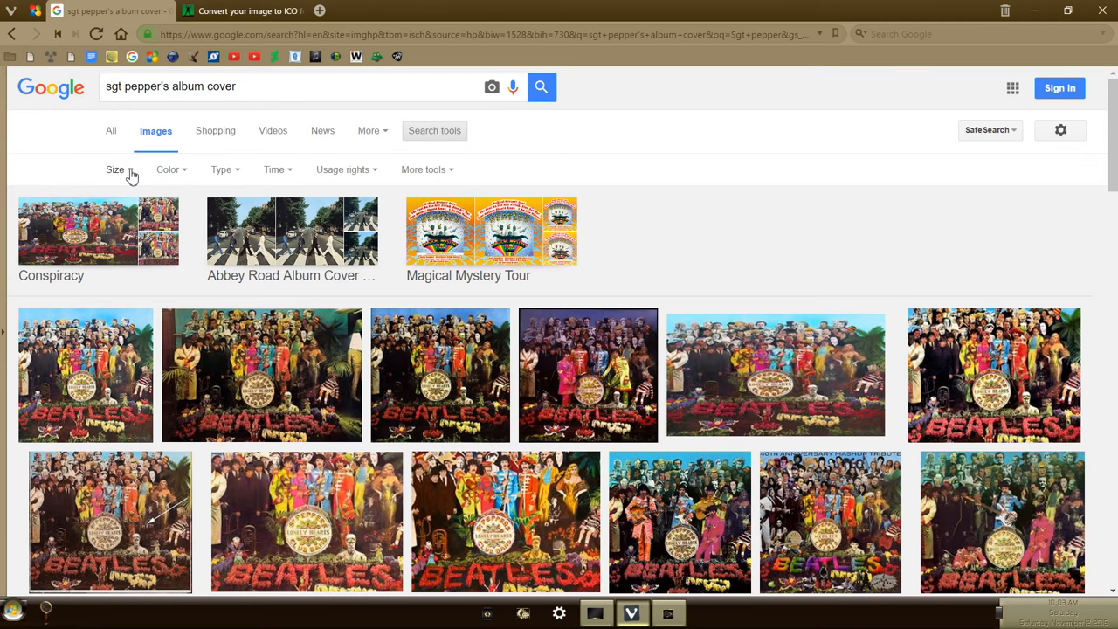
Step: Filter results to exactly 500×500 and save the Lonely Hearts drum cover as download.jpg
click(121, 297)
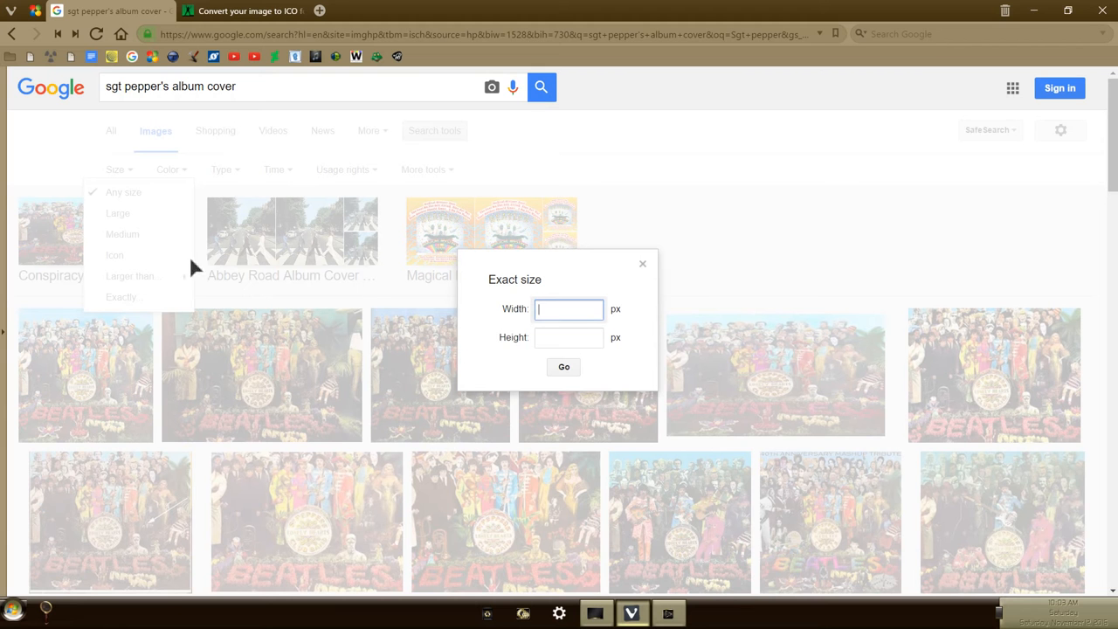
text(5)
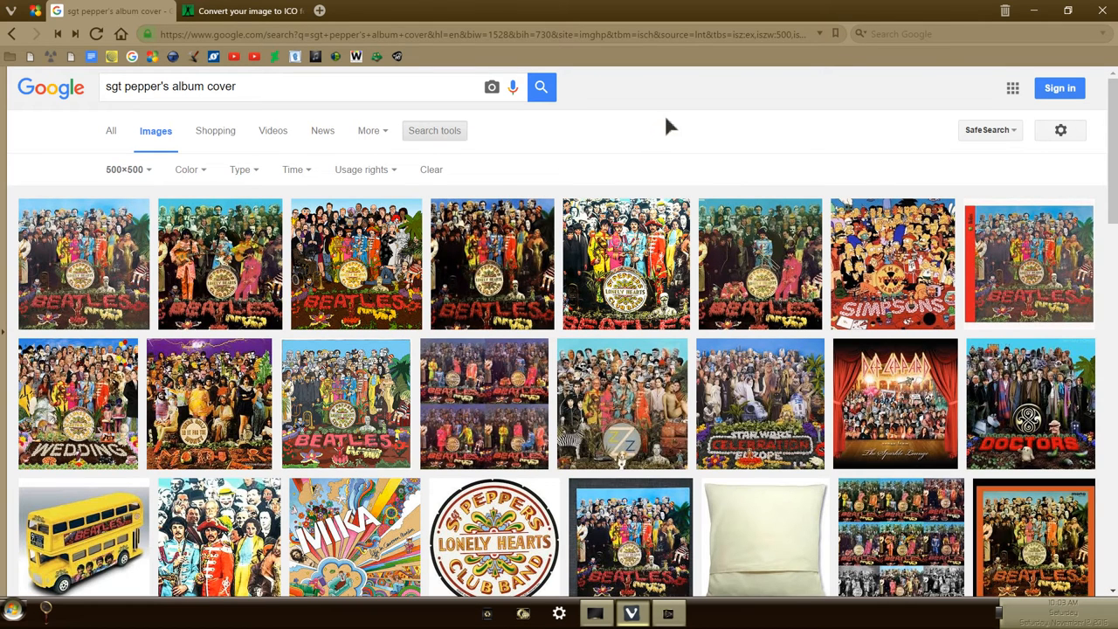
mouse_move(625, 275)
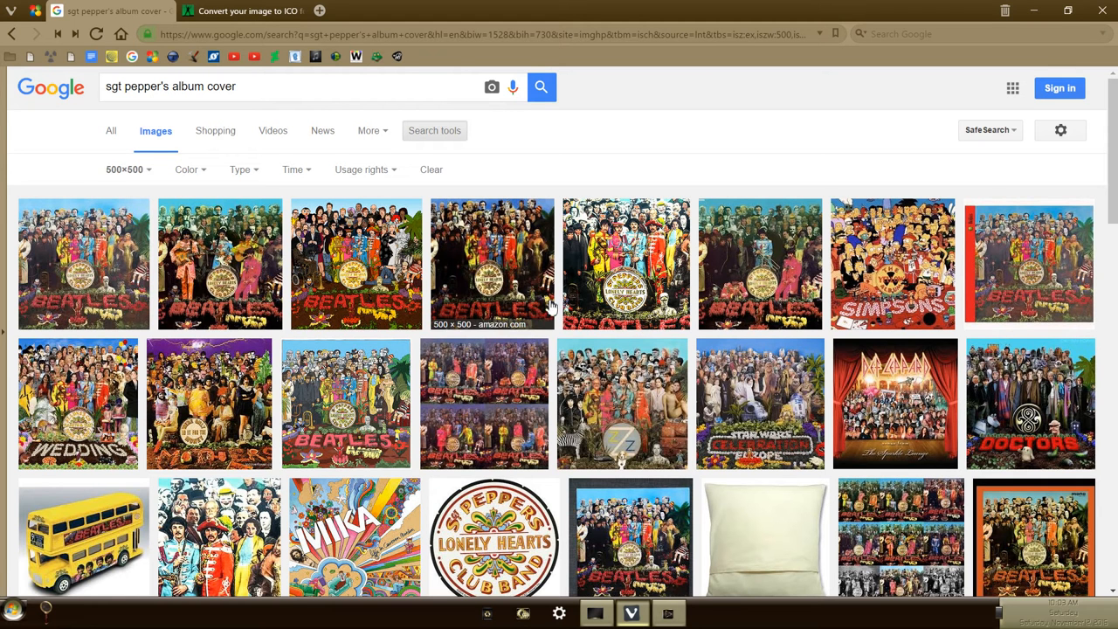
mouse_move(624, 264)
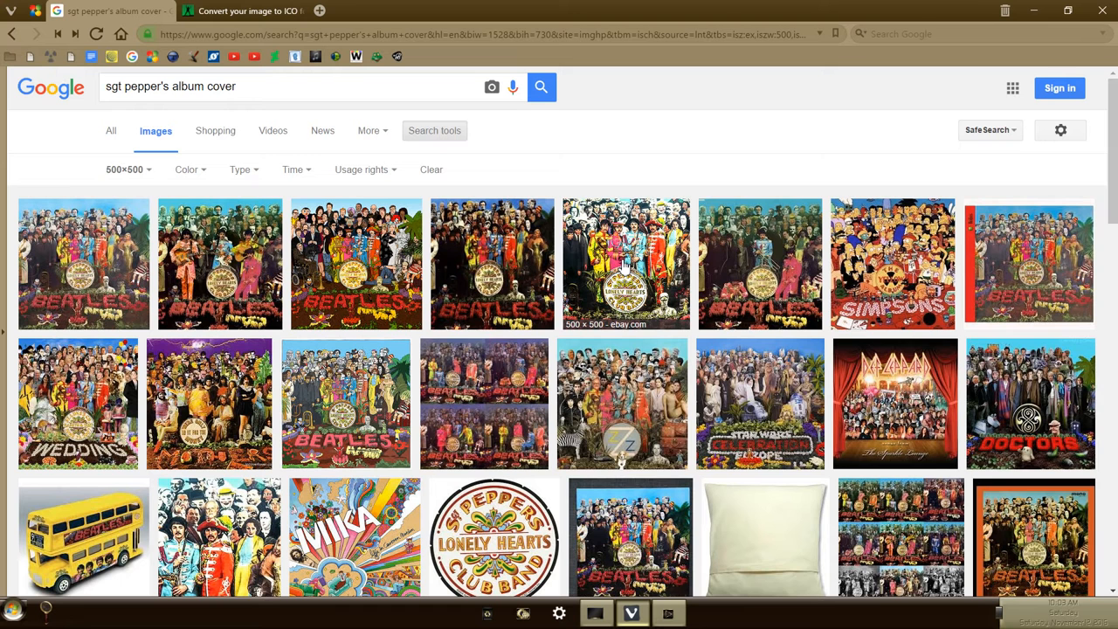
right_click(625, 262)
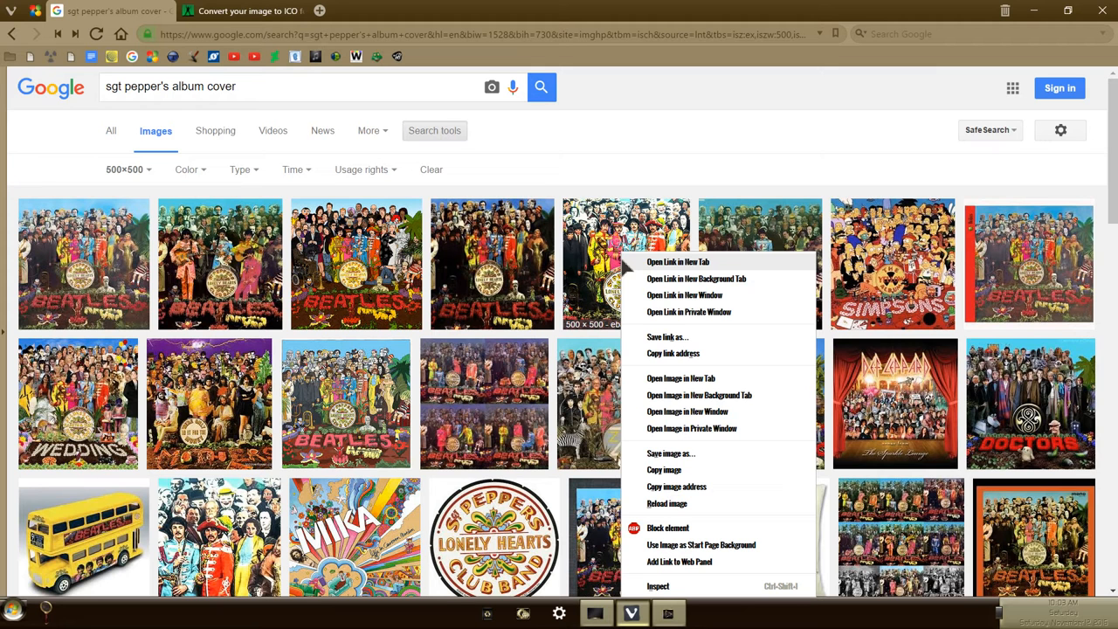
mouse_move(702, 461)
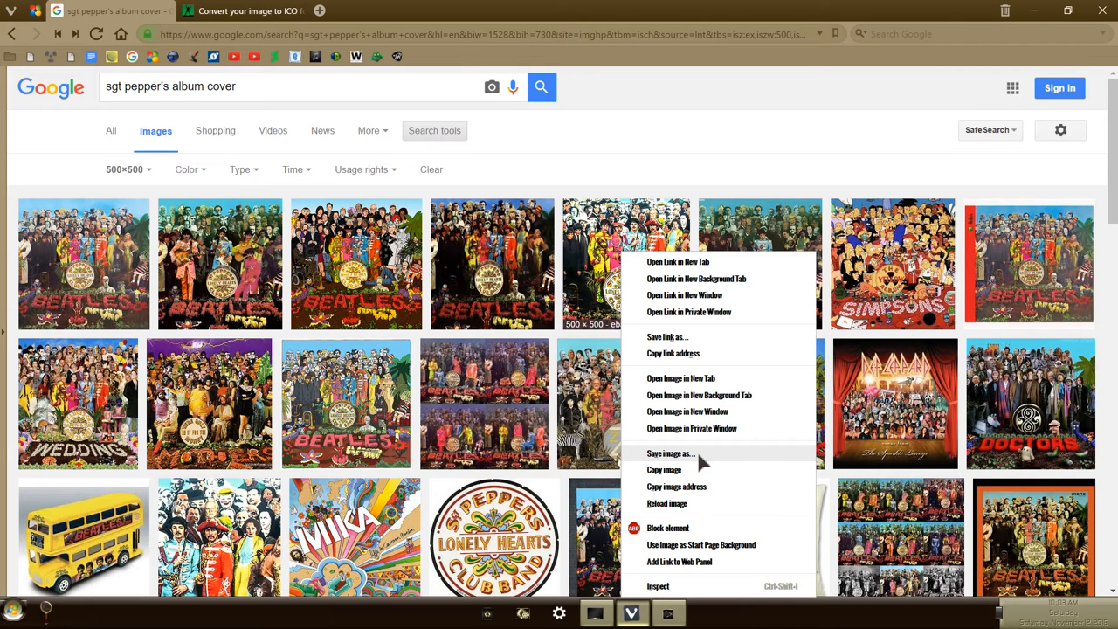
mouse_move(703, 463)
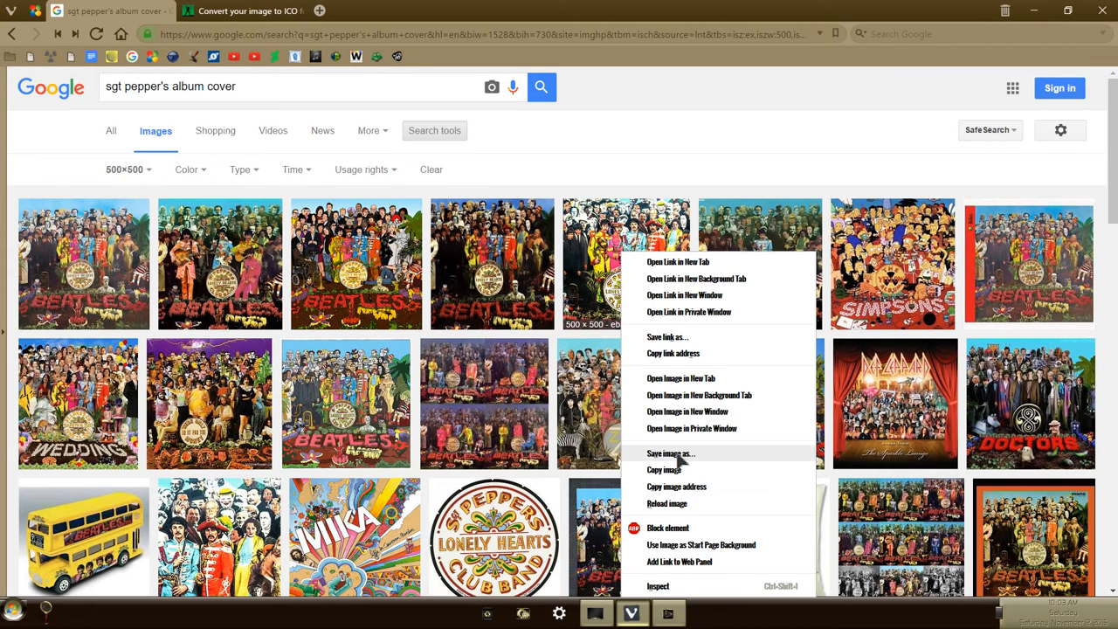
click(669, 452)
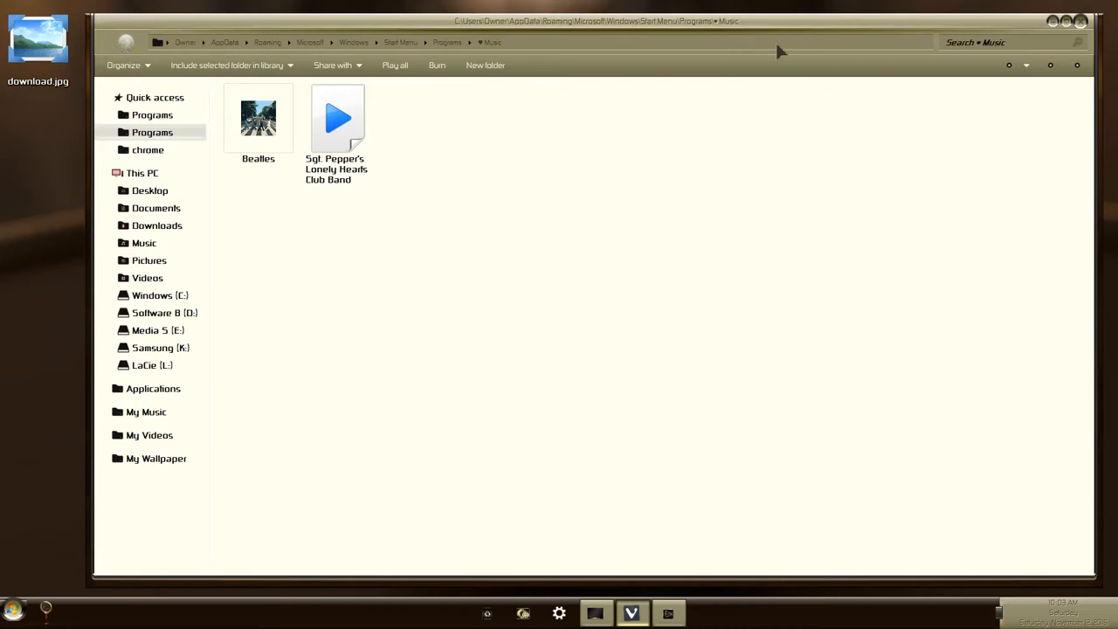
click(37, 44)
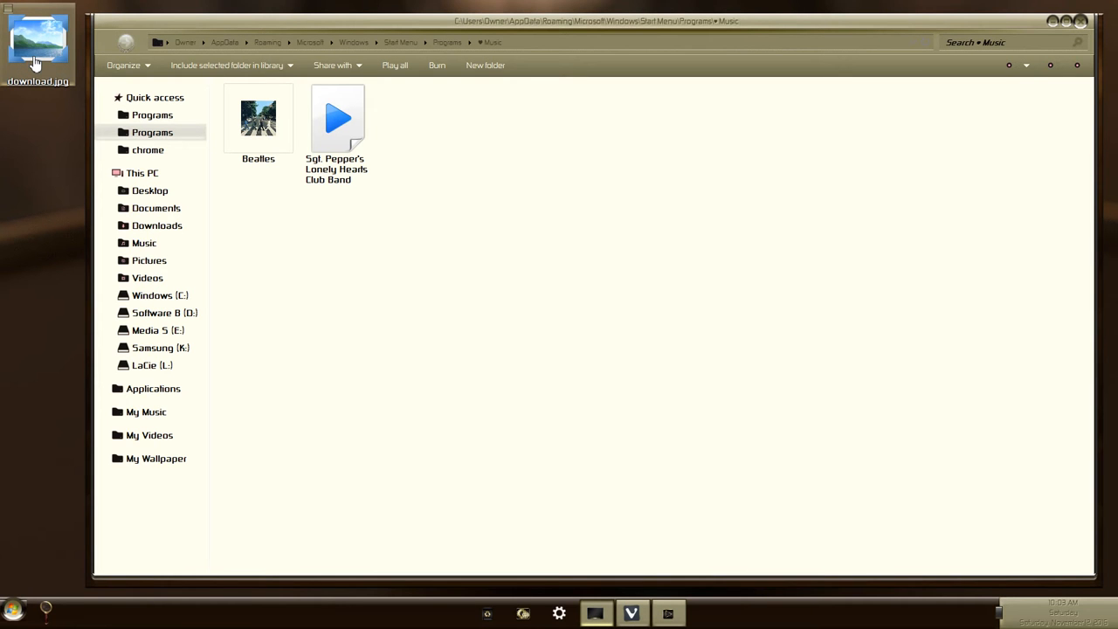
mouse_move(39, 62)
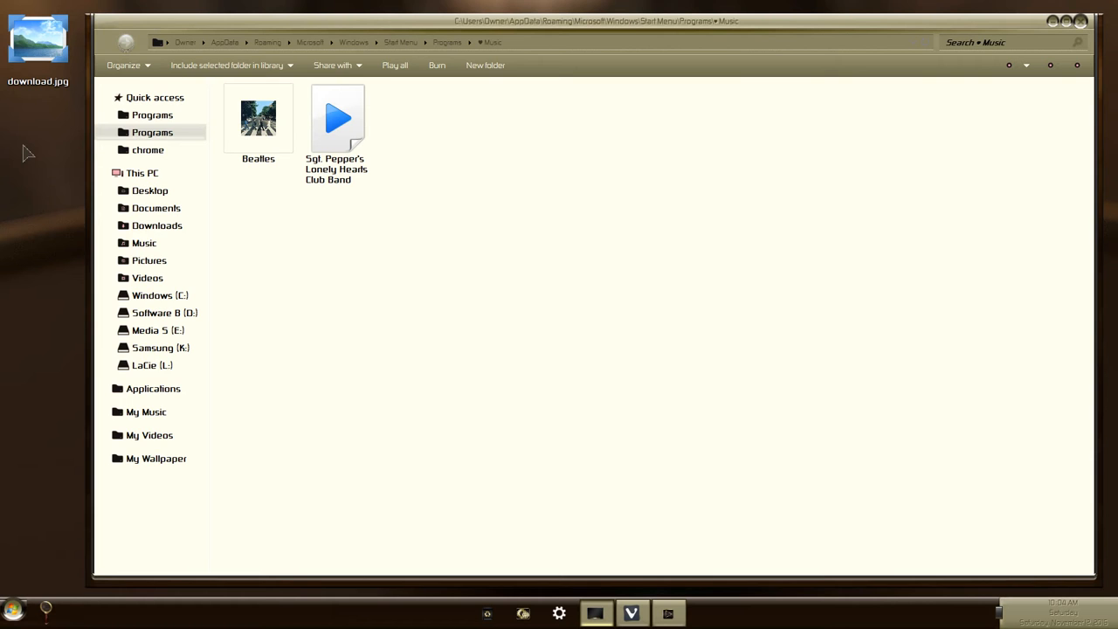
right_click(37, 43)
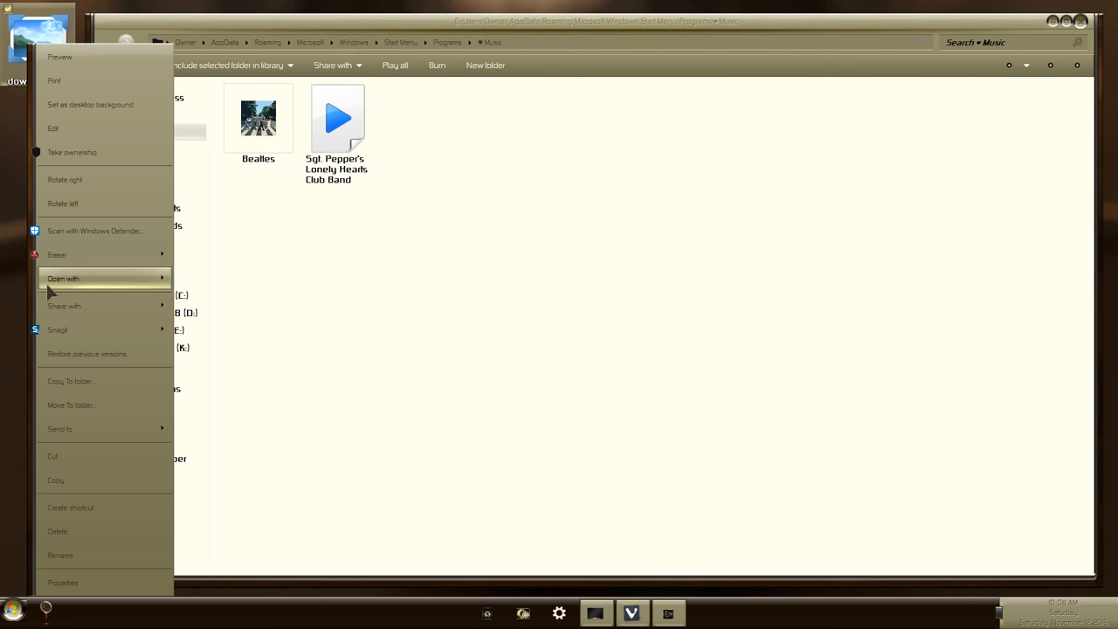
mouse_move(17, 272)
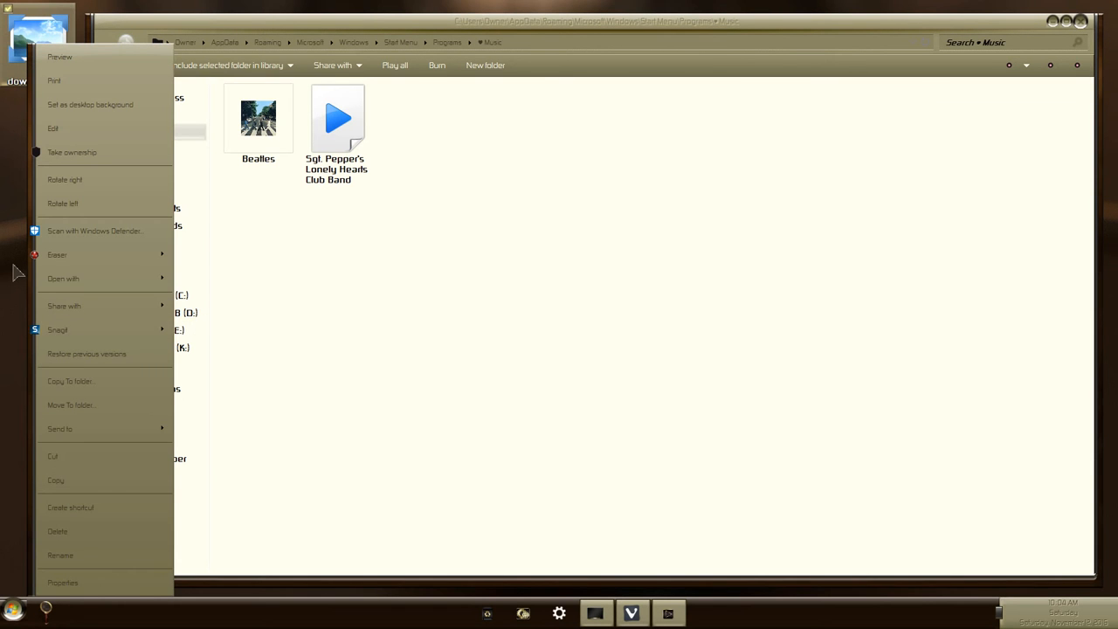
click(732, 472)
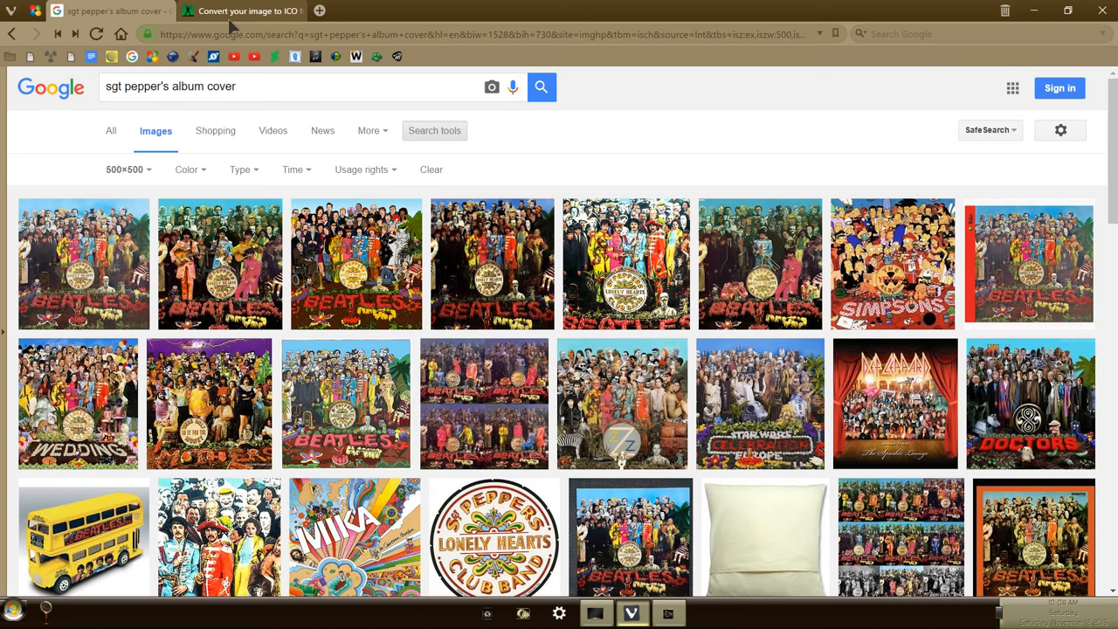
Step: Upload download.jpg from the Desktop to Online-Convert and convert it to ICO
click(245, 10)
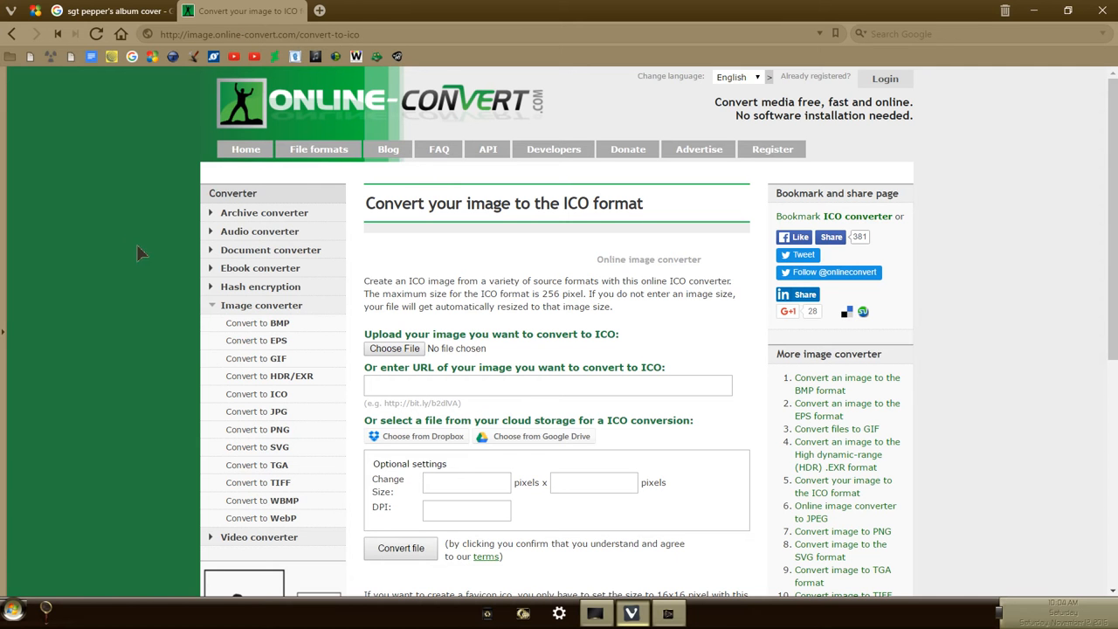
mouse_move(125, 347)
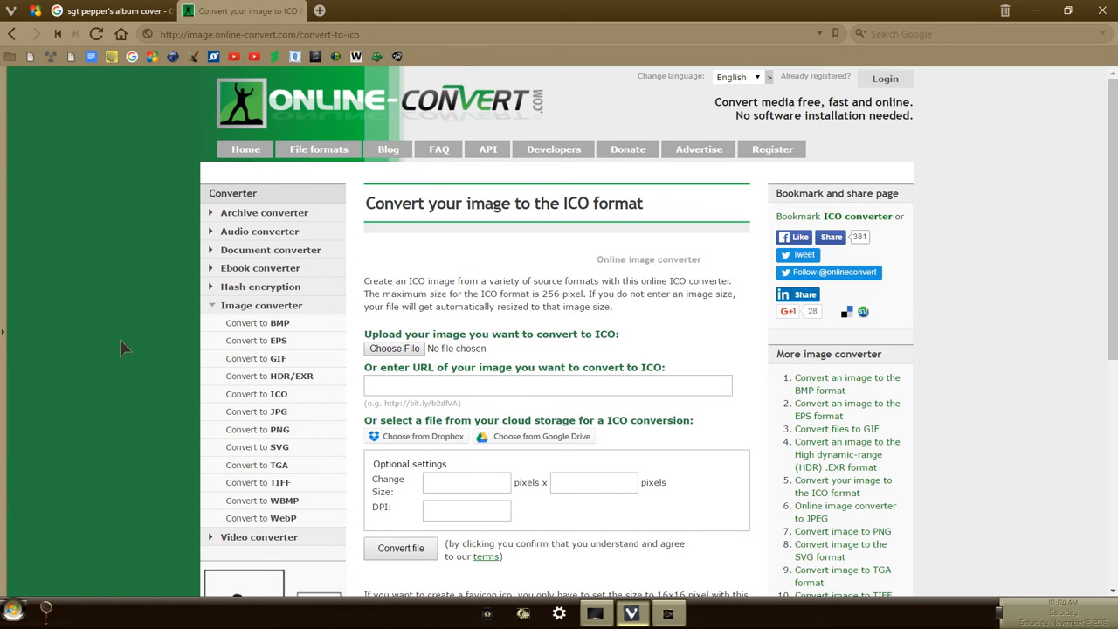
mouse_move(109, 371)
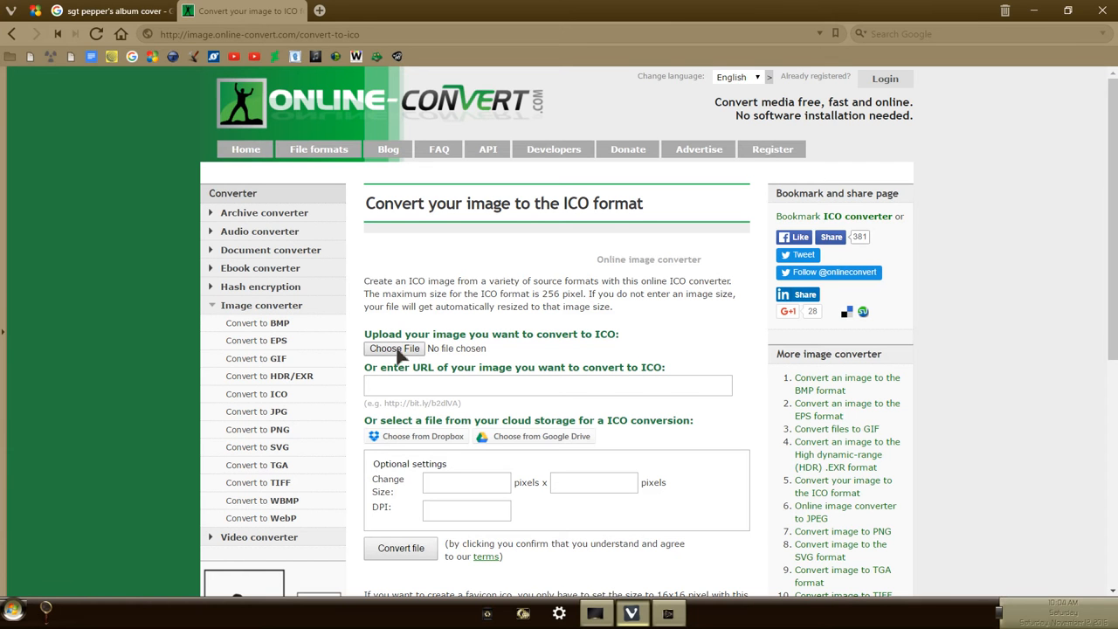
click(394, 348)
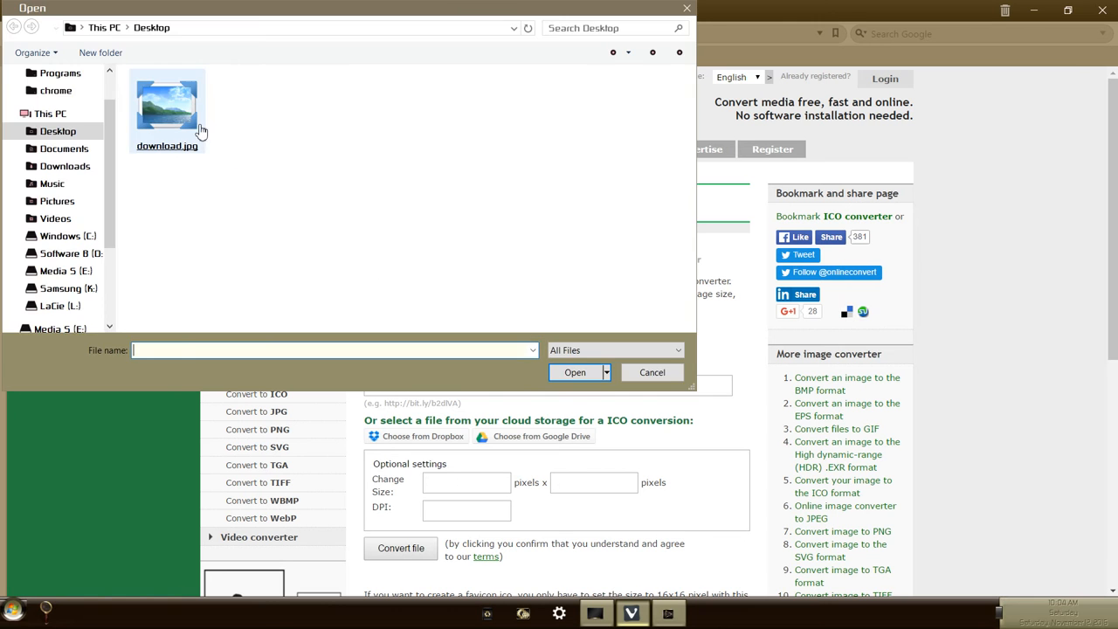
click(574, 372)
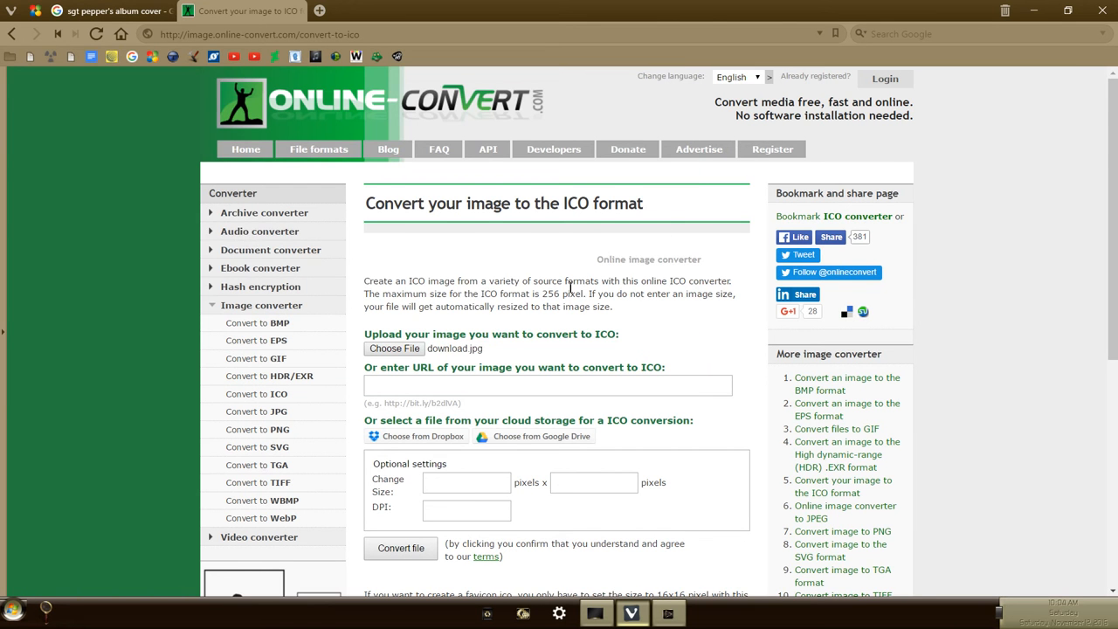
scroll(down, 3)
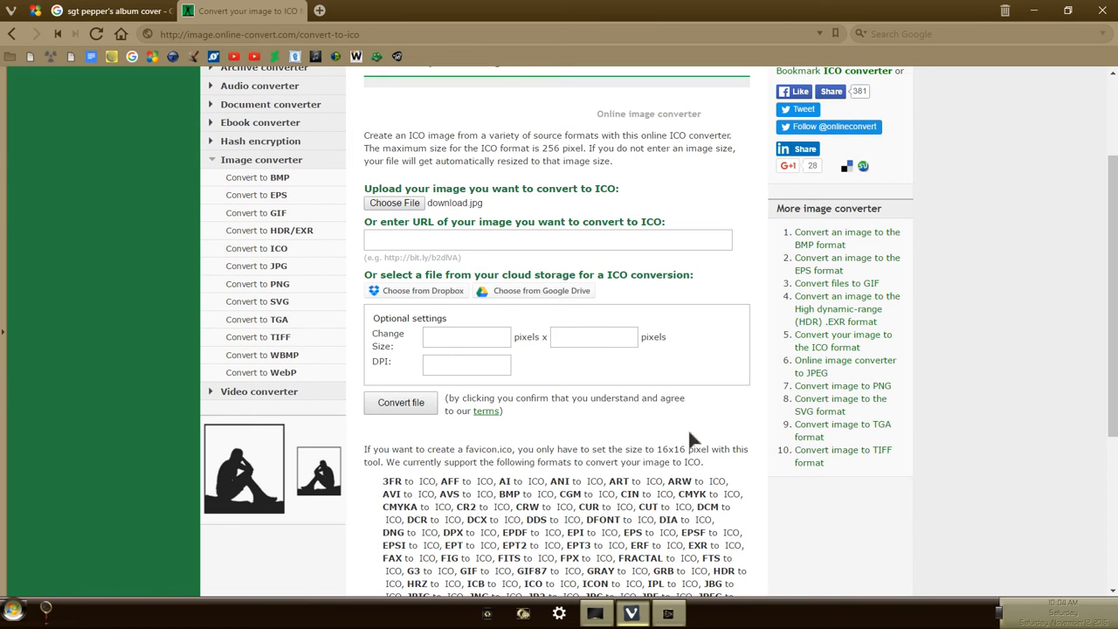
mouse_move(592, 424)
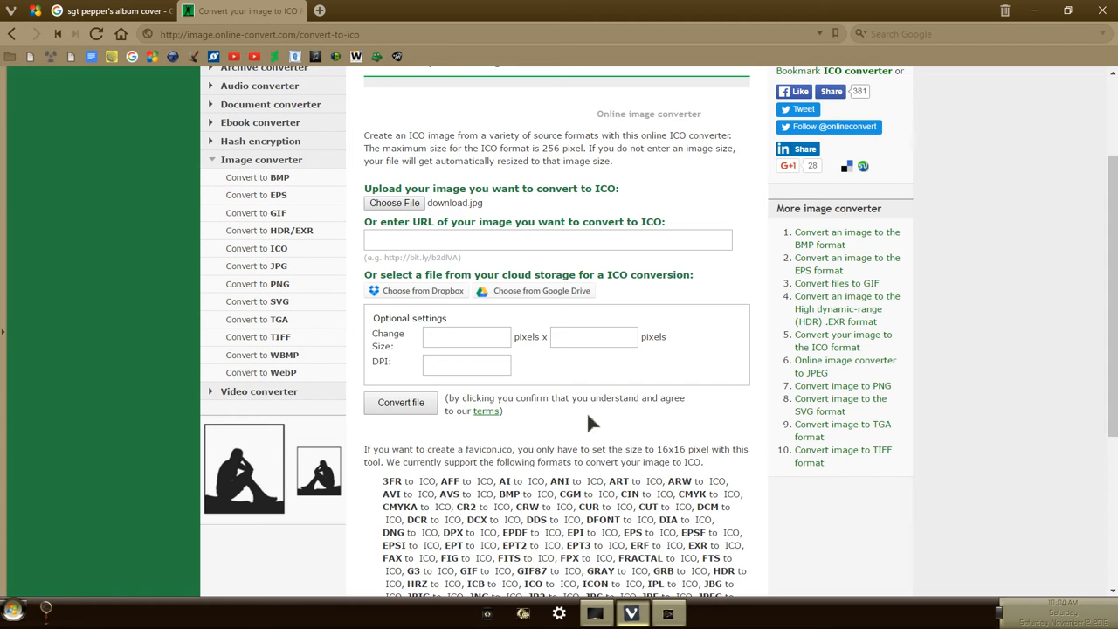
click(400, 402)
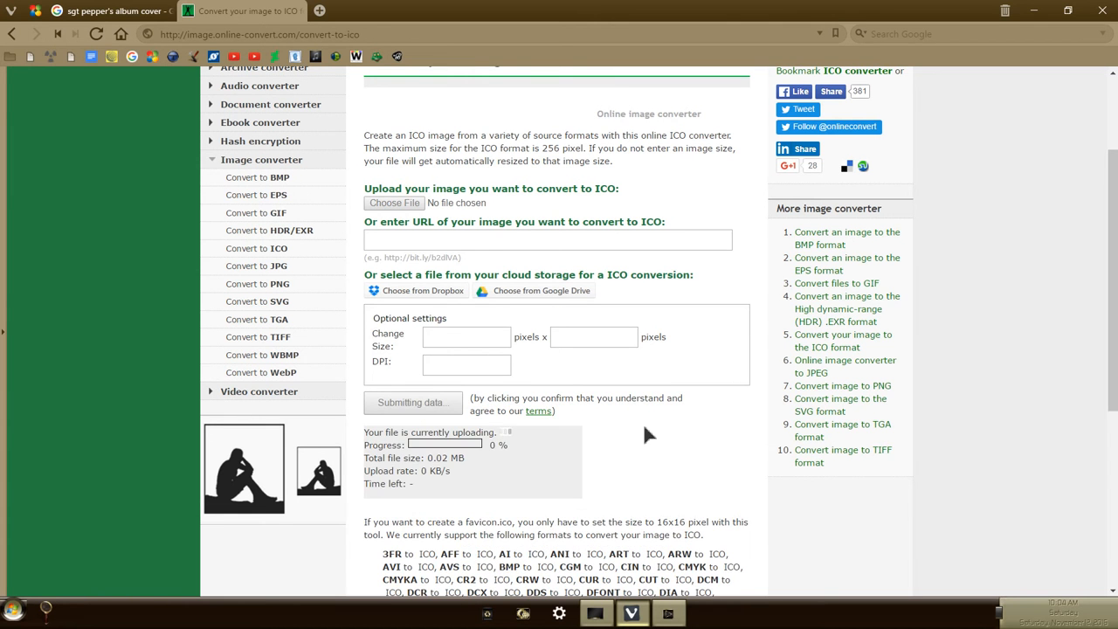
click(412, 402)
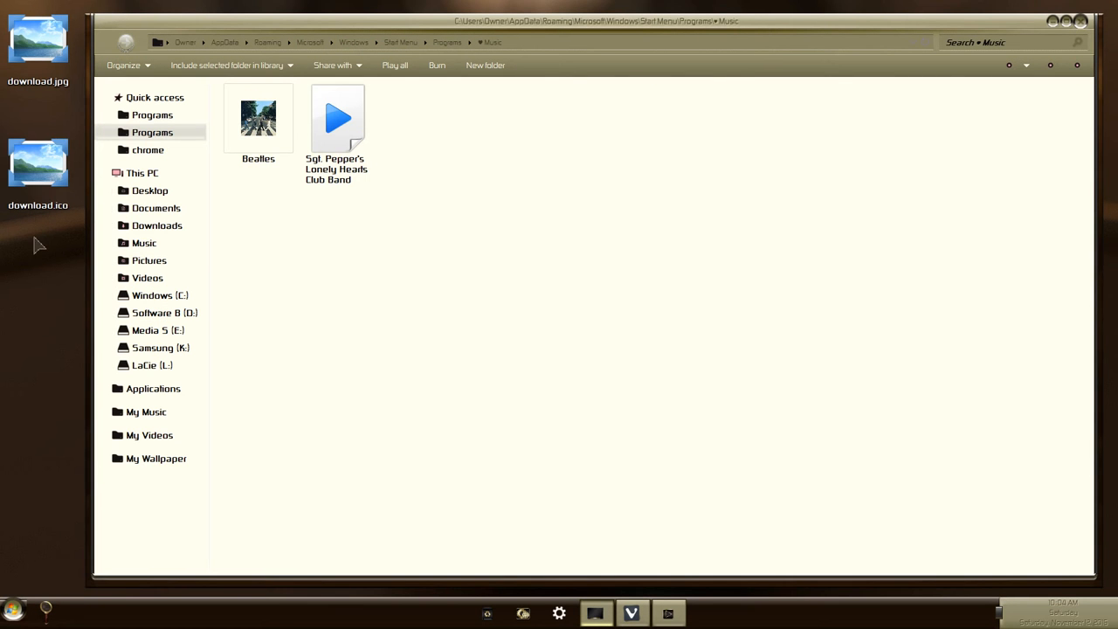
mouse_move(39, 319)
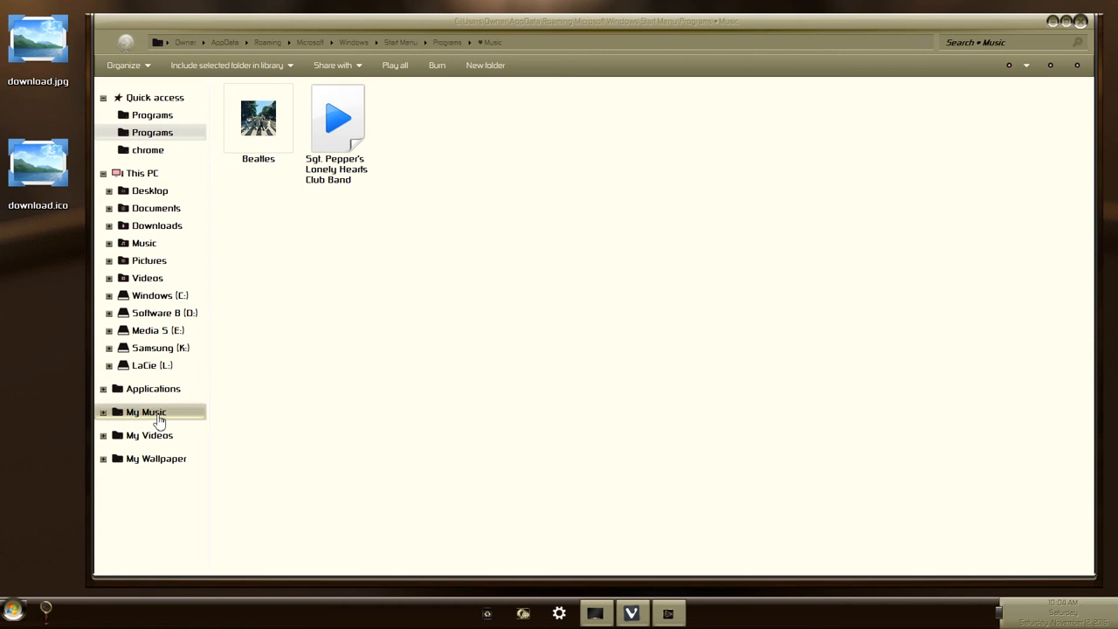
Step: Navigate from My Music through the discography folder into 08 Sgt. Pepper's album folder
click(145, 411)
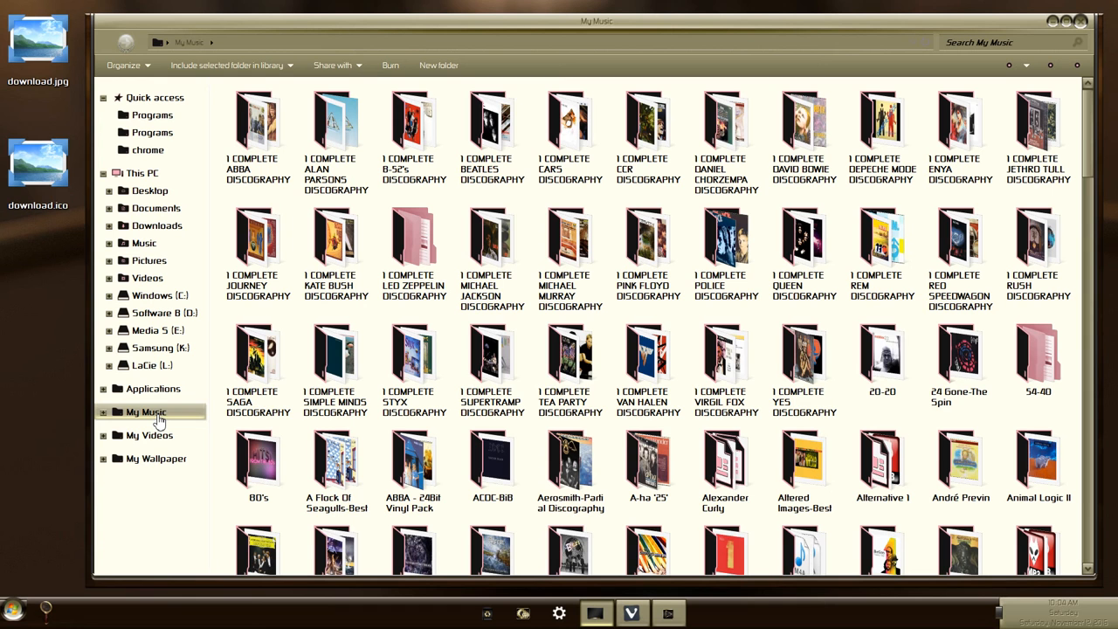
click(492, 253)
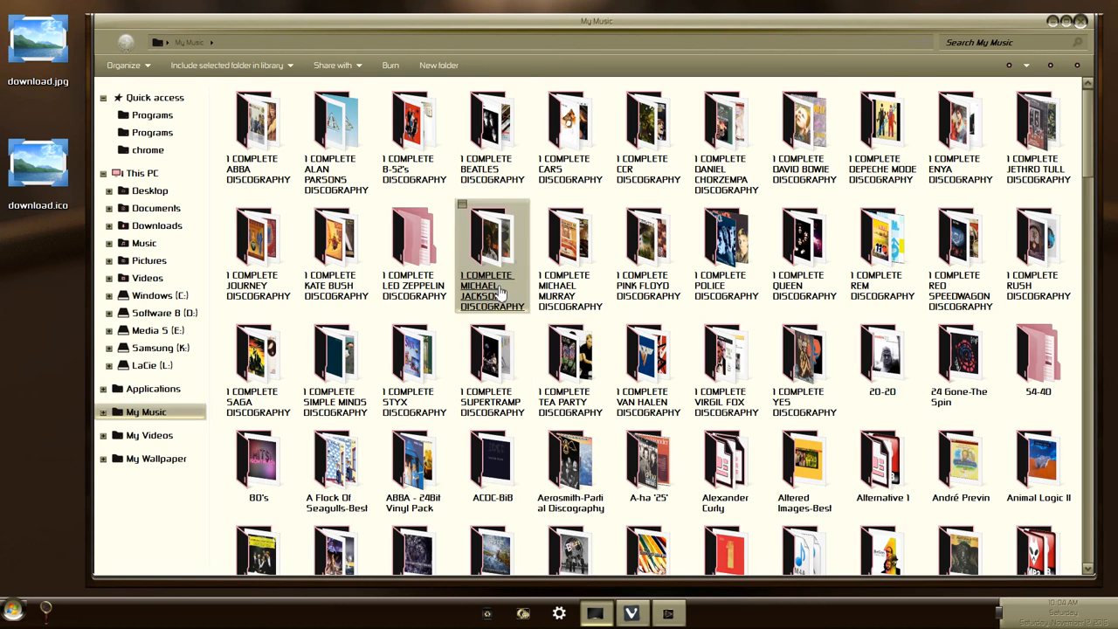
double_click(491, 131)
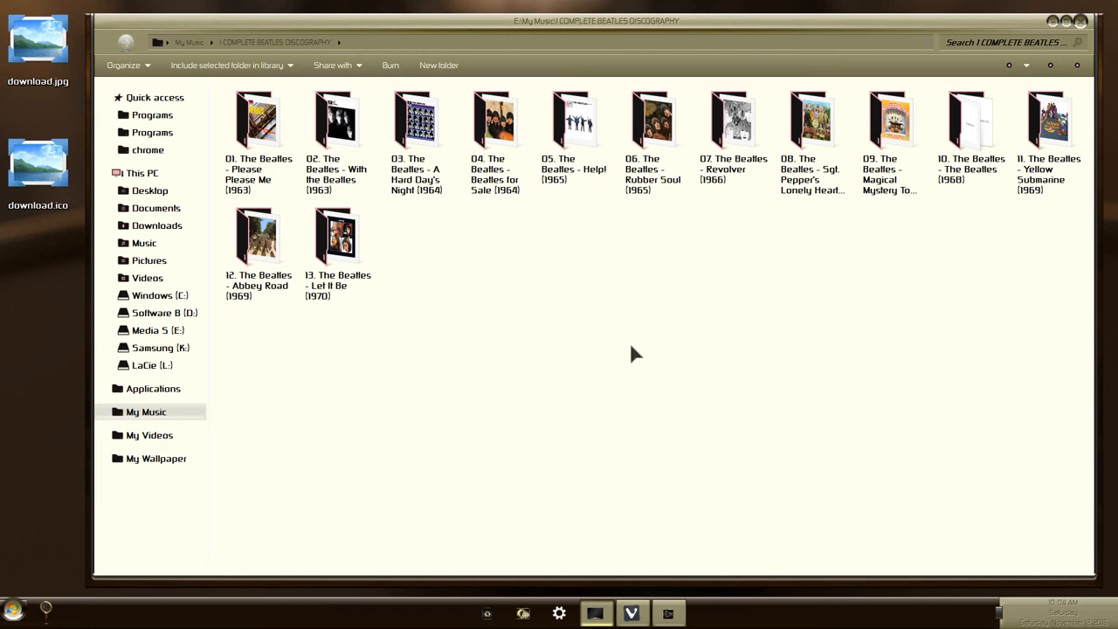
click(812, 122)
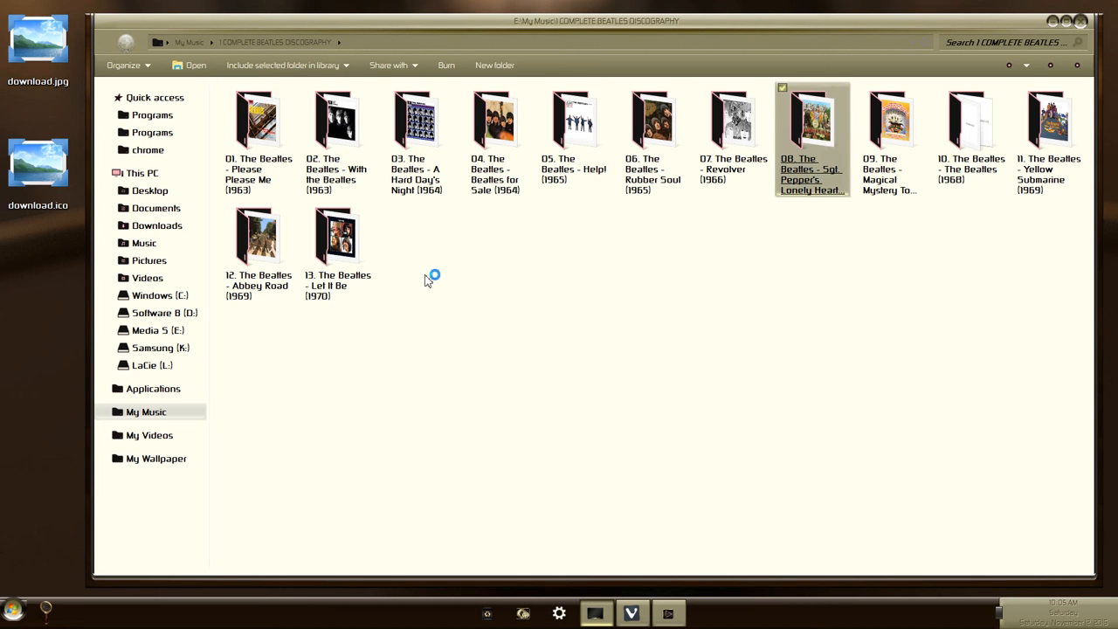
double_click(811, 122)
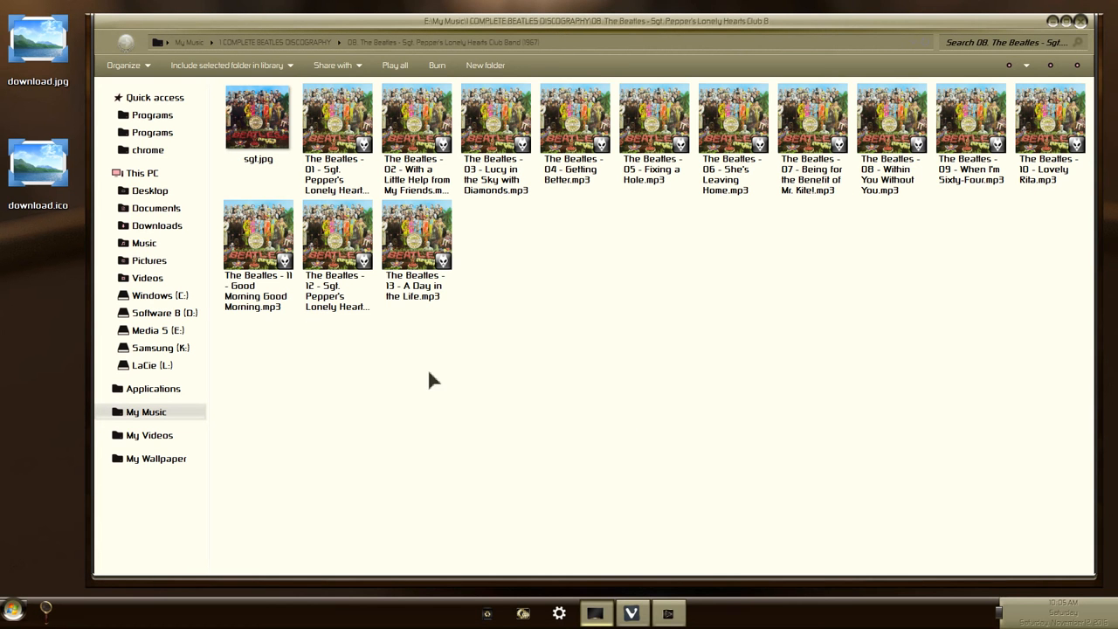
mouse_move(40, 269)
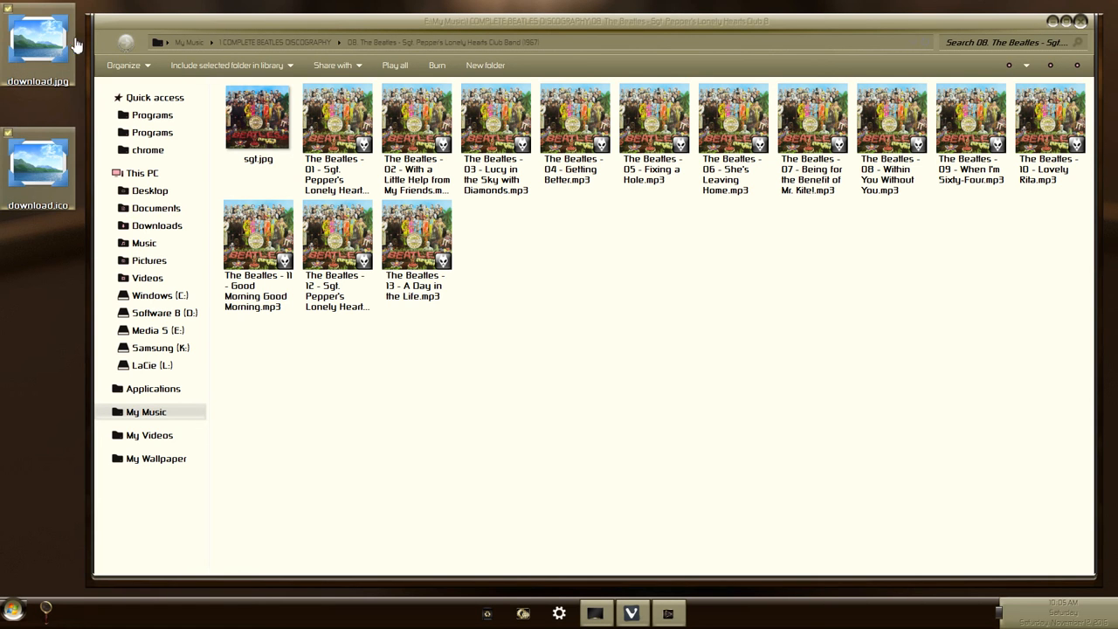
Step: Move download.ico and download.jpg into the Sgt. Pepper's album folder, then close File Explorer
right_click(38, 44)
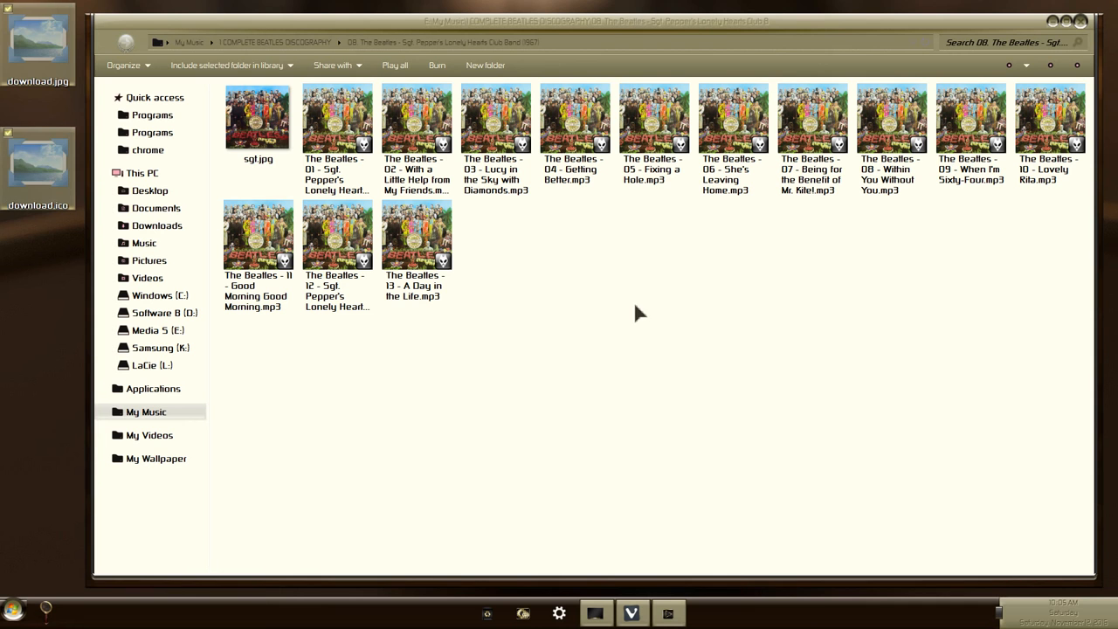
right_click(638, 313)
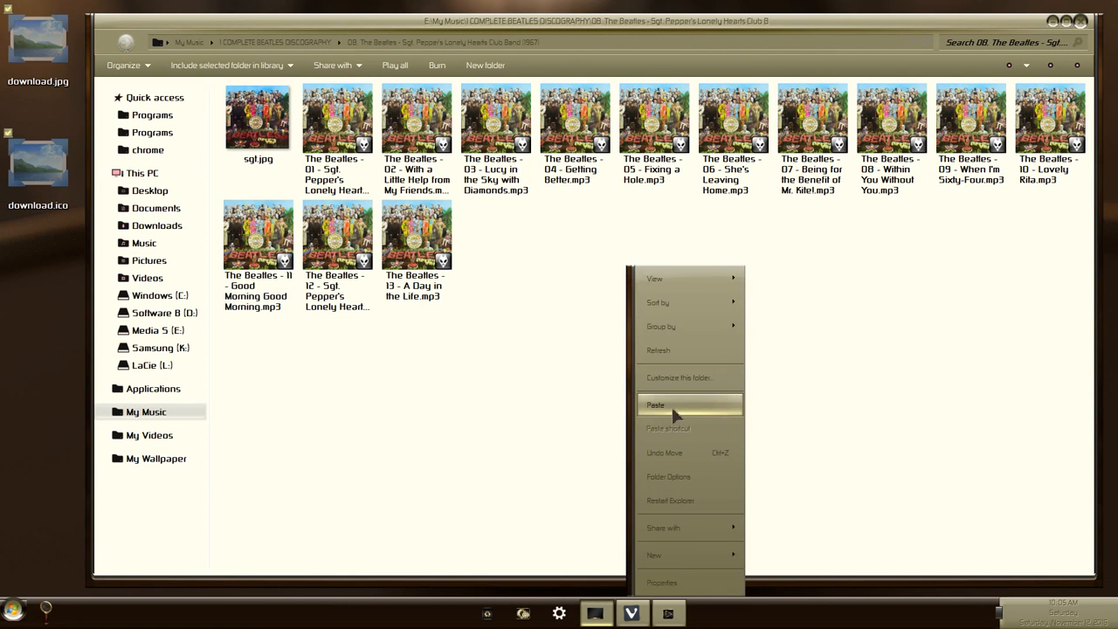
click(654, 404)
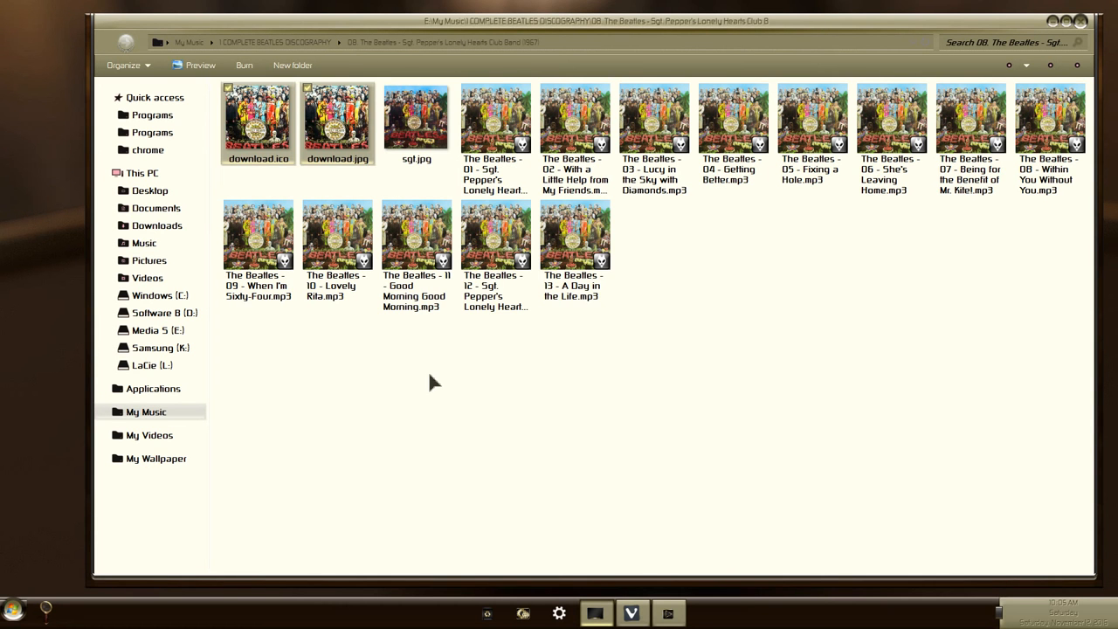
click(417, 118)
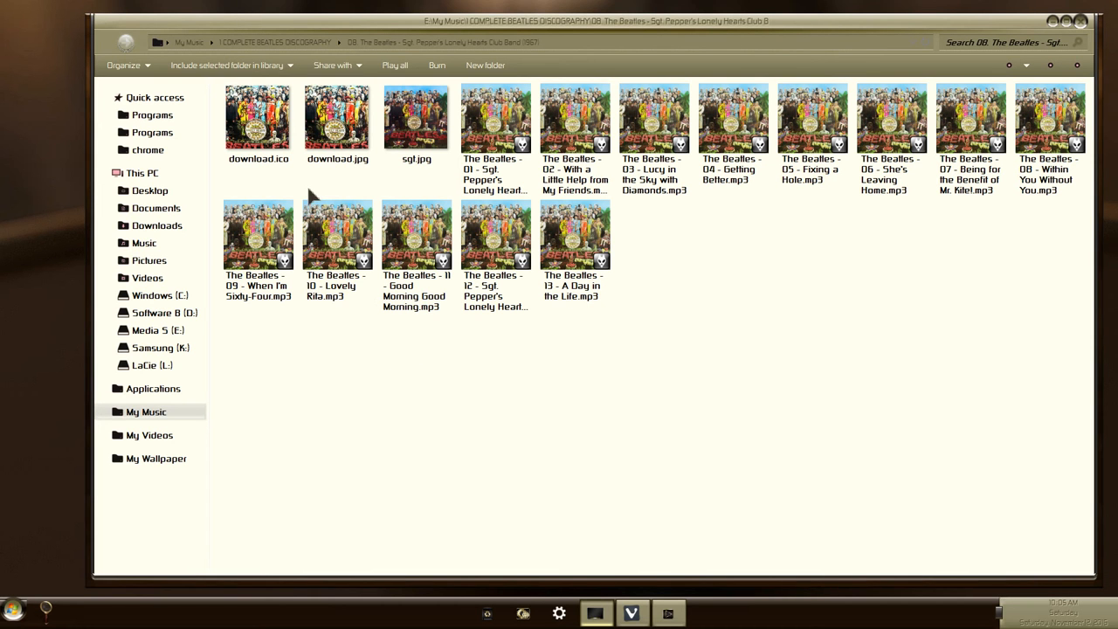
mouse_move(1081, 24)
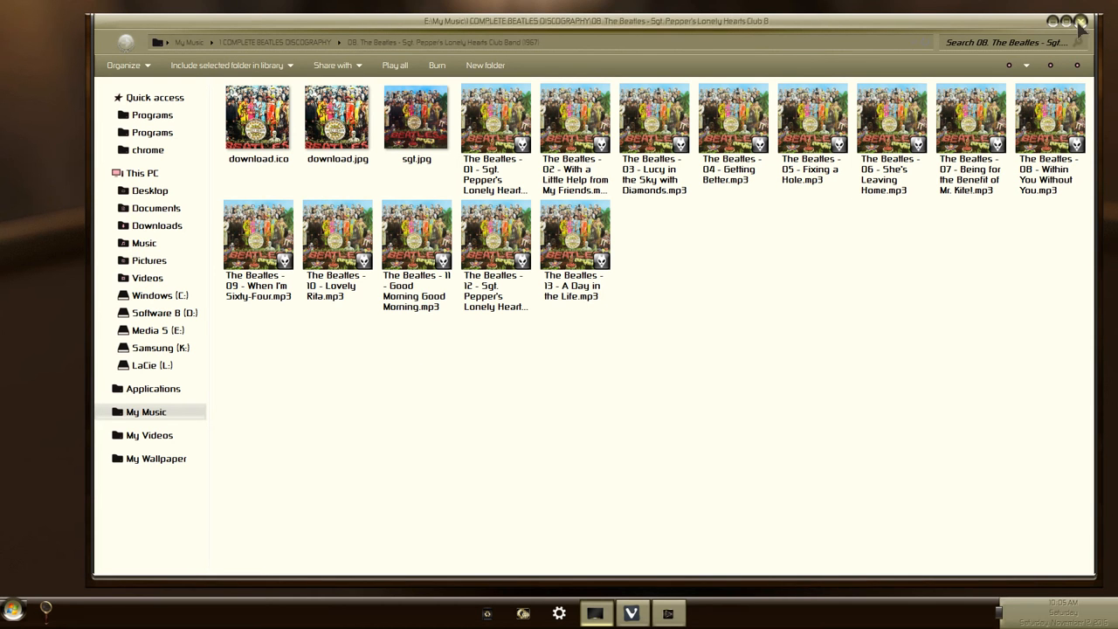
click(1080, 21)
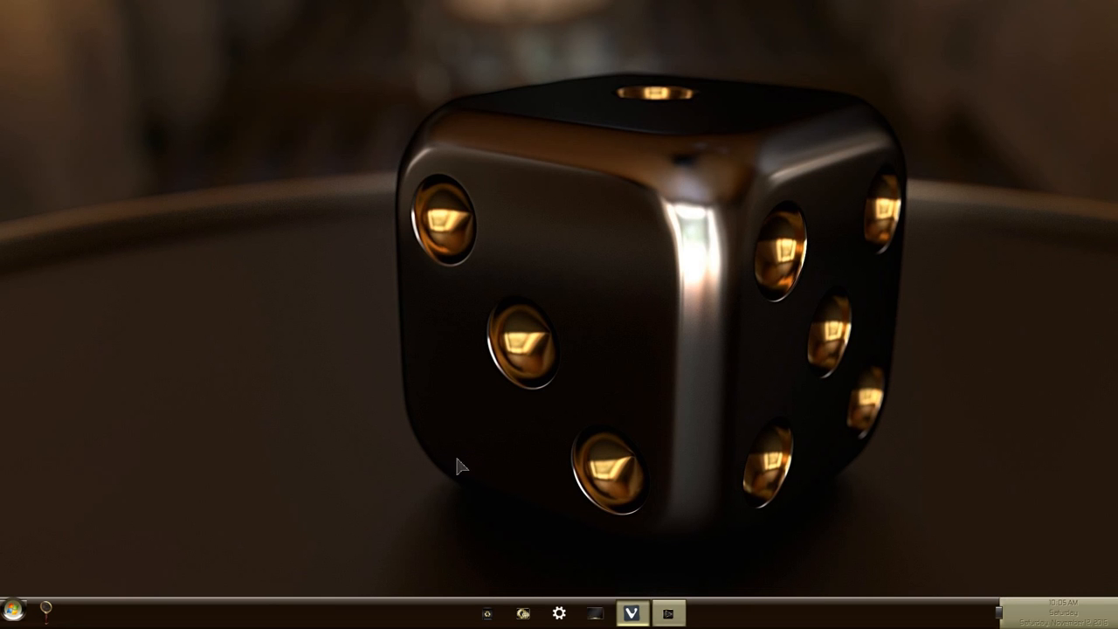
Step: Set the ♥ Music Sgt. Pepper's shortcut icon to download.ico and confirm
click(595, 612)
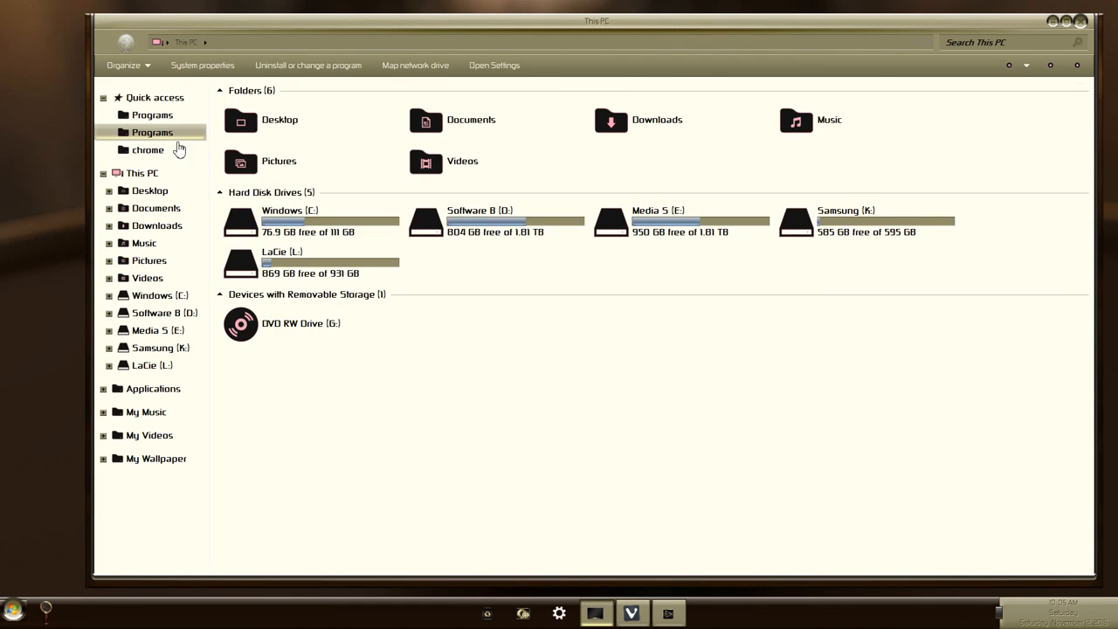
click(152, 132)
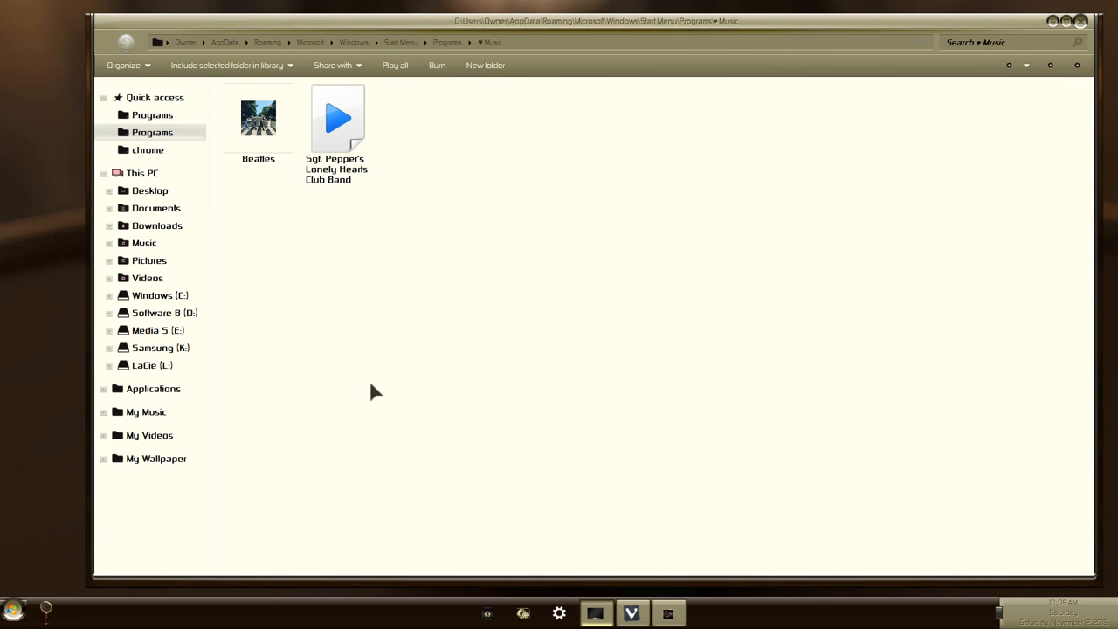
click(337, 122)
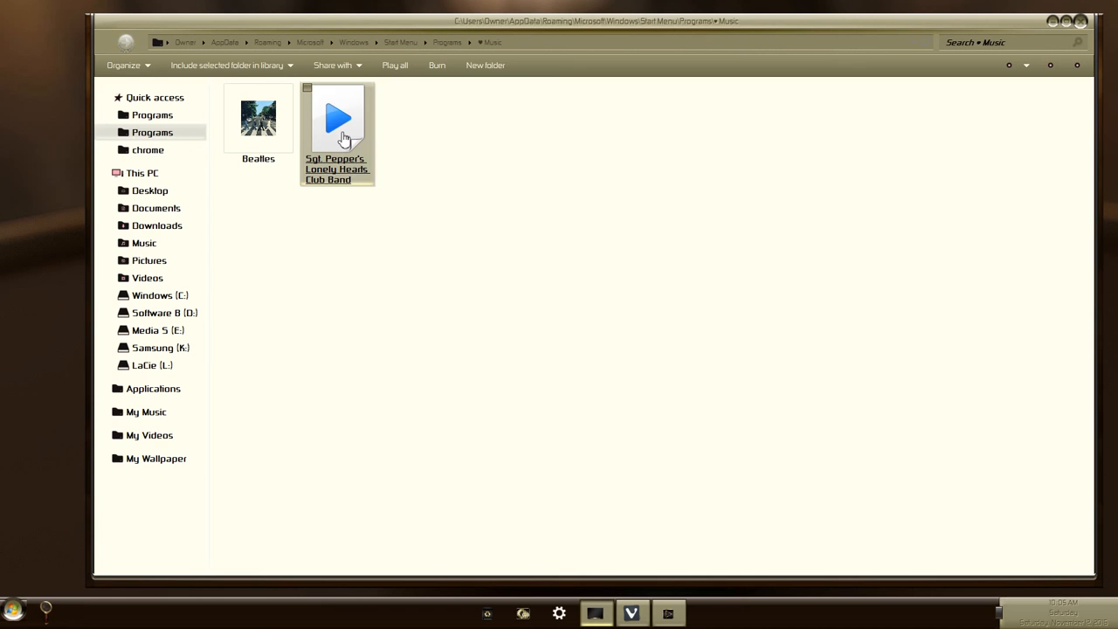
right_click(338, 118)
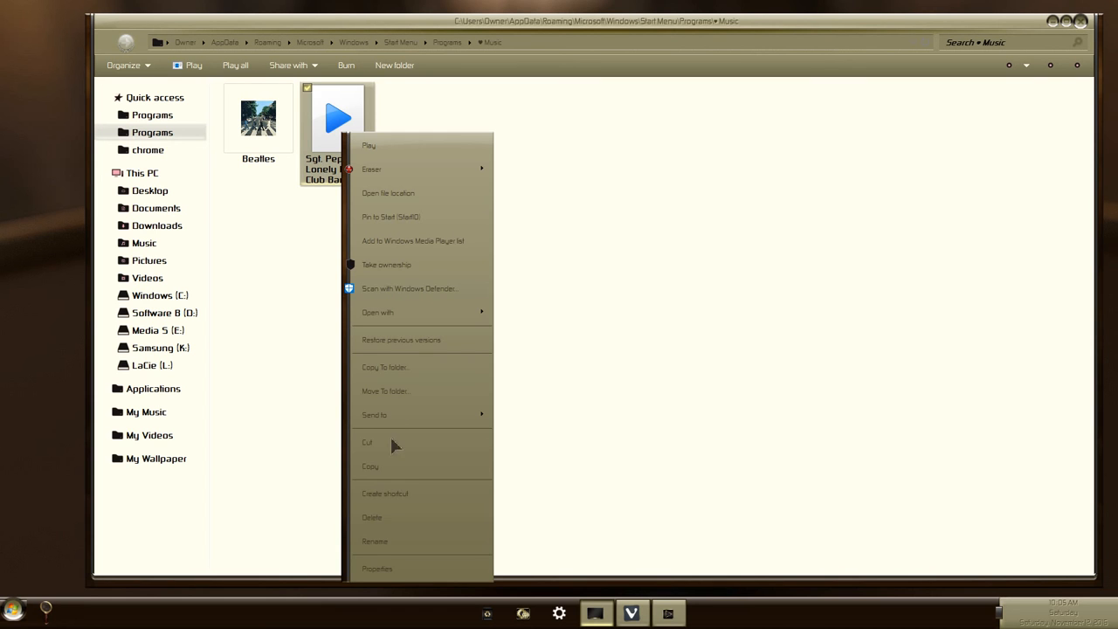
click(377, 568)
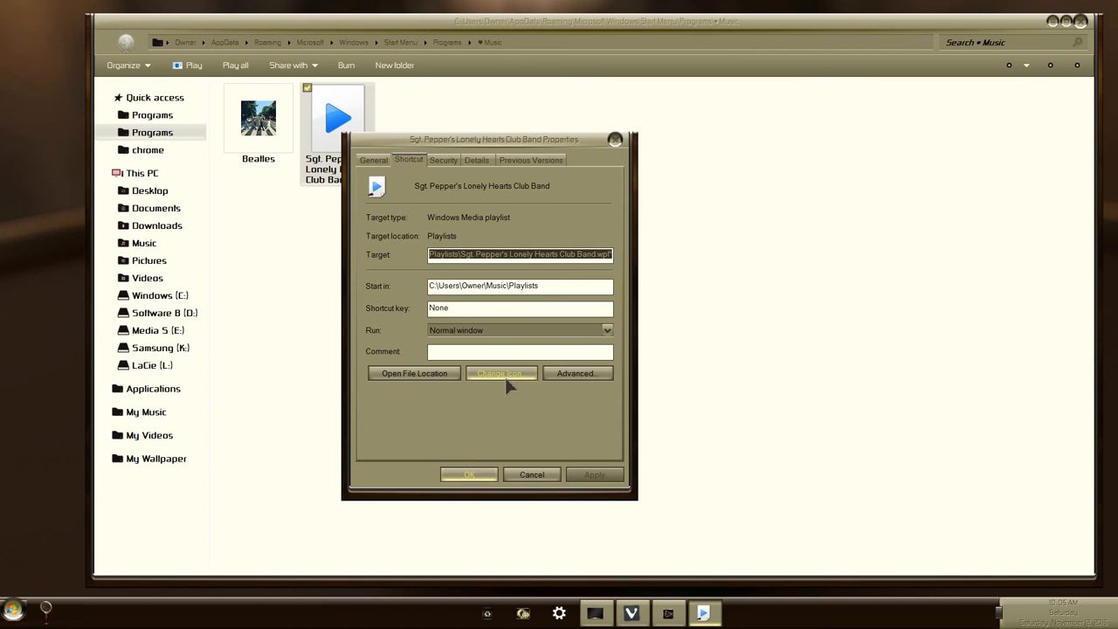
click(500, 373)
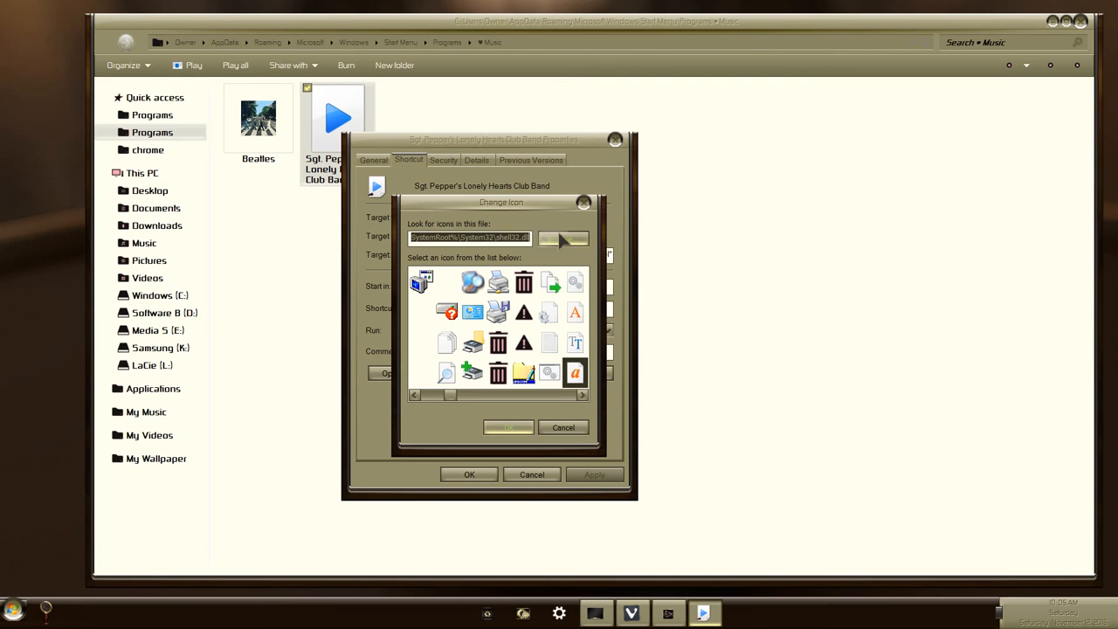
click(563, 238)
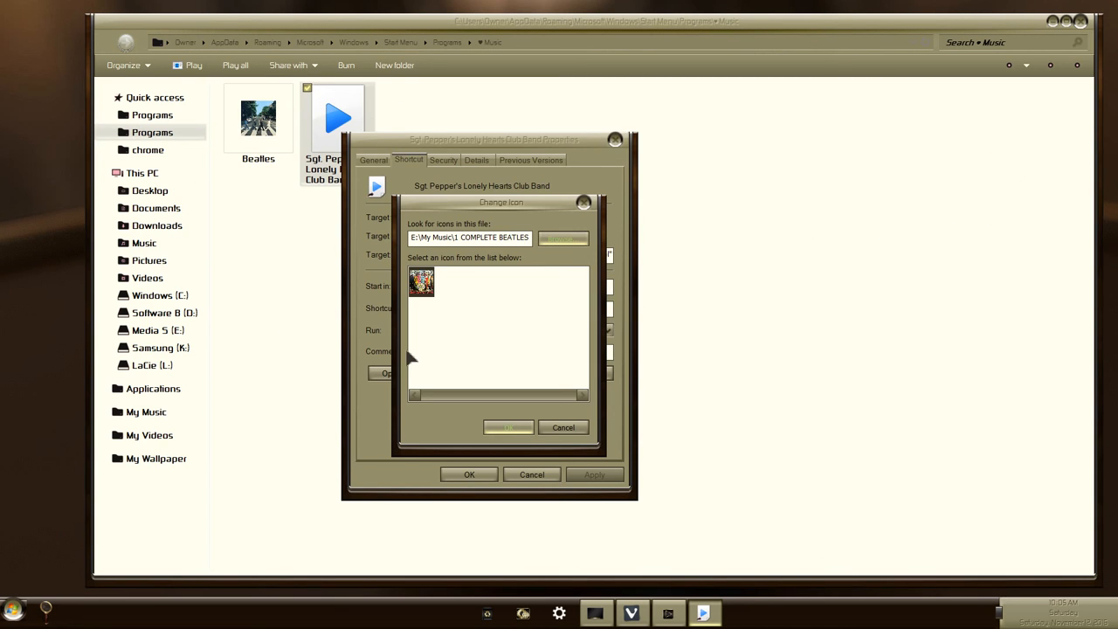
mouse_move(419, 314)
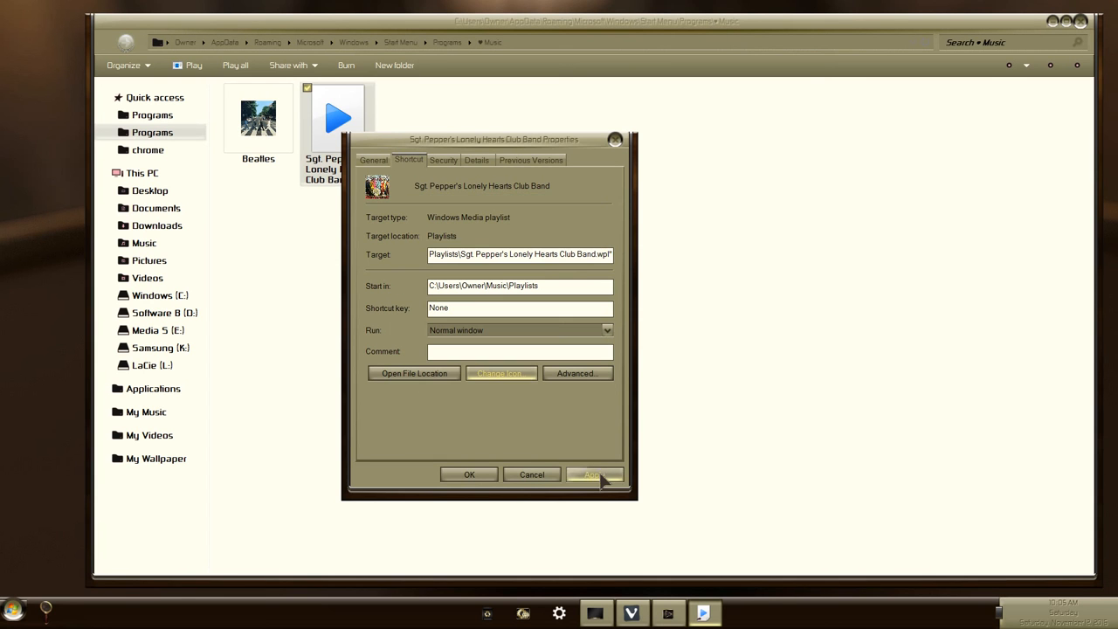
click(593, 474)
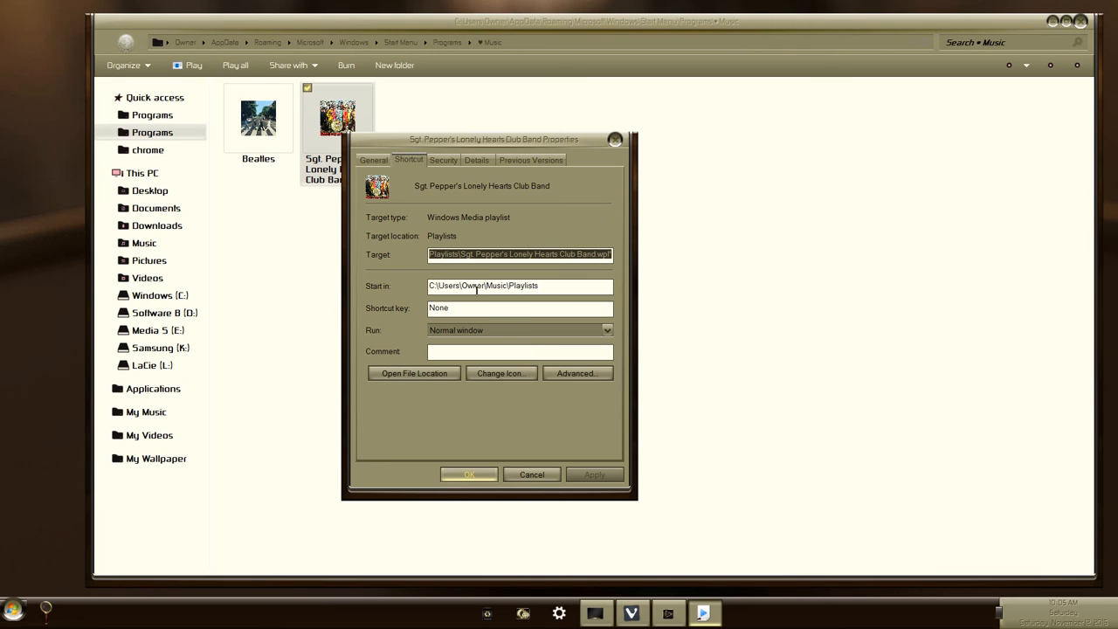
mouse_move(474, 498)
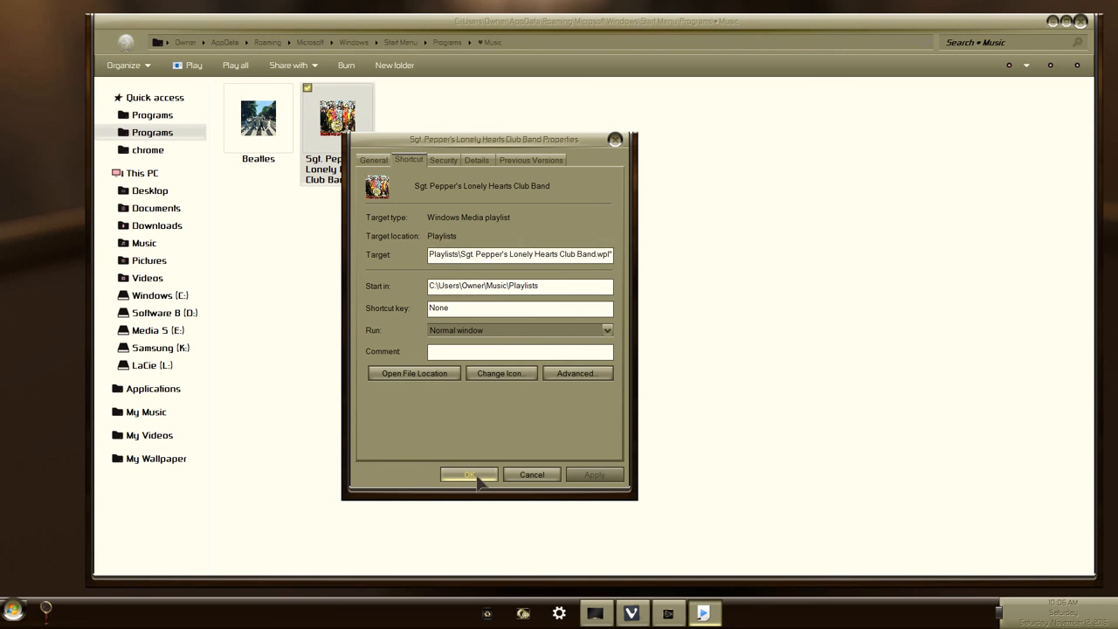
click(469, 474)
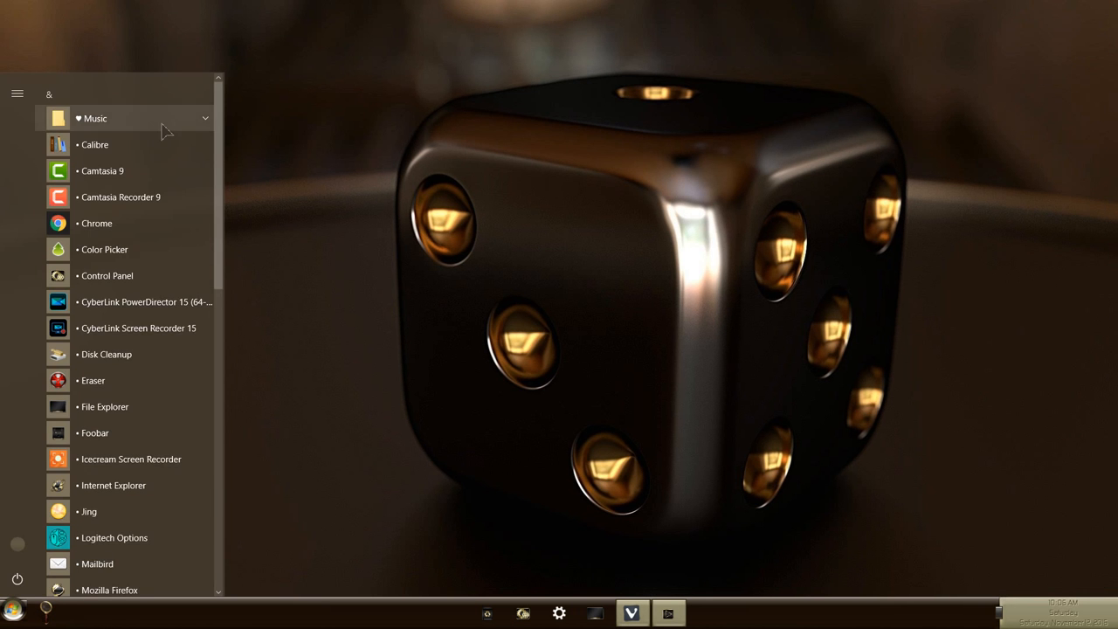
Step: Expand the ♥ Music folder in the Start menu to list its playlist entries
click(94, 118)
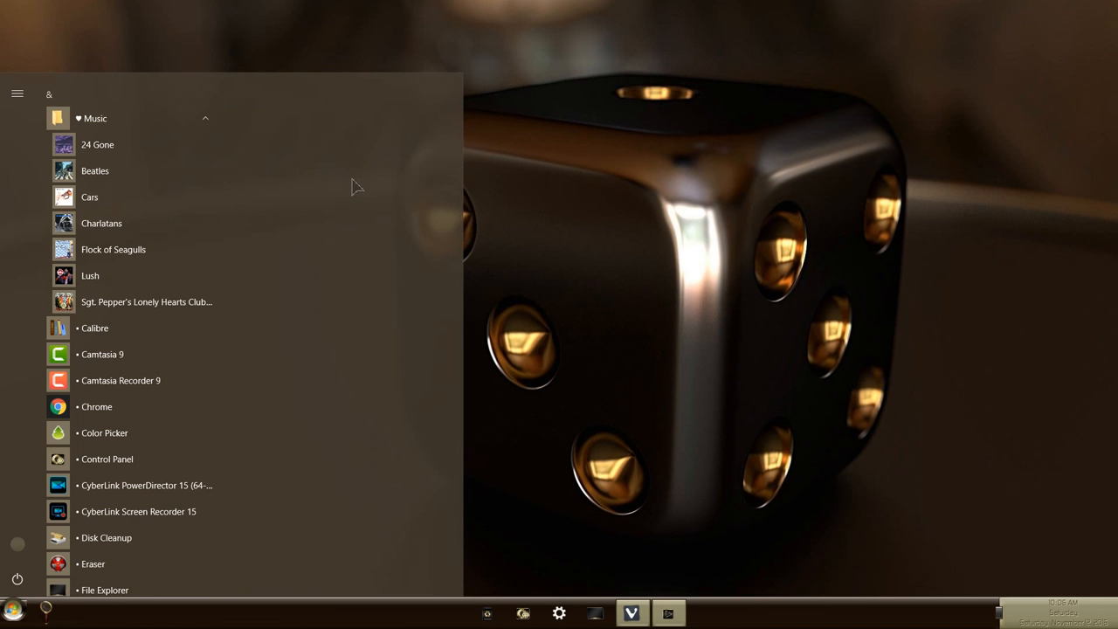
mouse_move(339, 201)
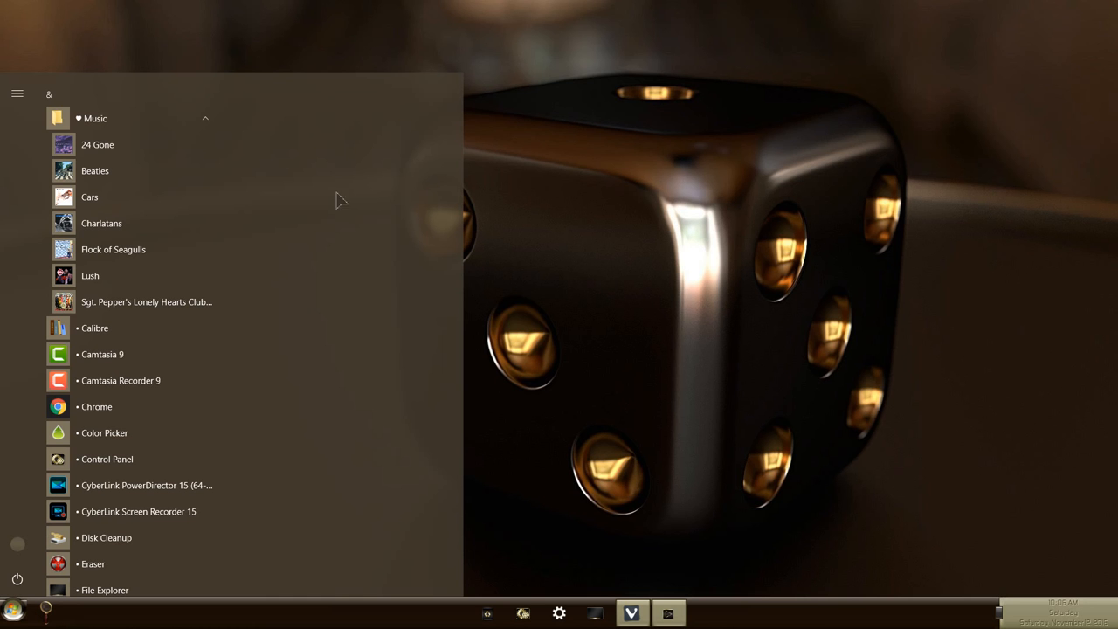
mouse_move(351, 319)
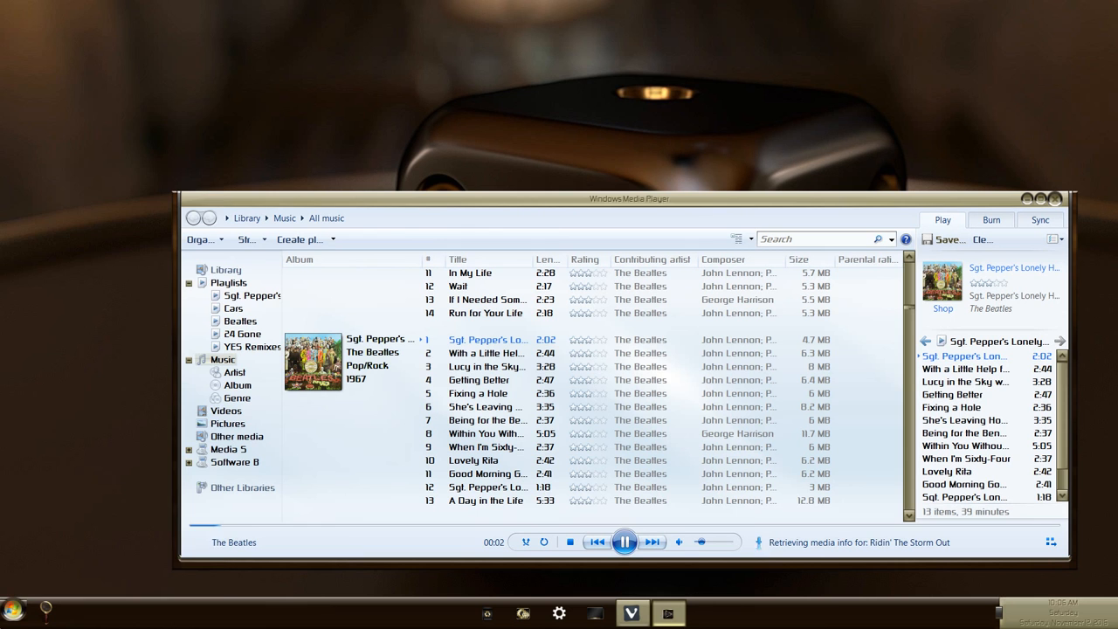
Step: Reopen the Start menu over Windows Media Player and expand the ♥ Music folder again
click(13, 609)
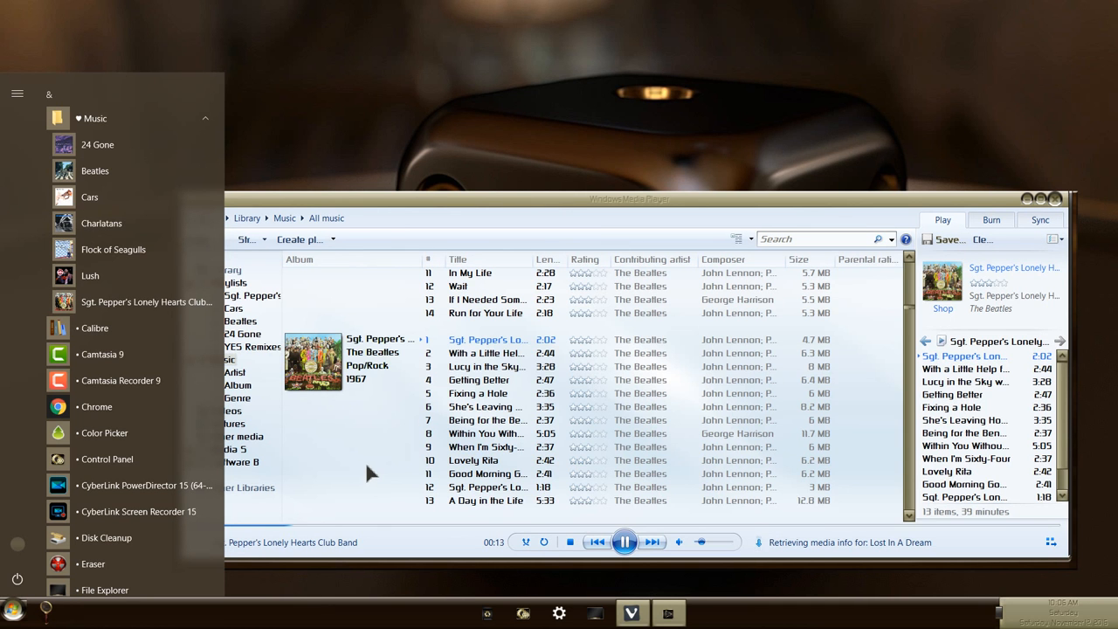
mouse_move(458, 172)
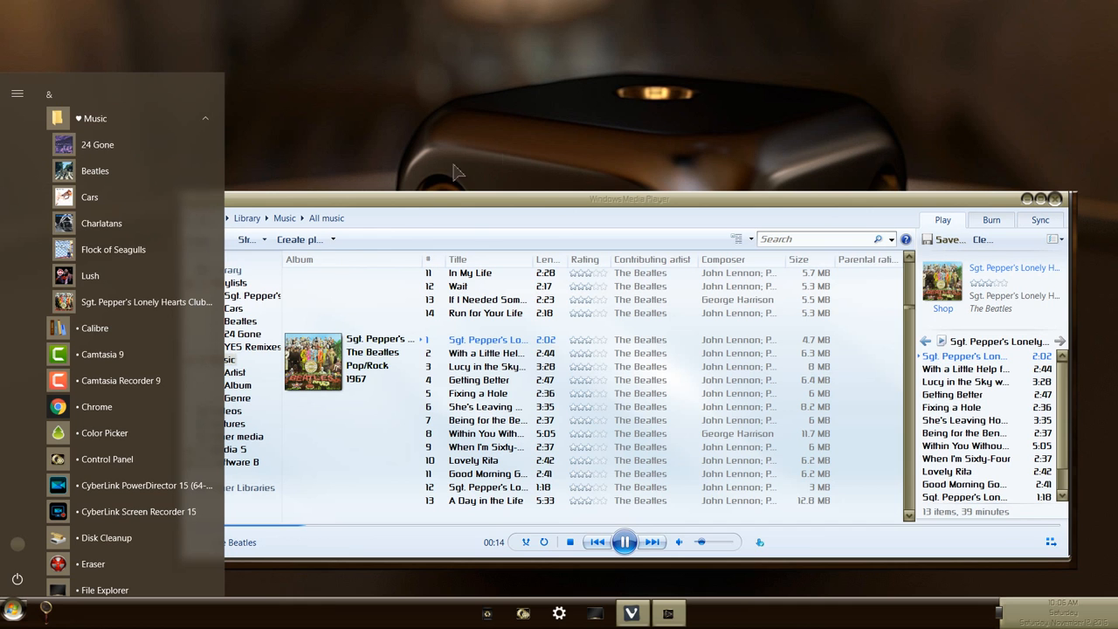
mouse_move(609, 131)
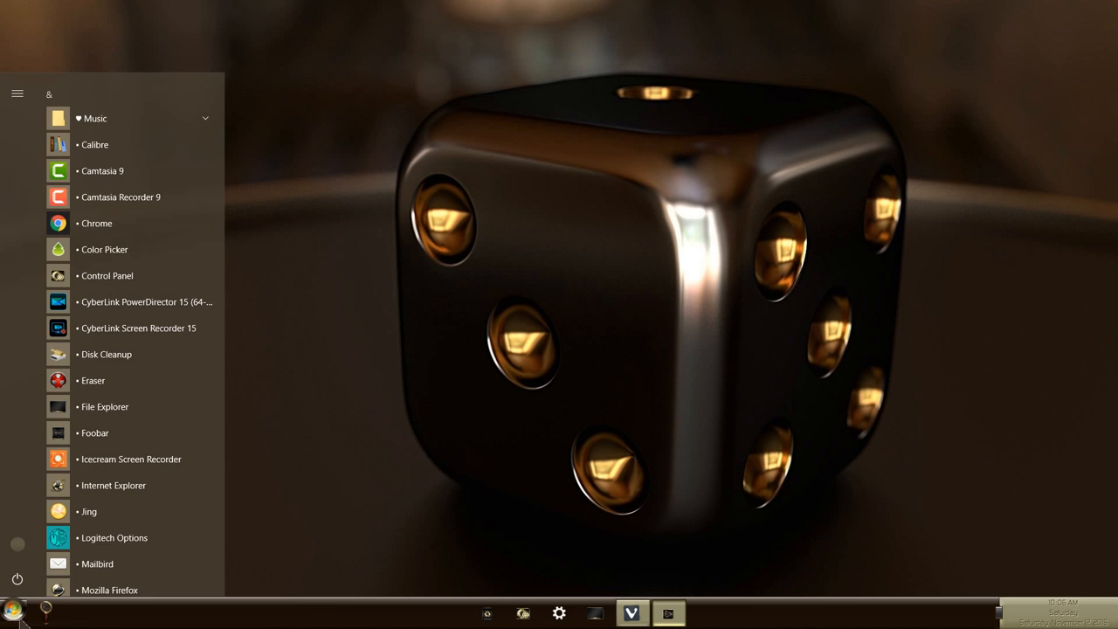
click(93, 117)
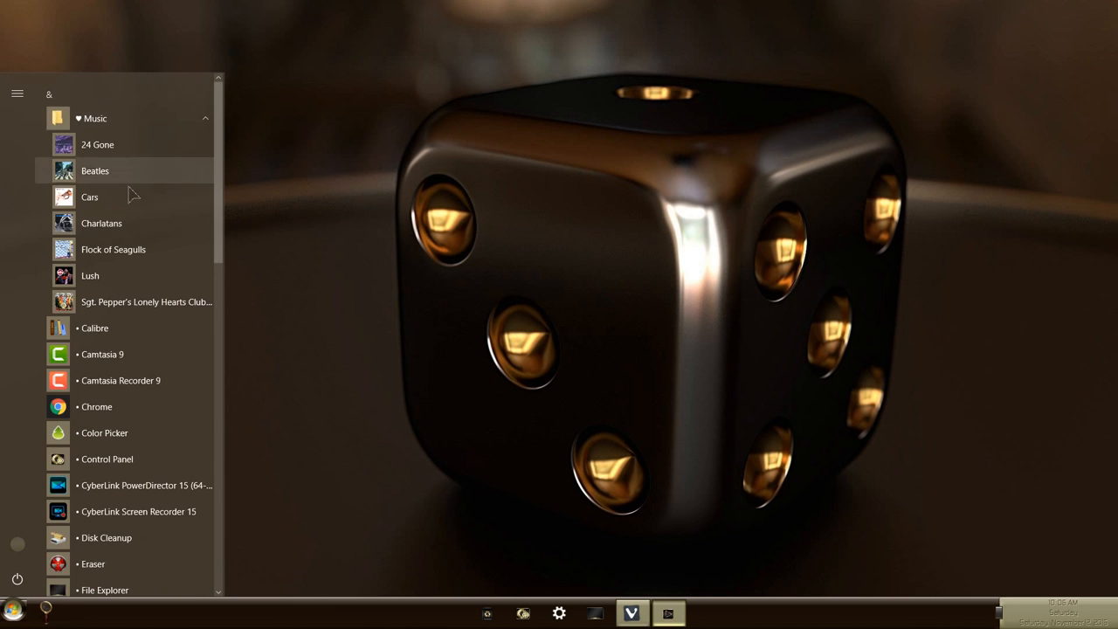